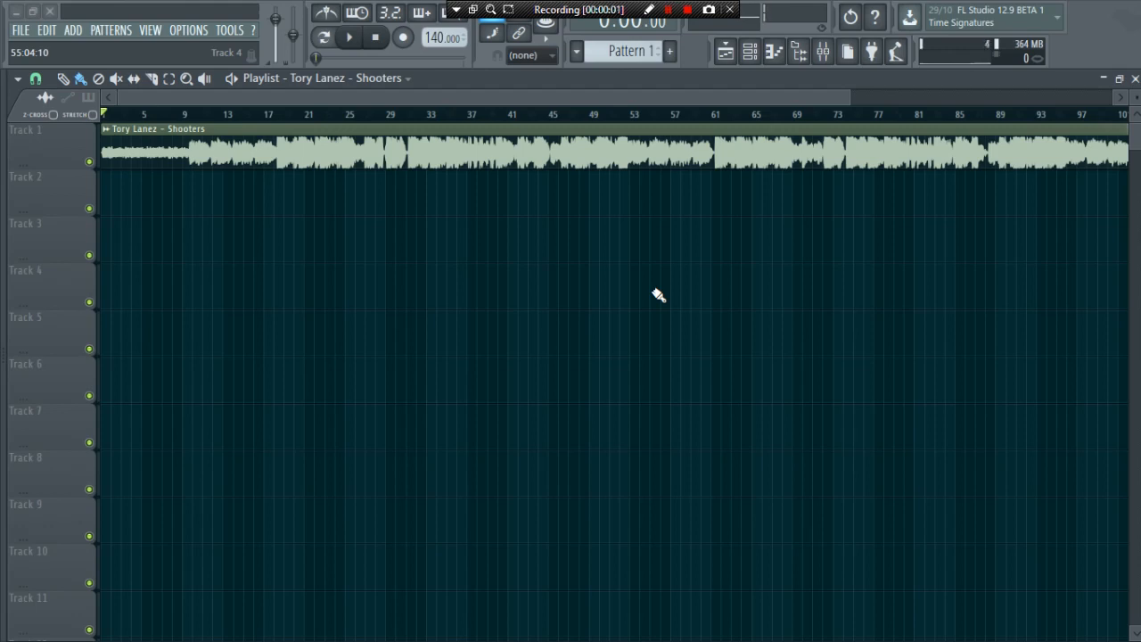
pyautogui.moveTo(707, 235)
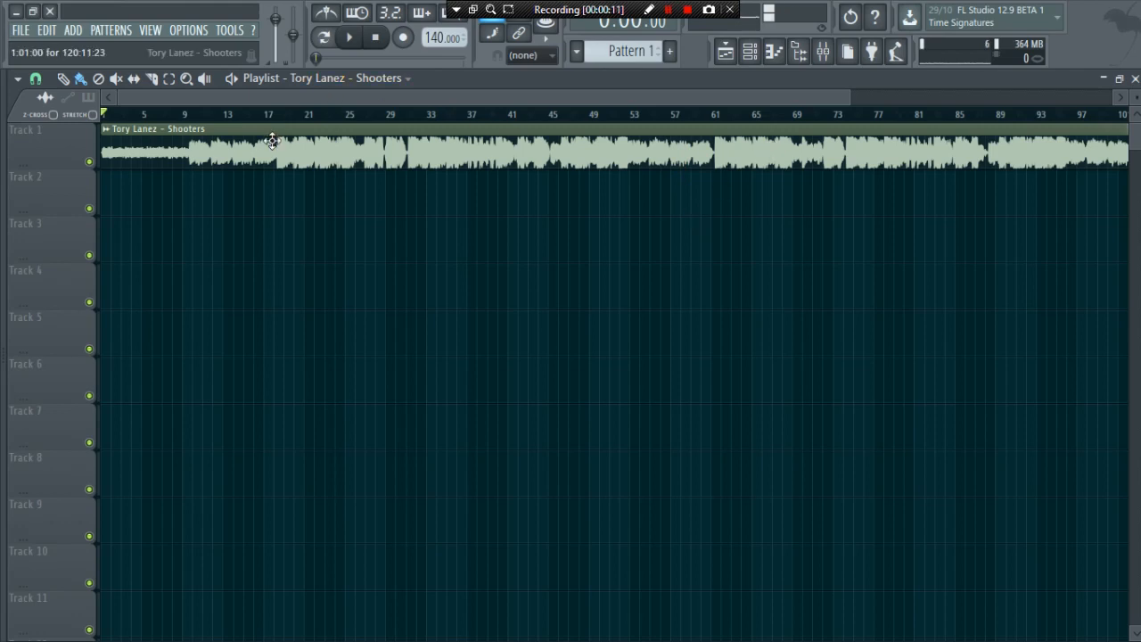
# Play the Shooters audio from bar 17 to check how it lines up with the bars
pyautogui.click(265, 115)
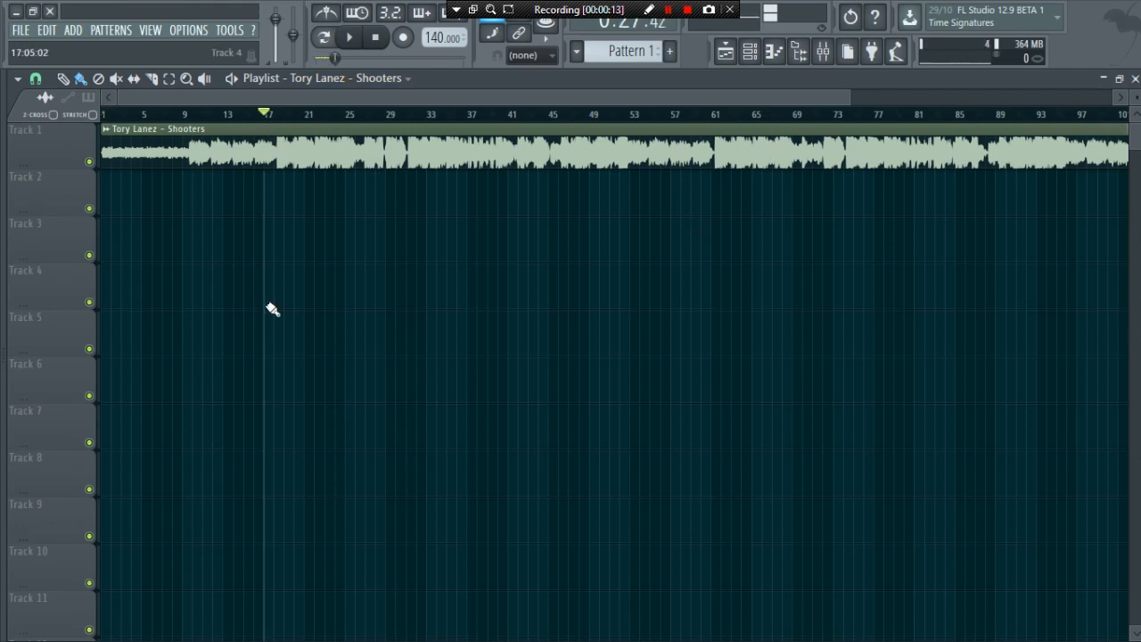
pyautogui.click(343, 37)
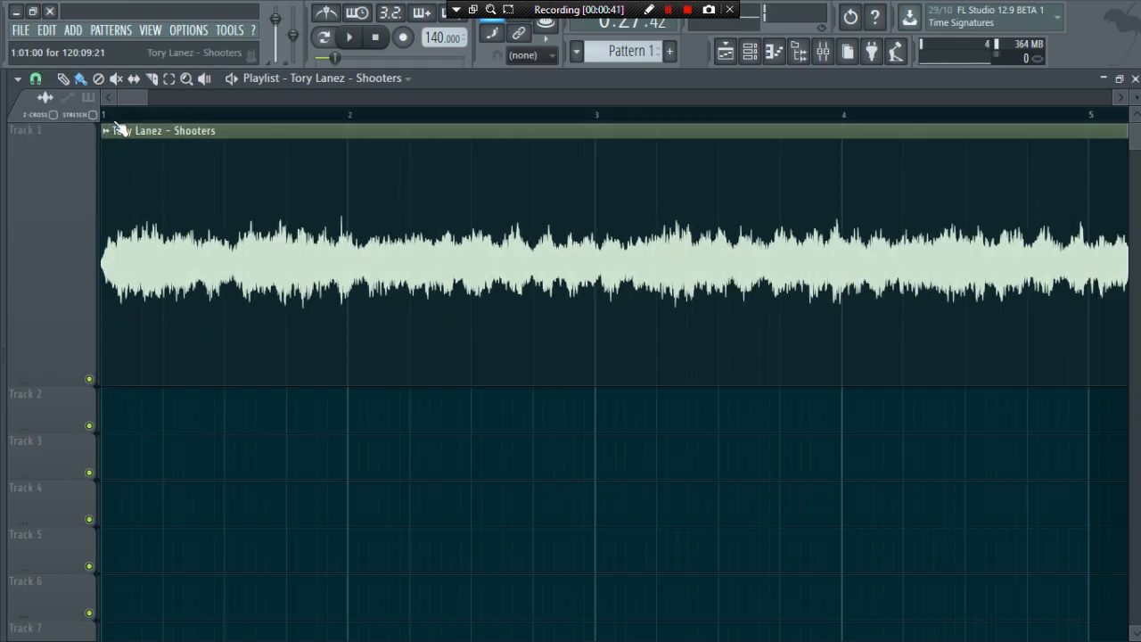
pyautogui.click(341, 37)
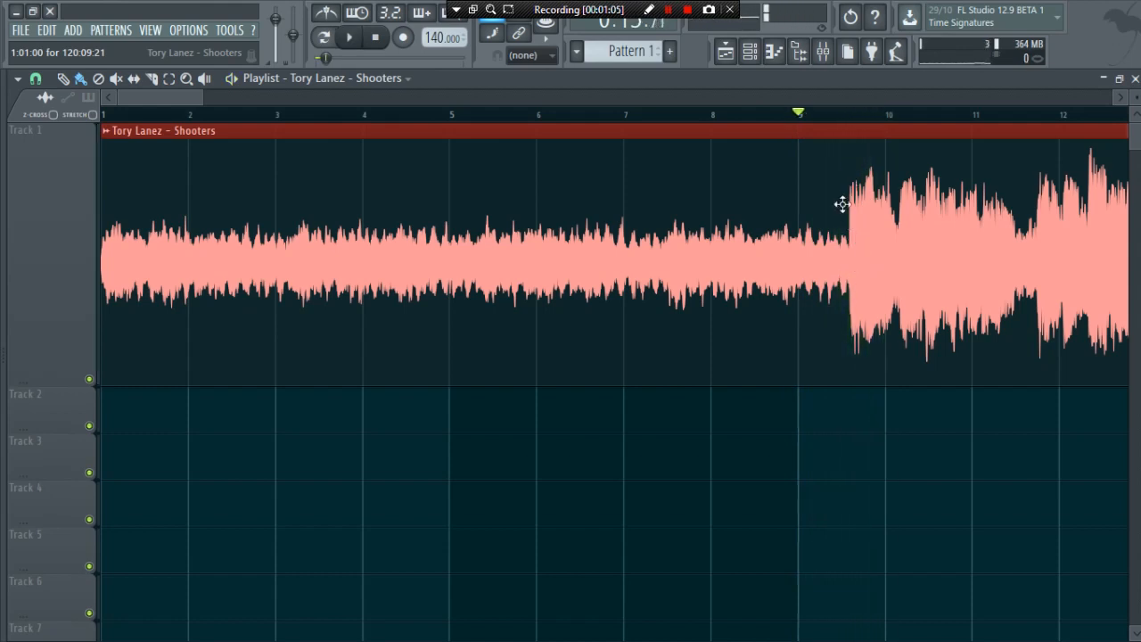
# Set the tempo to 130 BPM and paint a Pattern 1 clip on Track 2
pyautogui.click(60, 77)
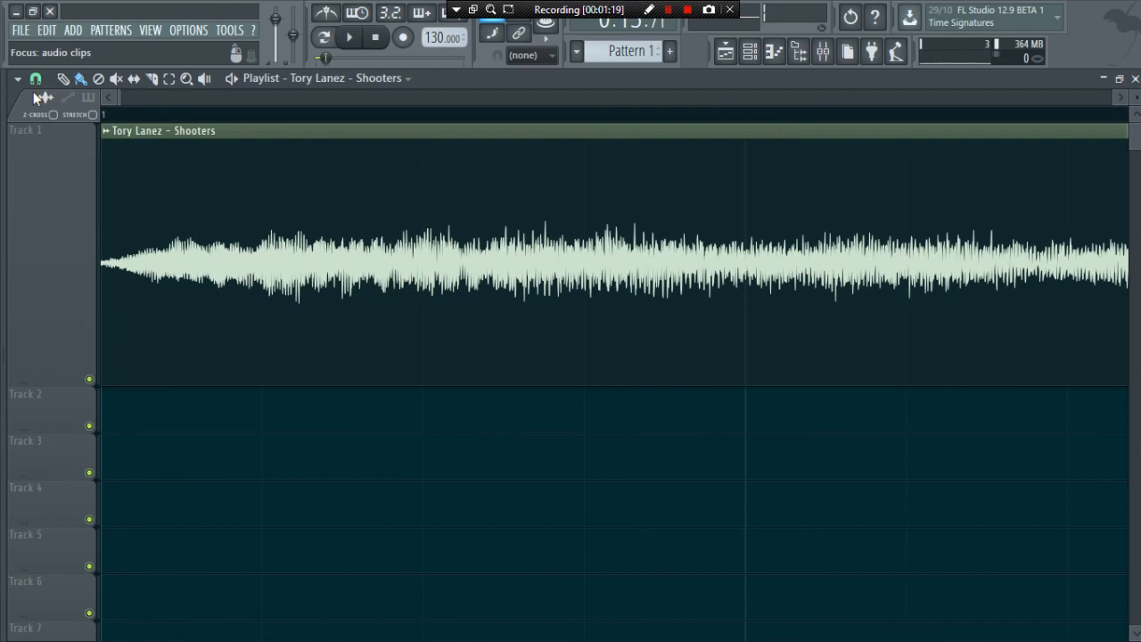
pyautogui.click(38, 79)
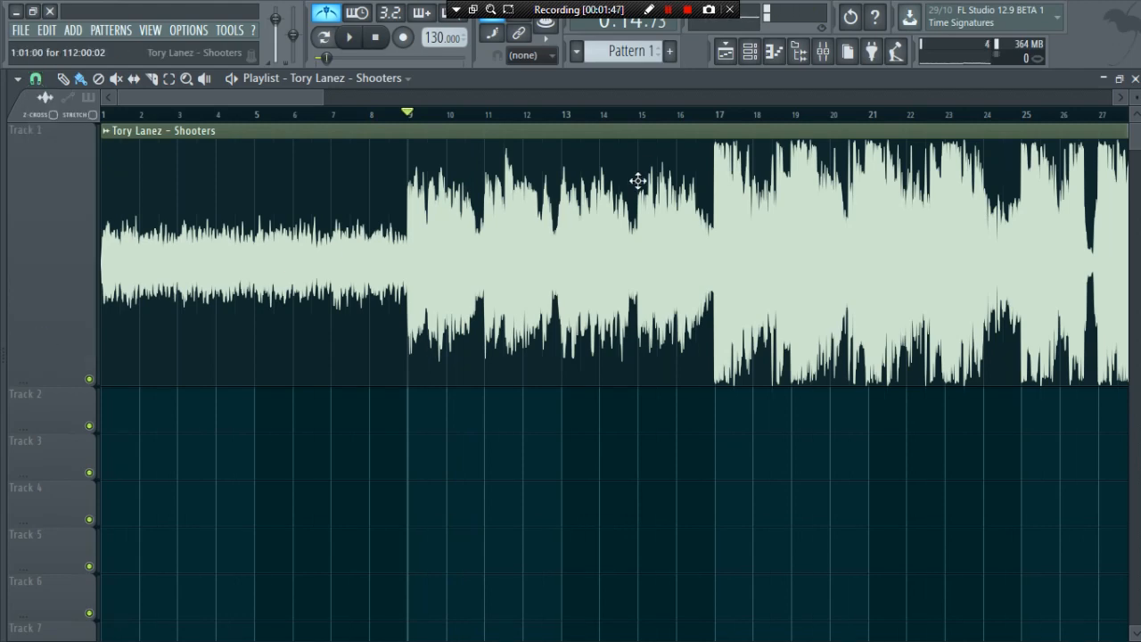
pyautogui.click(340, 37)
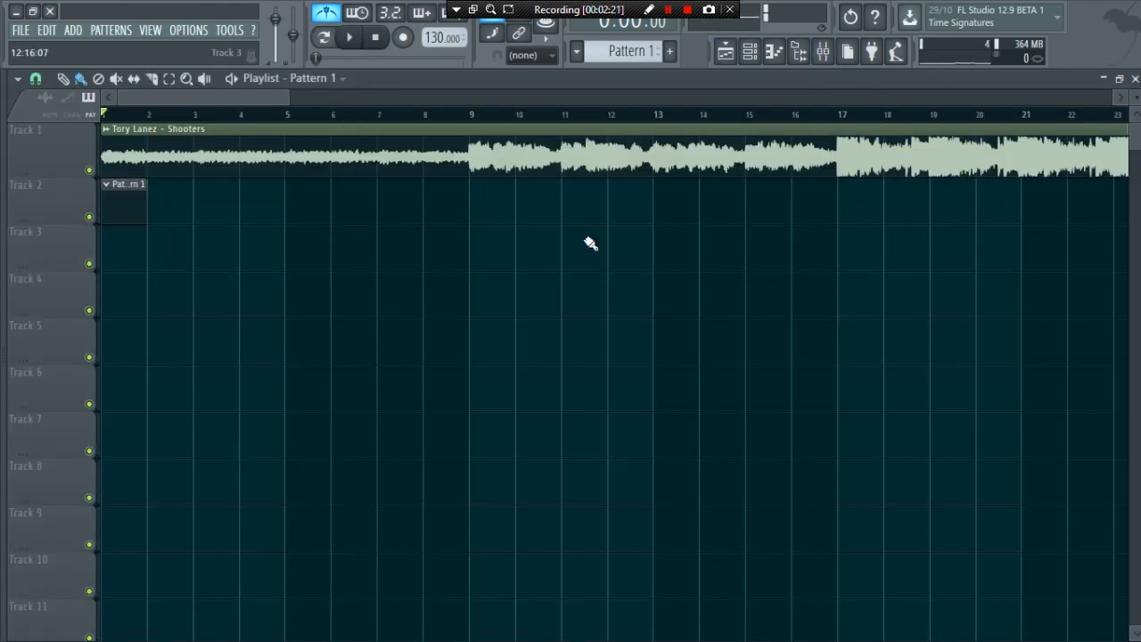
# Add an Orchestral instrument channel from the Add > Channel plugin list
pyautogui.click(71, 29)
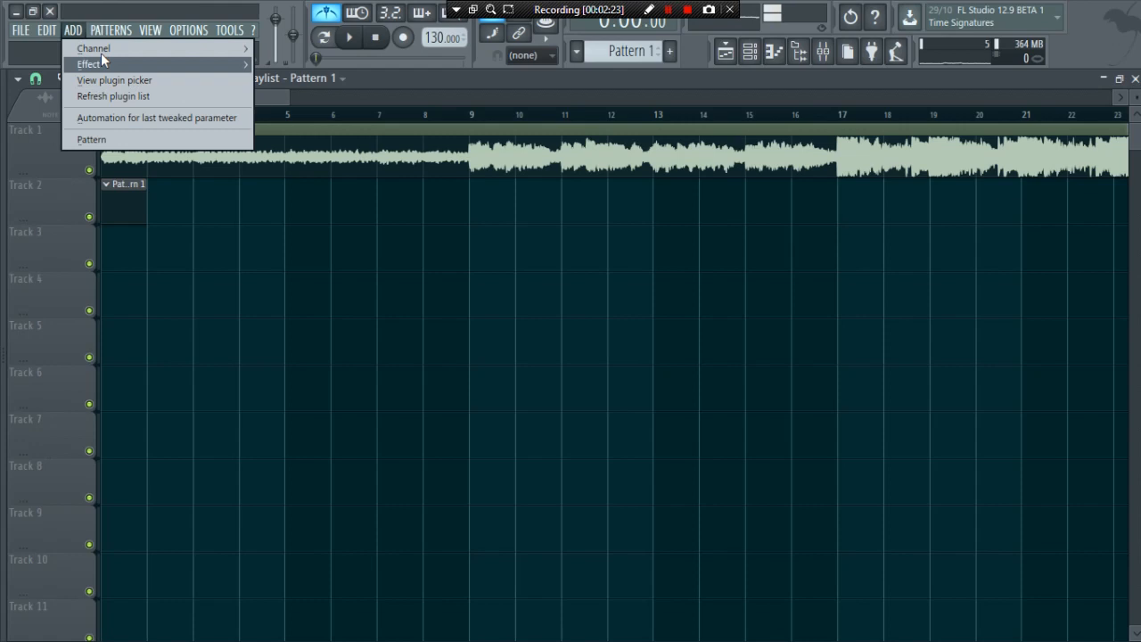
pyautogui.click(96, 48)
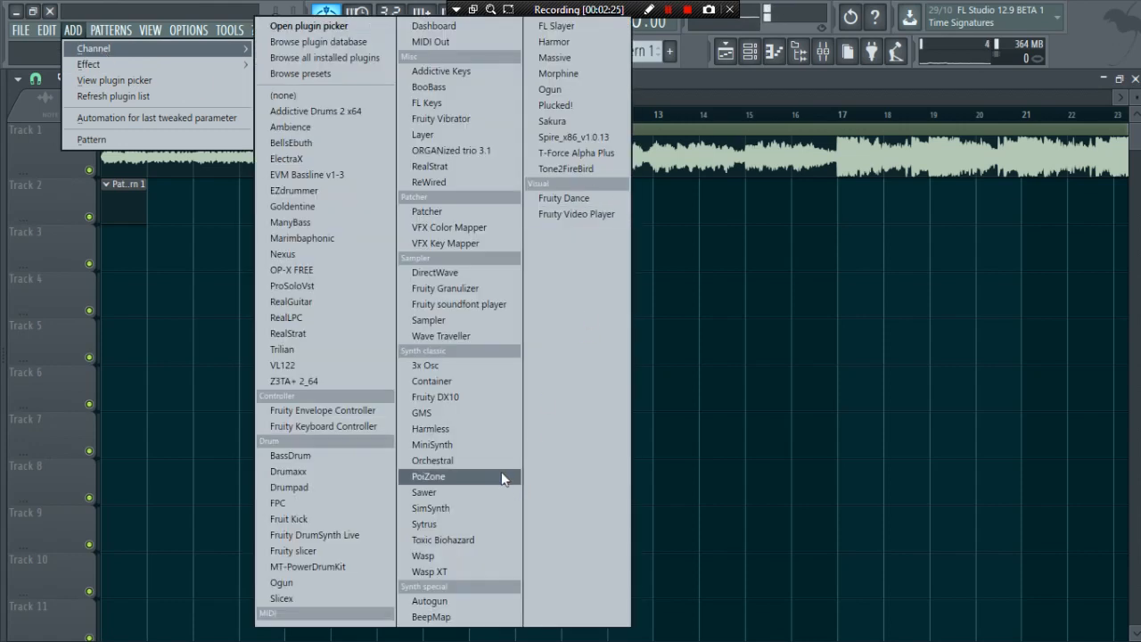
pyautogui.click(433, 460)
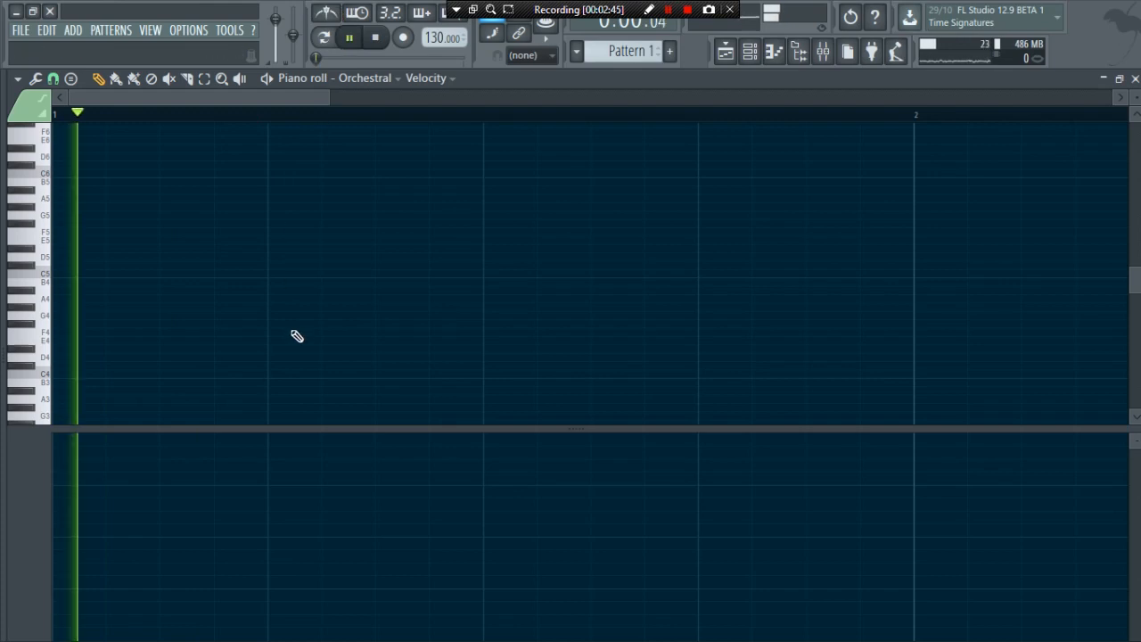
# Draw the first melody notes: a raised opening note, a D5 and one more
pyautogui.click(76, 257)
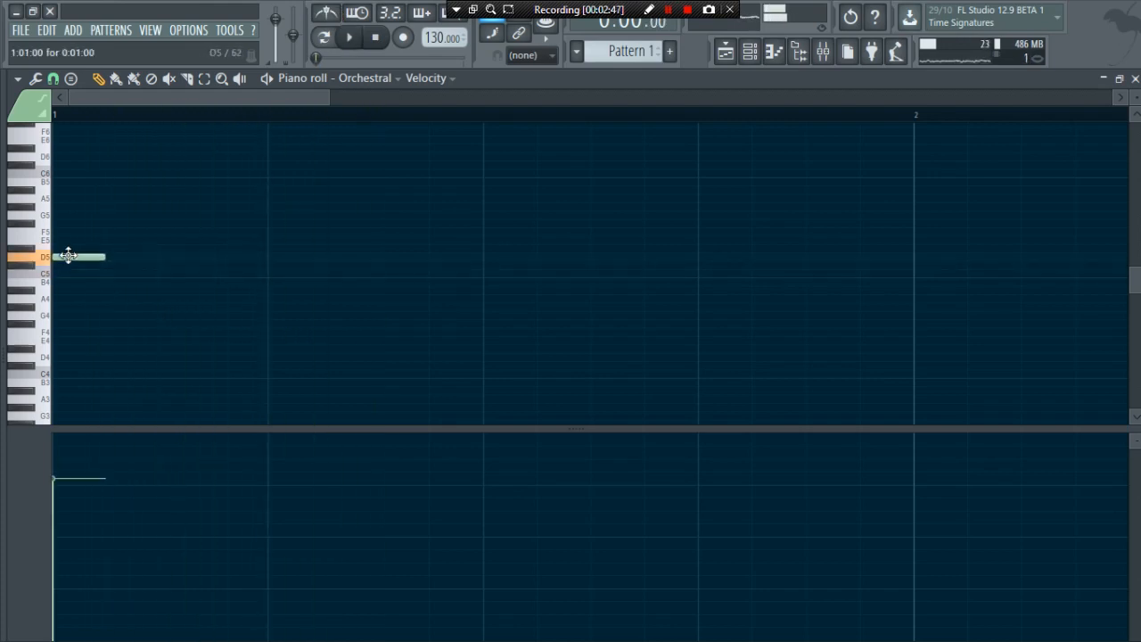
pyautogui.moveTo(78, 256); pyautogui.dragTo(78, 216)
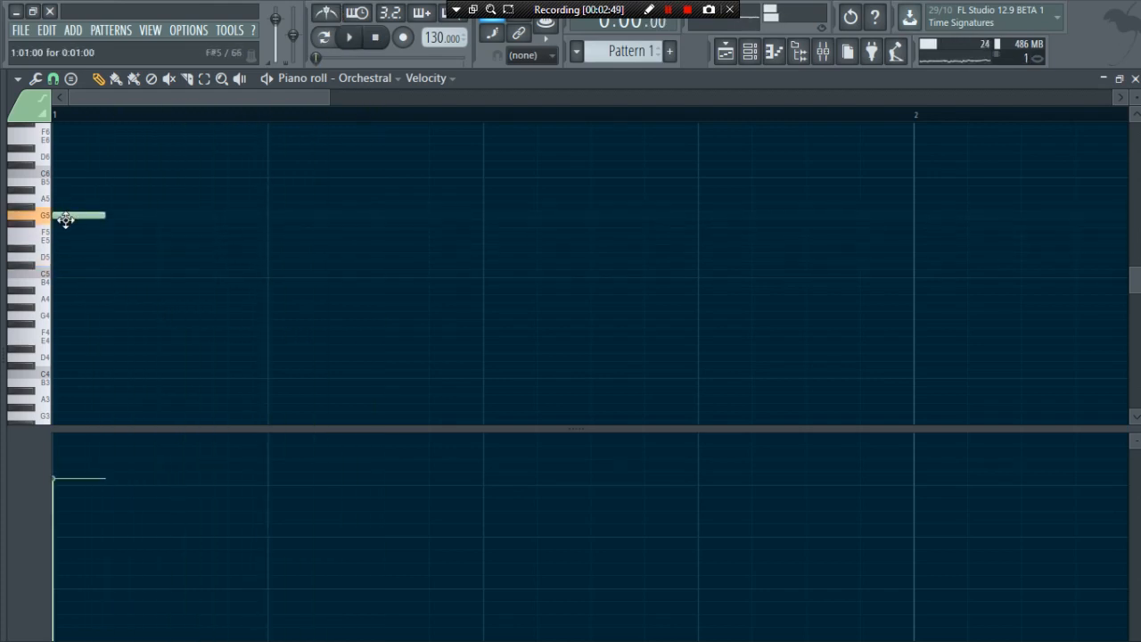
pyautogui.moveTo(78, 215); pyautogui.dragTo(78, 189)
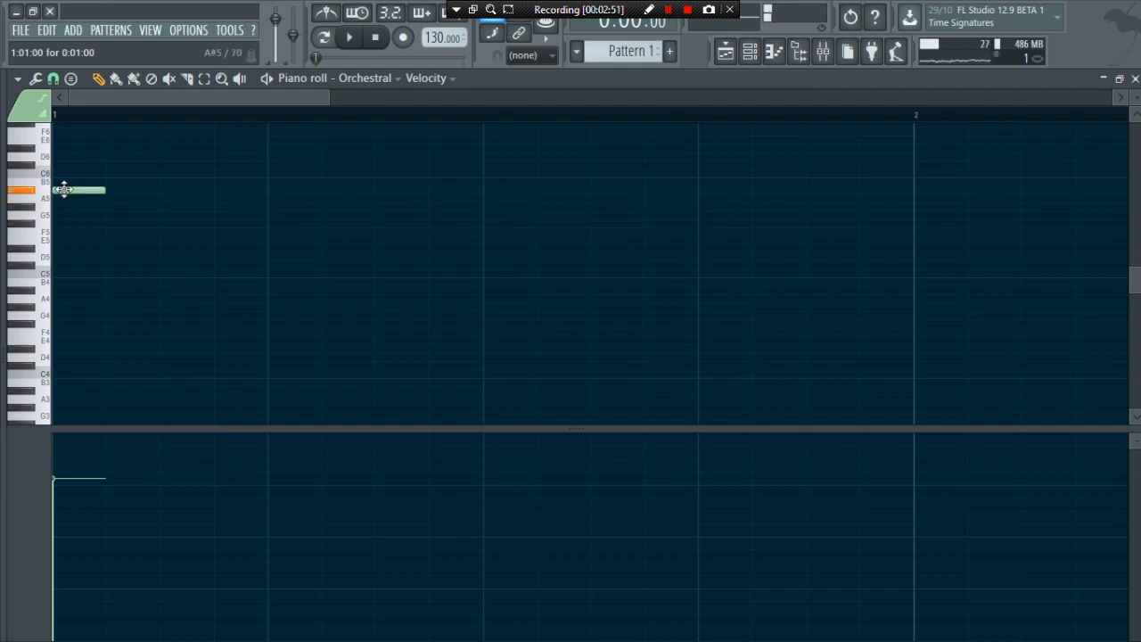
pyautogui.moveTo(78, 189); pyautogui.dragTo(79, 173)
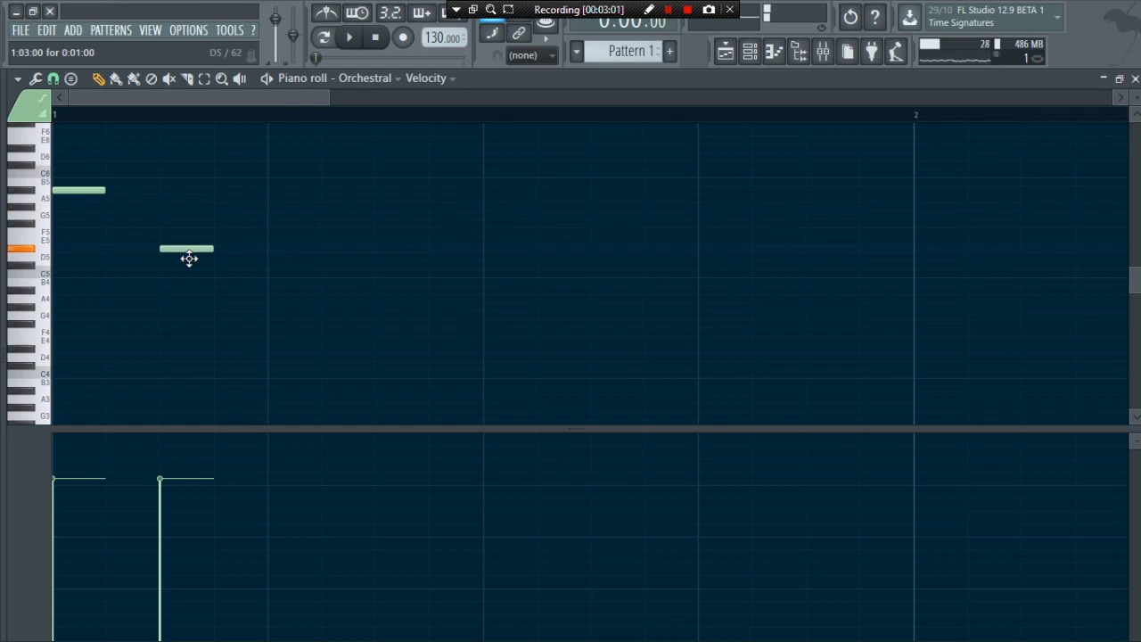
pyautogui.click(285, 239)
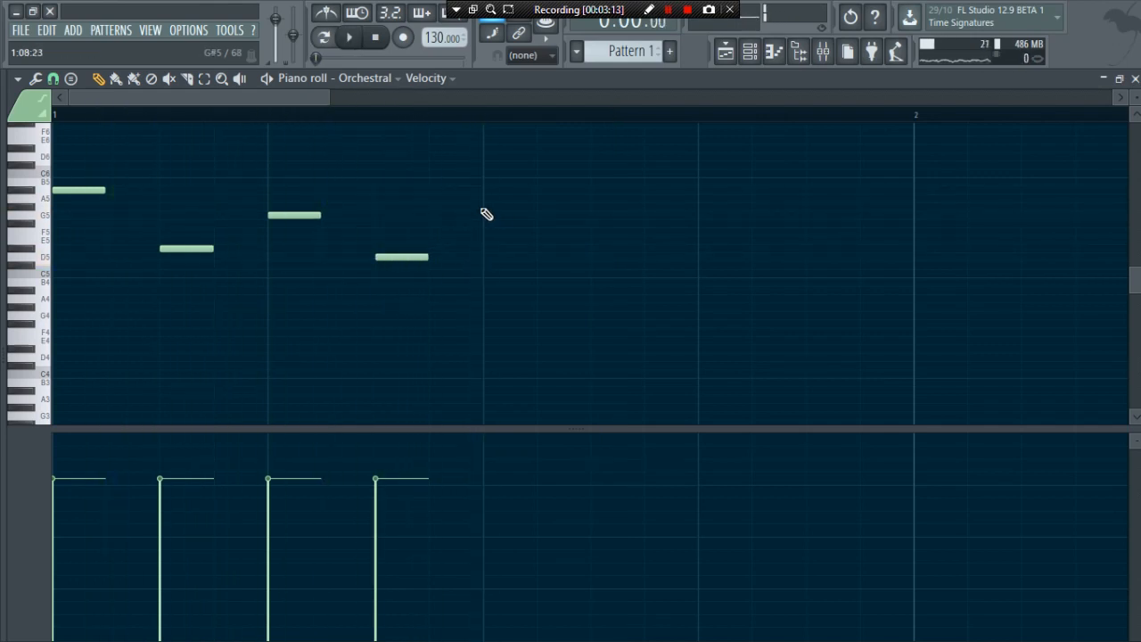
pyautogui.click(509, 190)
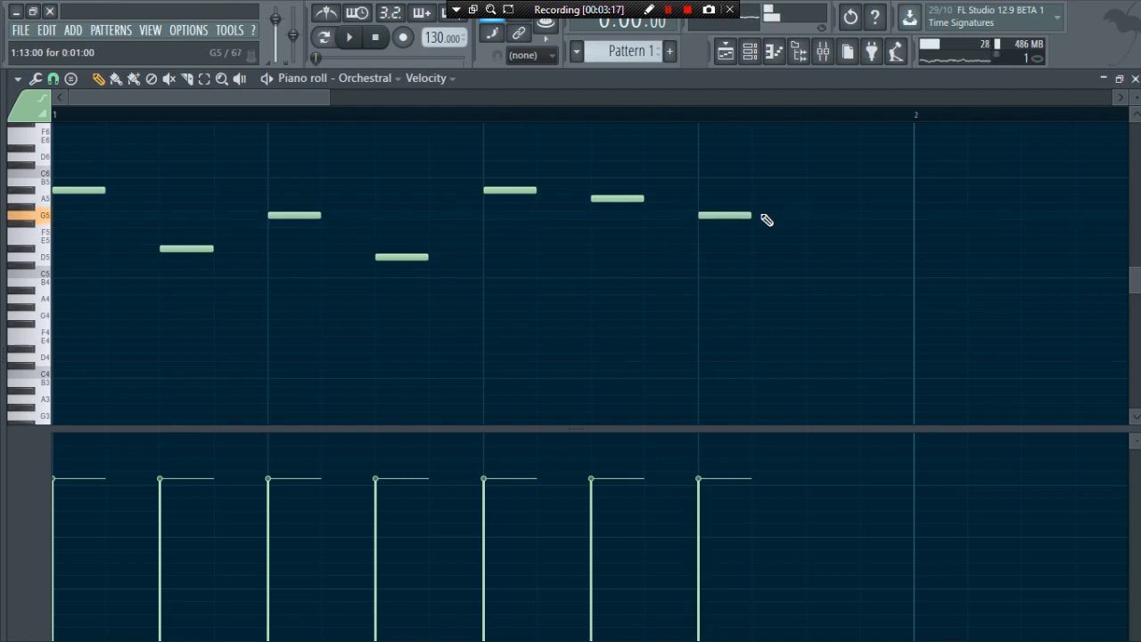
# Add a pickup note, lengthen the first-bar notes, start bar 2, and play back
pyautogui.click(340, 37)
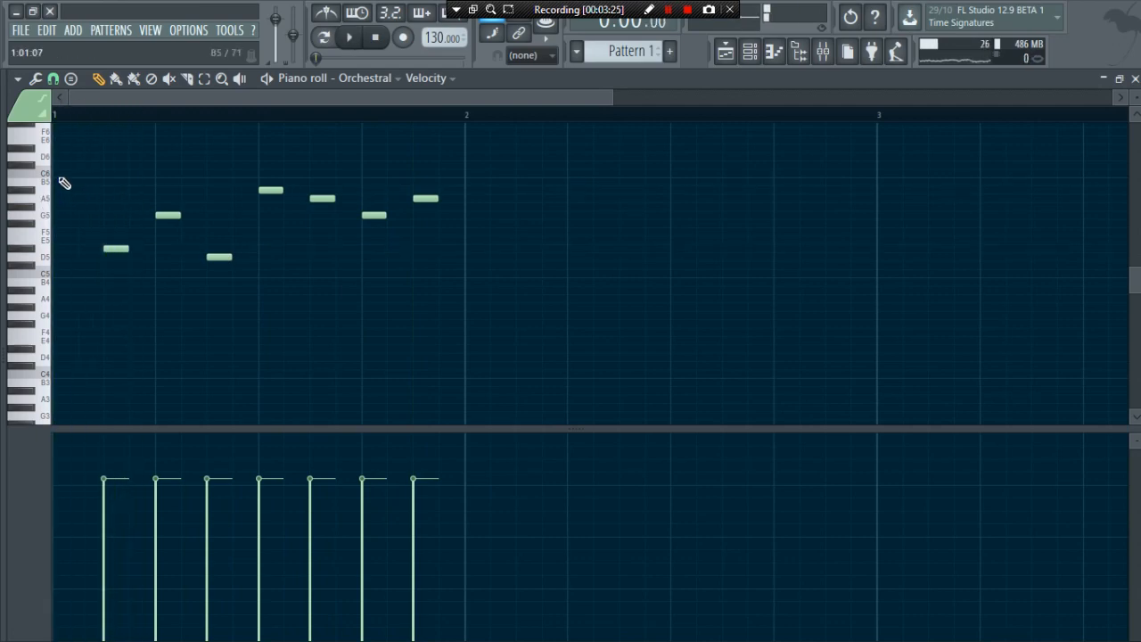
pyautogui.click(64, 171)
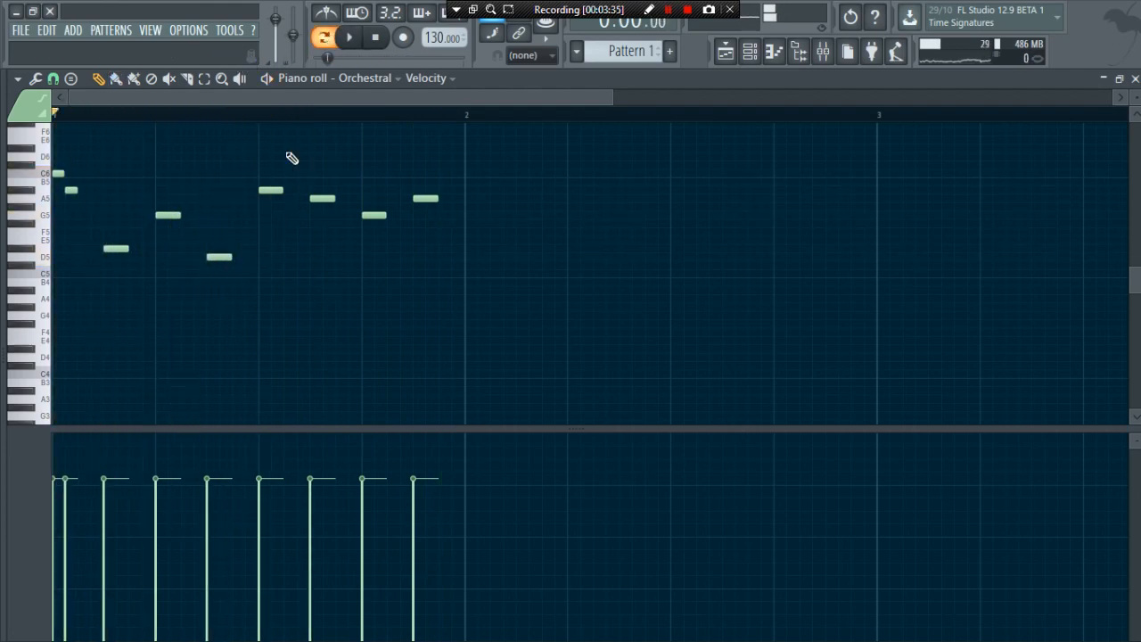
pyautogui.click(343, 37)
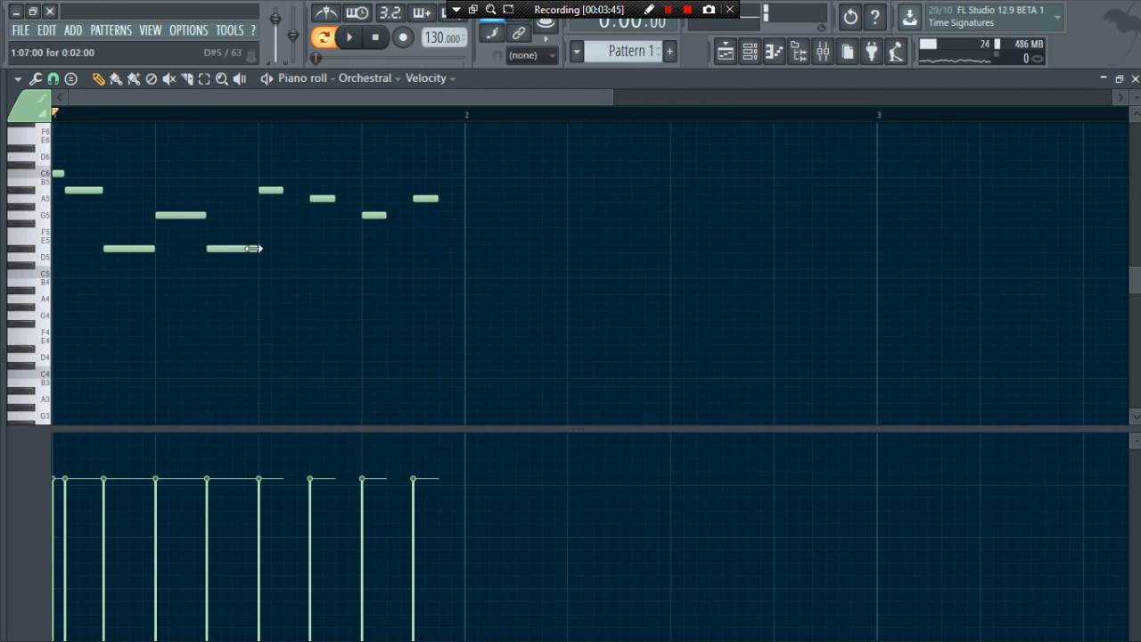
pyautogui.moveTo(290, 156); pyautogui.dragTo(482, 227)
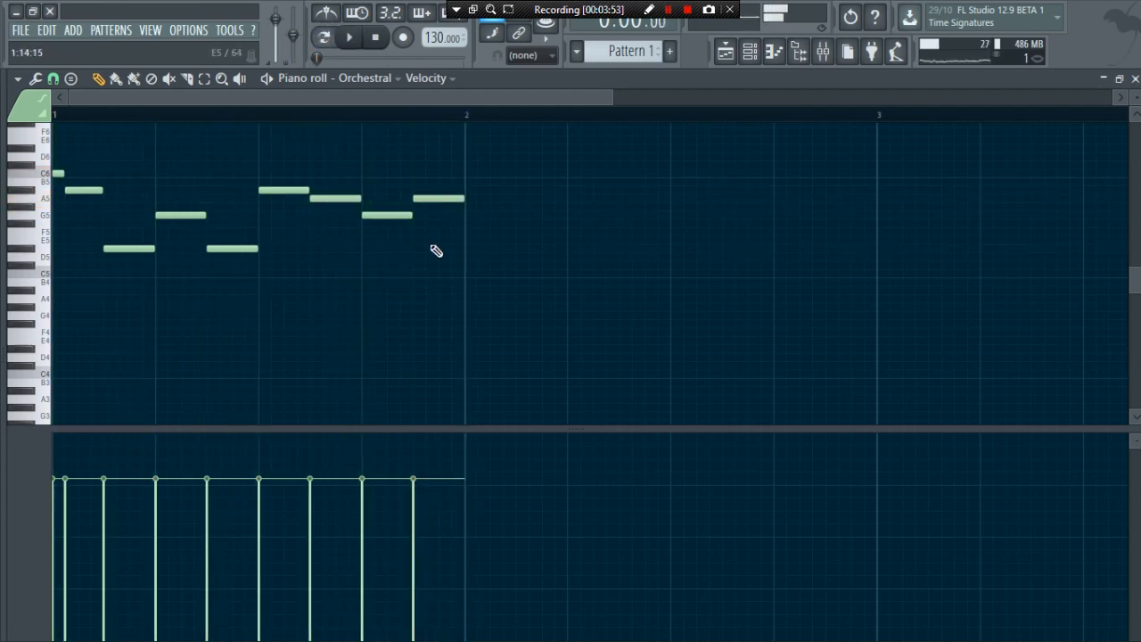
pyautogui.click(490, 234)
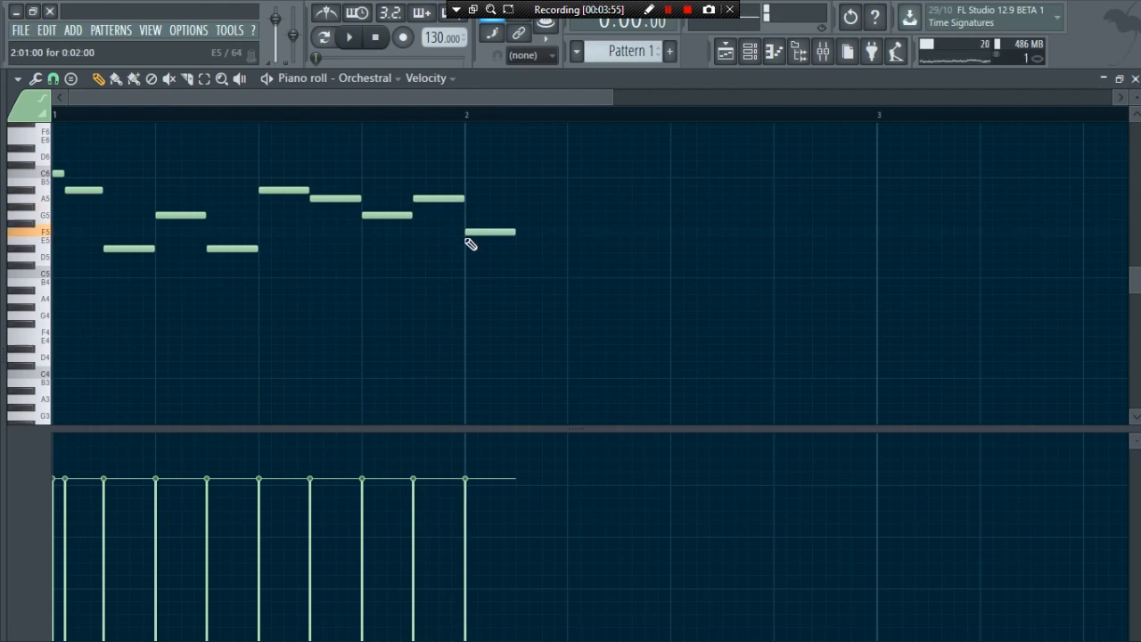
pyautogui.click(340, 40)
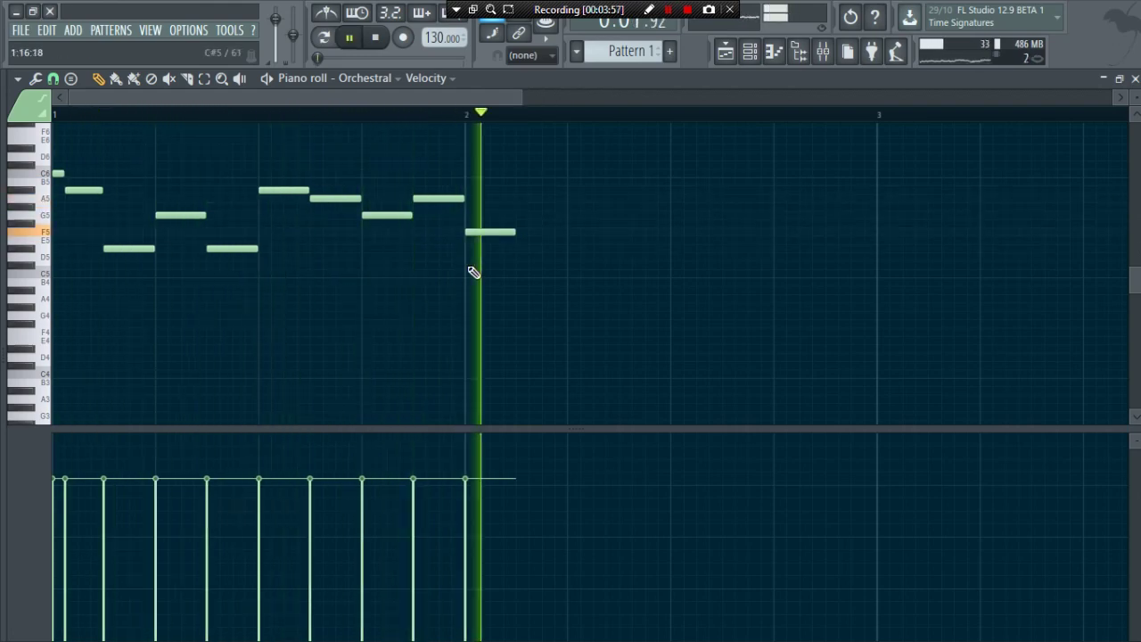
pyautogui.click(539, 259)
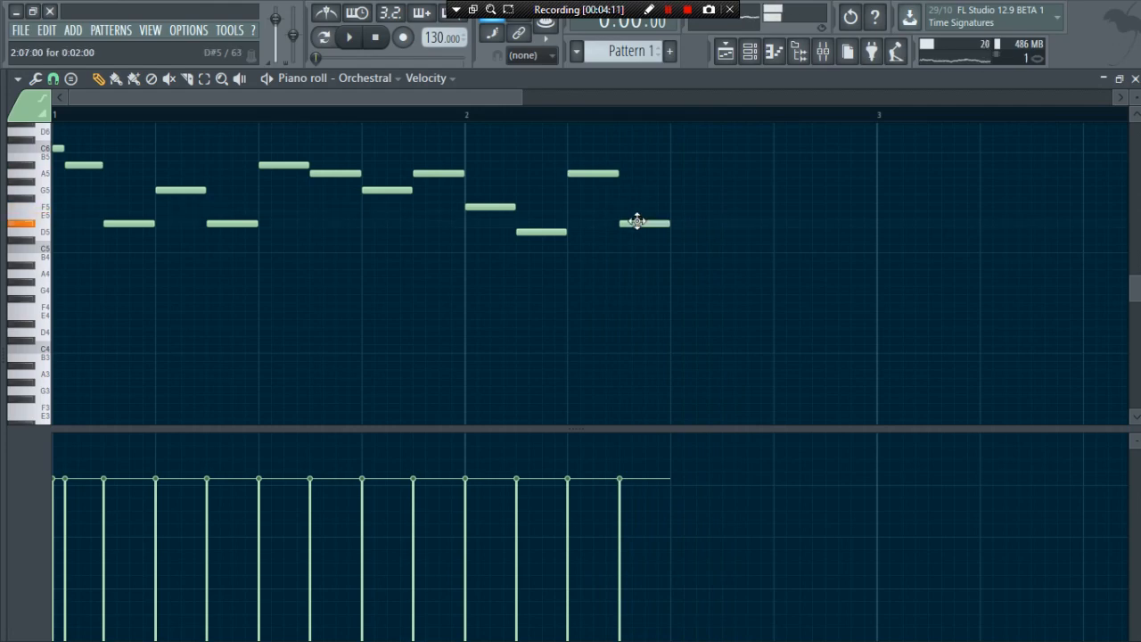
# Add and adjust further Orchestral melody notes in bar 2, repositioning one
pyautogui.click(341, 39)
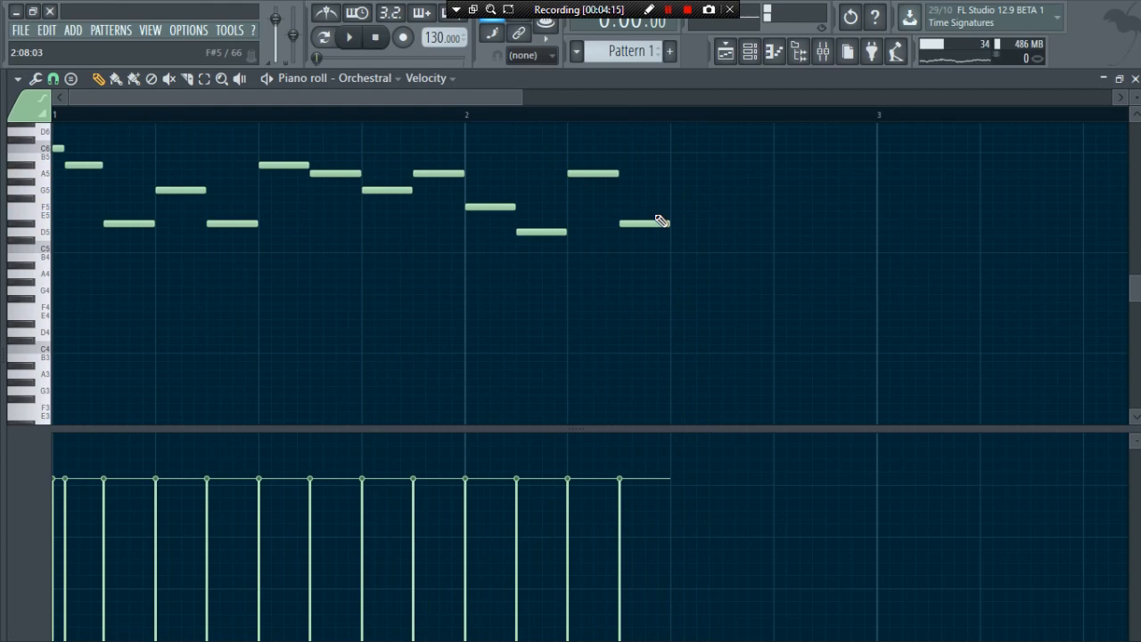
pyautogui.click(342, 38)
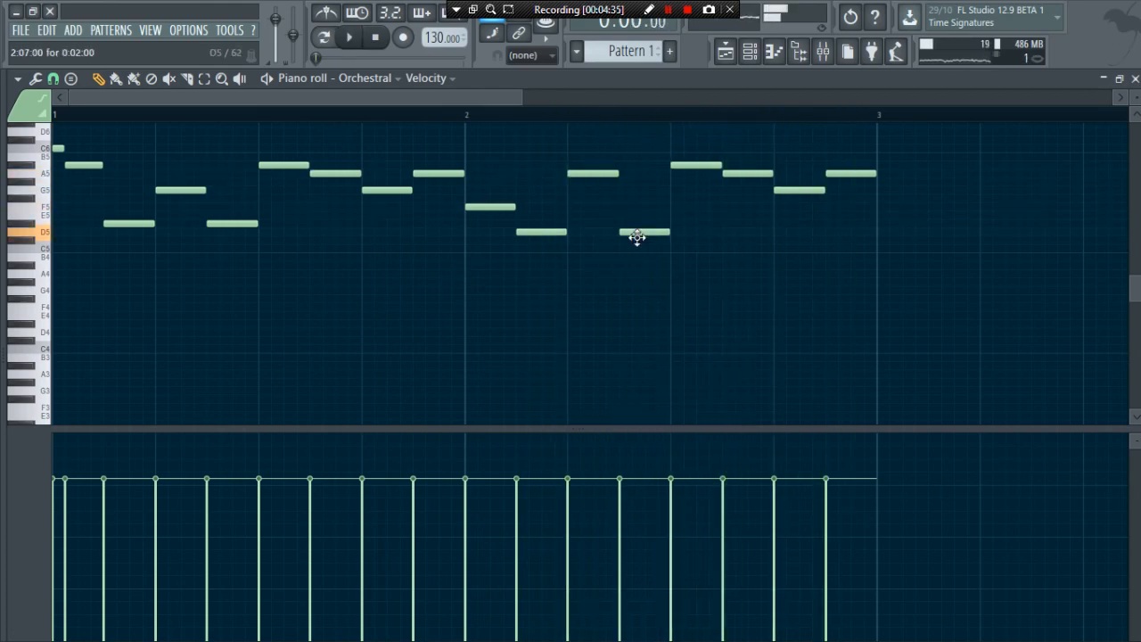
pyautogui.moveTo(638, 234); pyautogui.dragTo(641, 223)
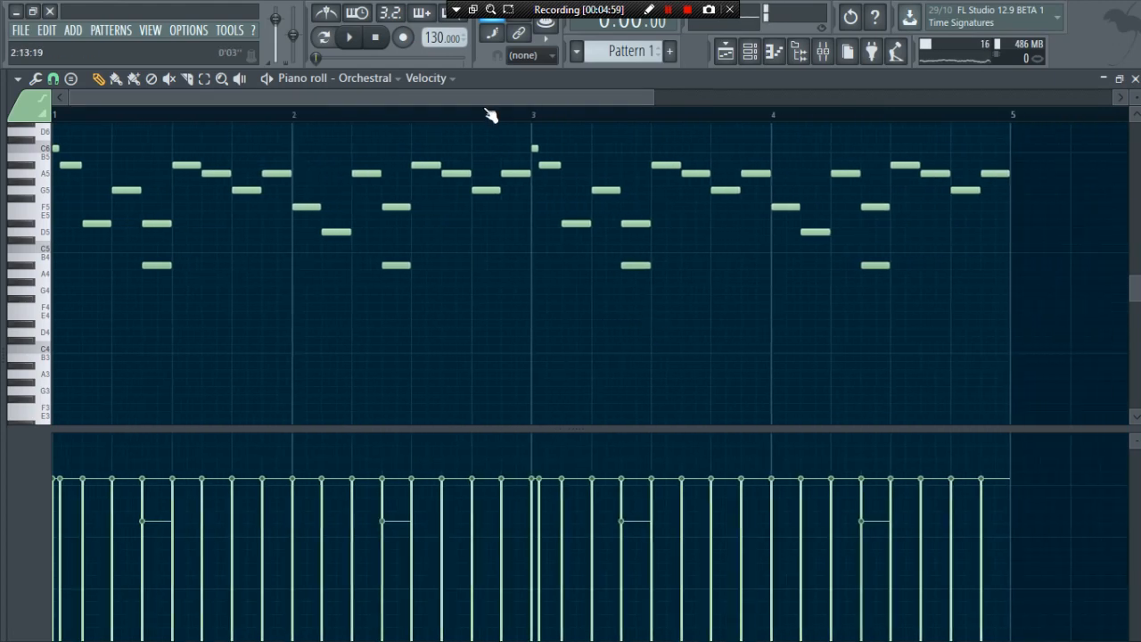
# Stretch a low A4 note across bar one and reshape the low supporting notes
pyautogui.click(343, 38)
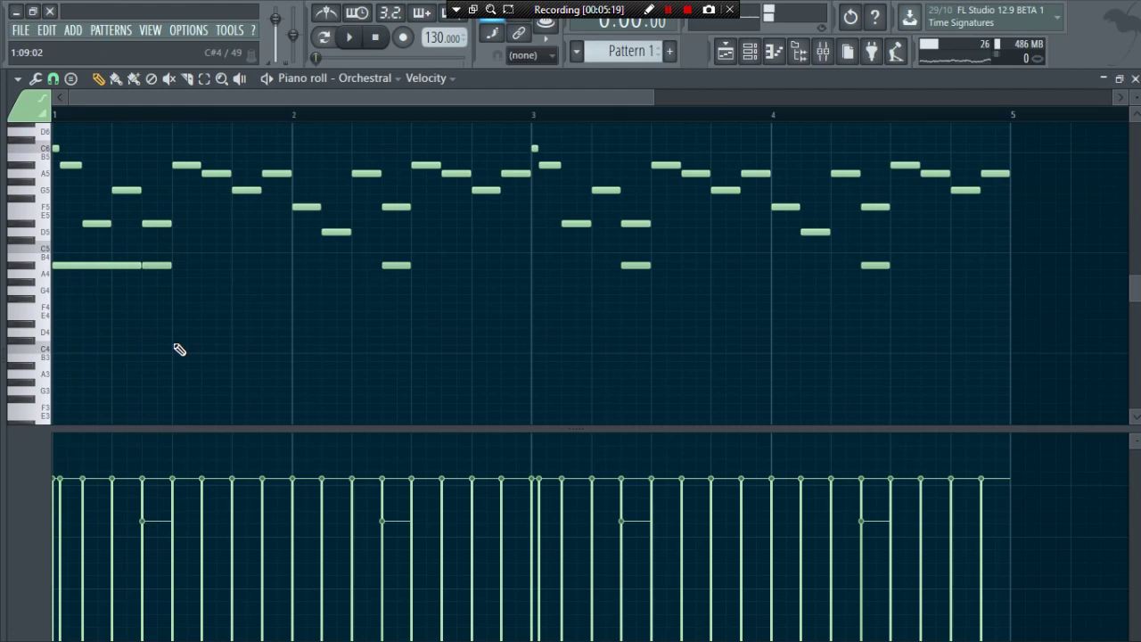
pyautogui.moveTo(174, 324); pyautogui.dragTo(259, 324)
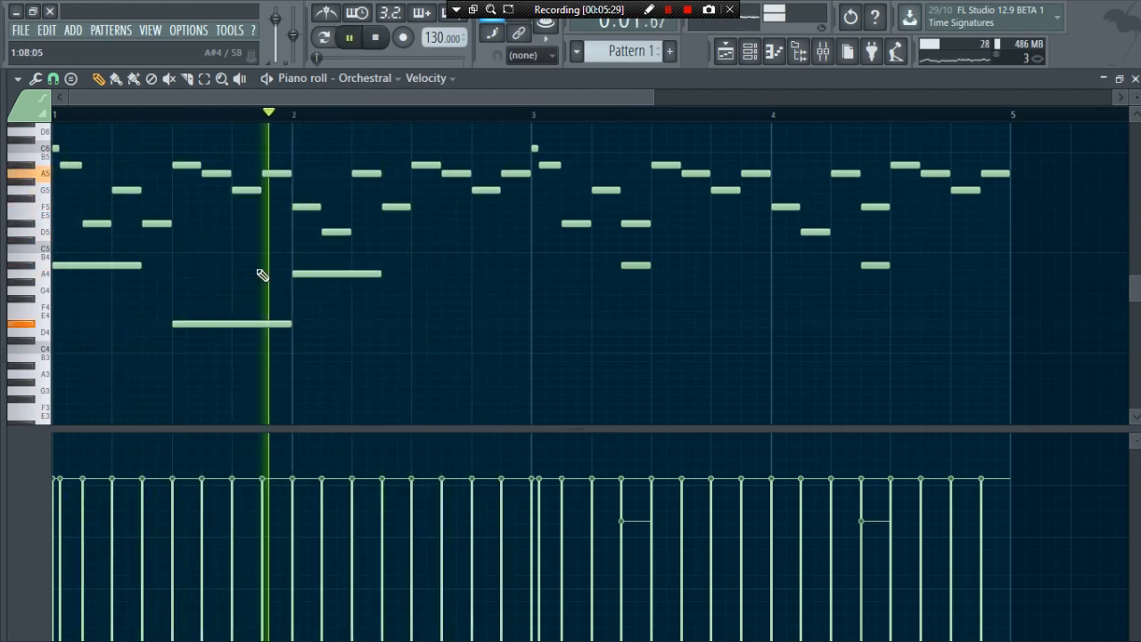
pyautogui.moveTo(107, 250); pyautogui.dragTo(379, 362)
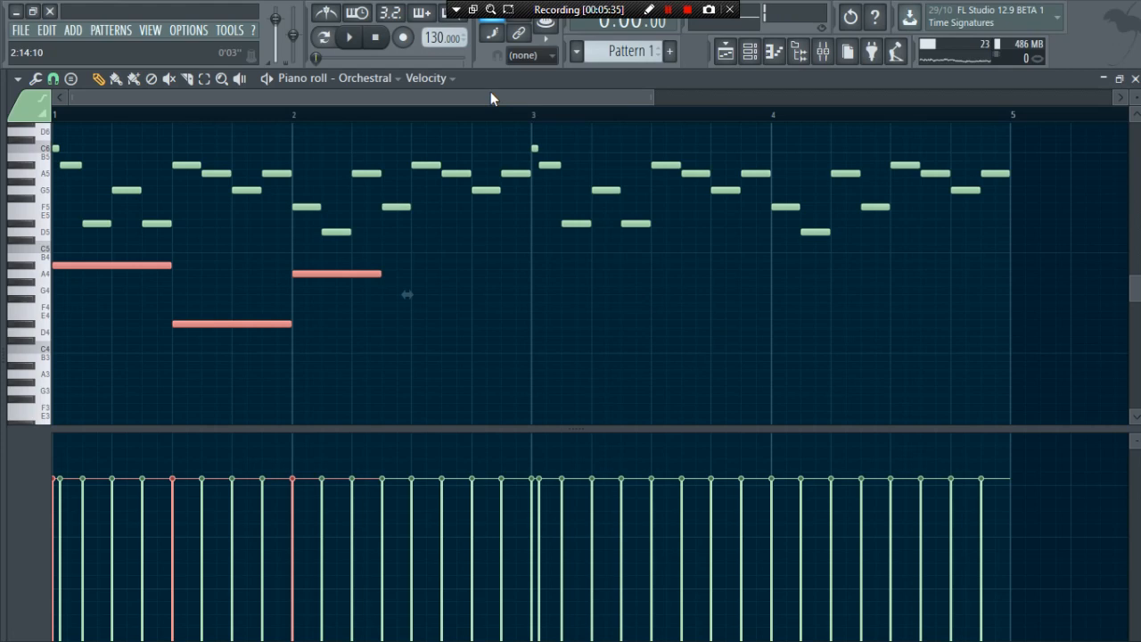
pyautogui.click(341, 39)
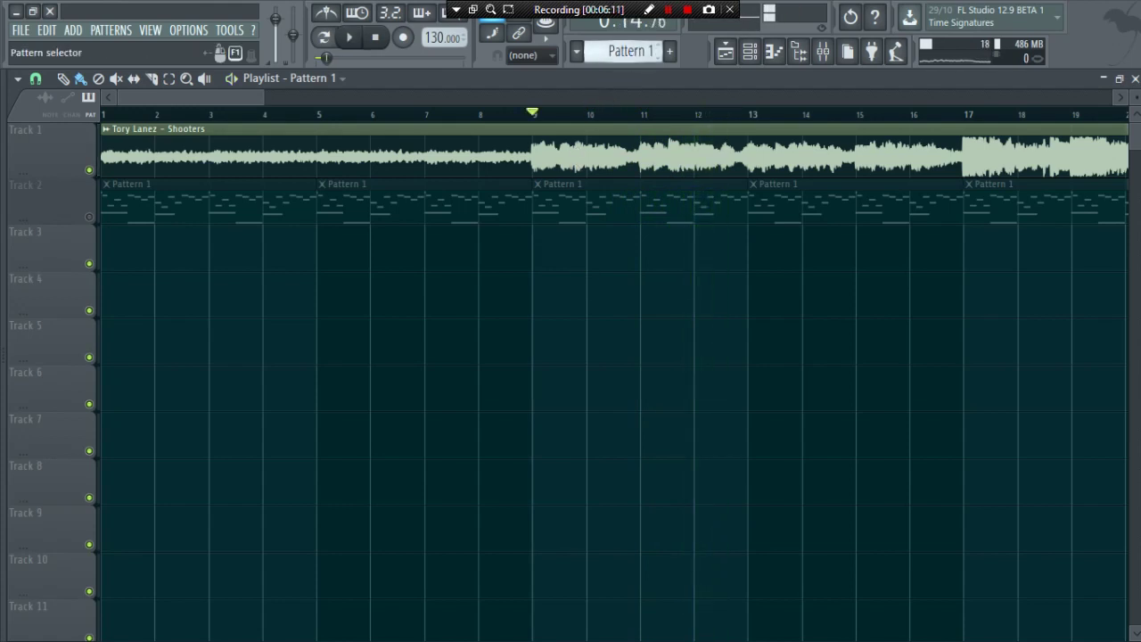
# Create Pattern 2, place it on track 3 at bar 9, and add a Sawer channel
pyautogui.click(665, 51)
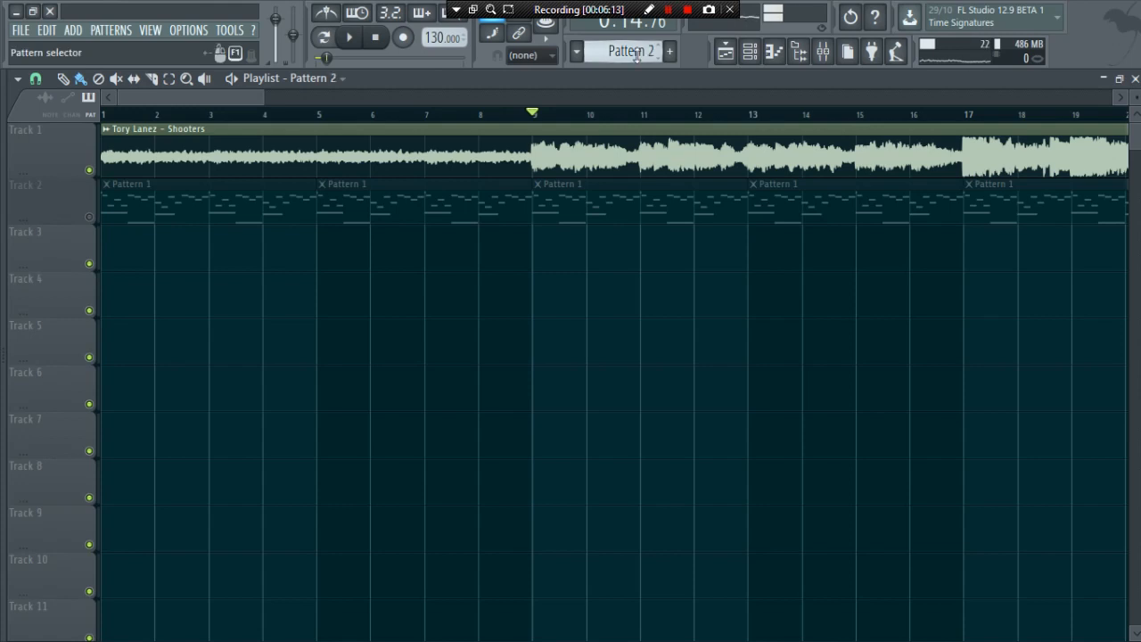
pyautogui.click(546, 253)
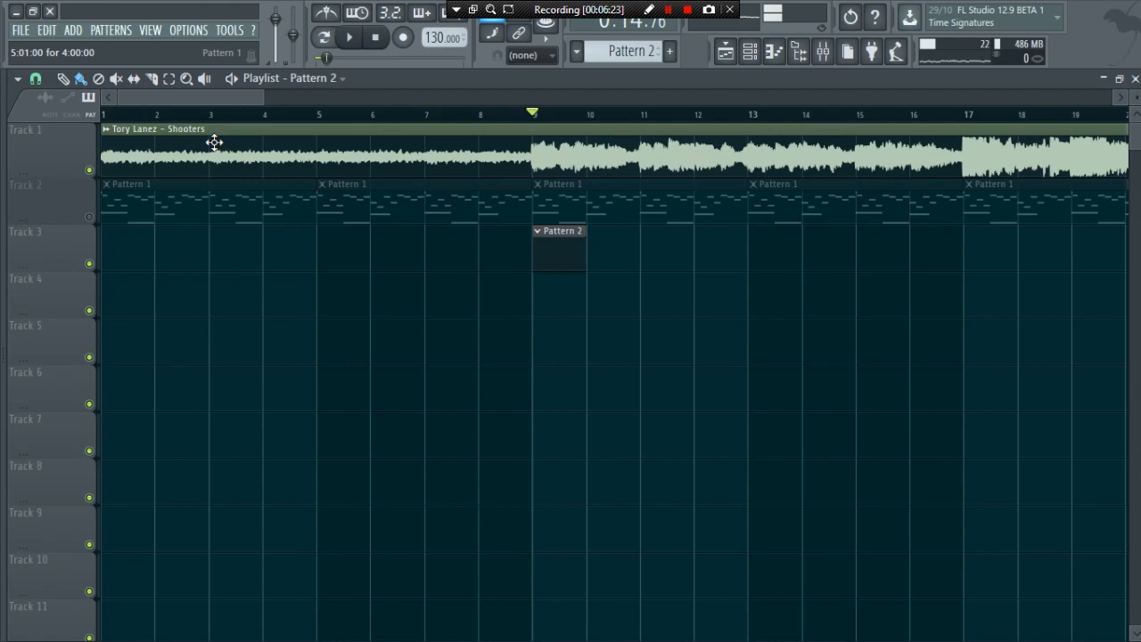
pyautogui.click(66, 30)
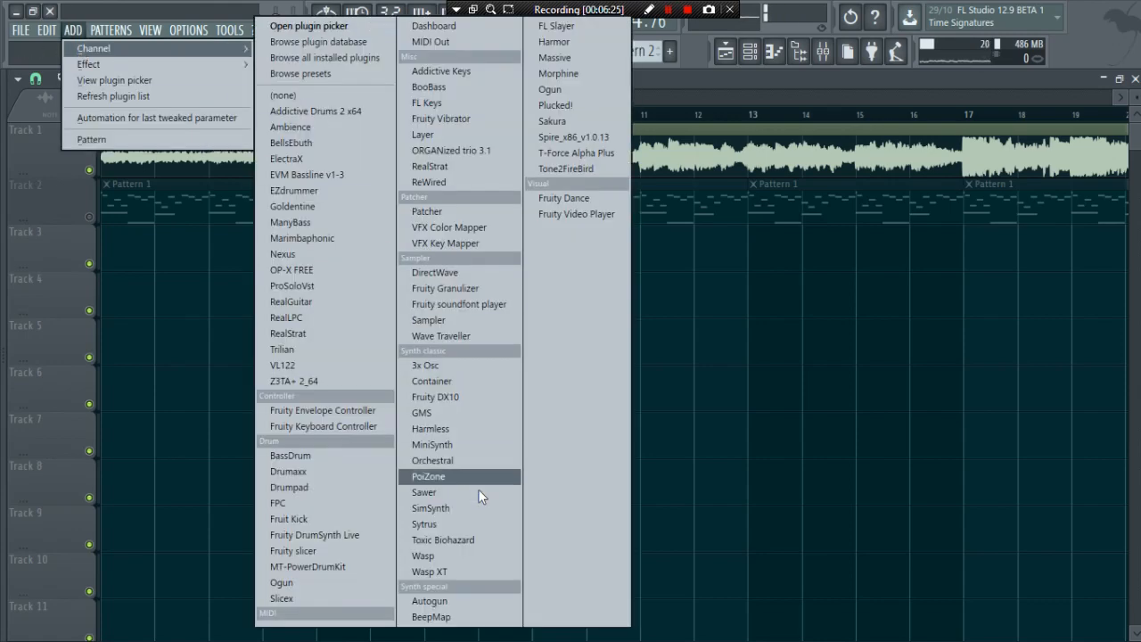
pyautogui.click(425, 492)
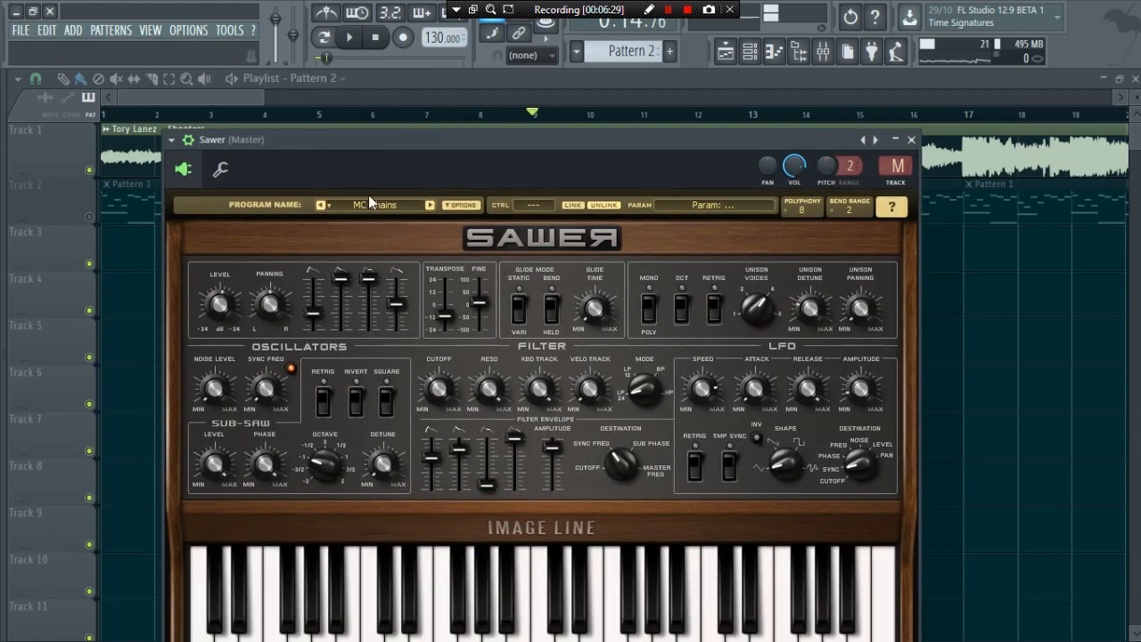
# Audition Sawer presets BA Classic Hip Hop and FG Down wit the Thickness
pyautogui.click(376, 204)
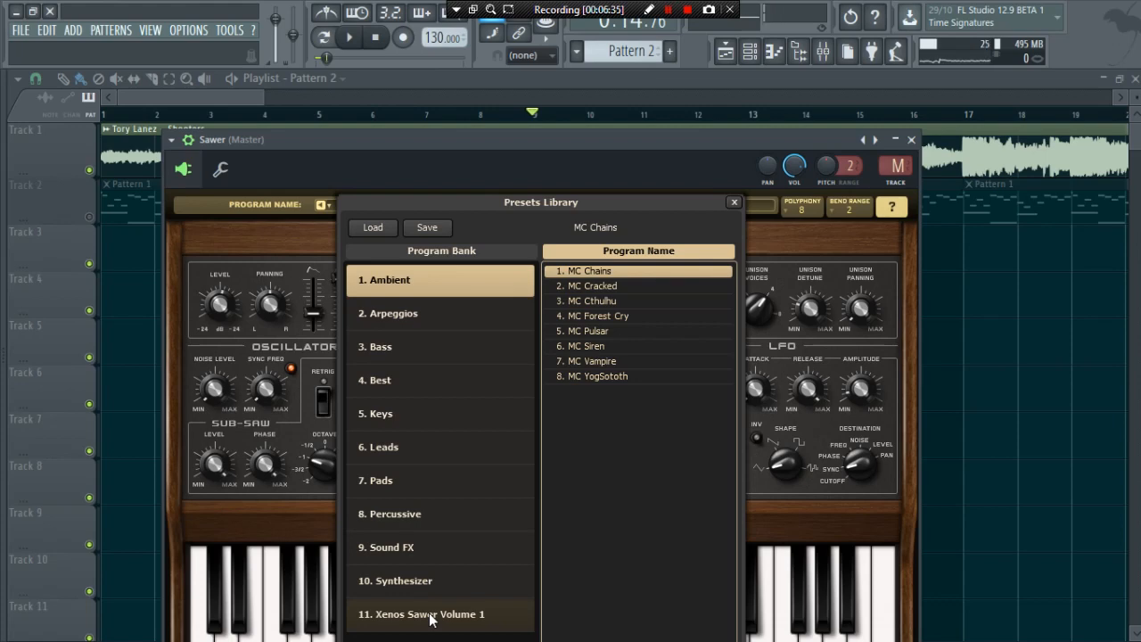
pyautogui.click(380, 347)
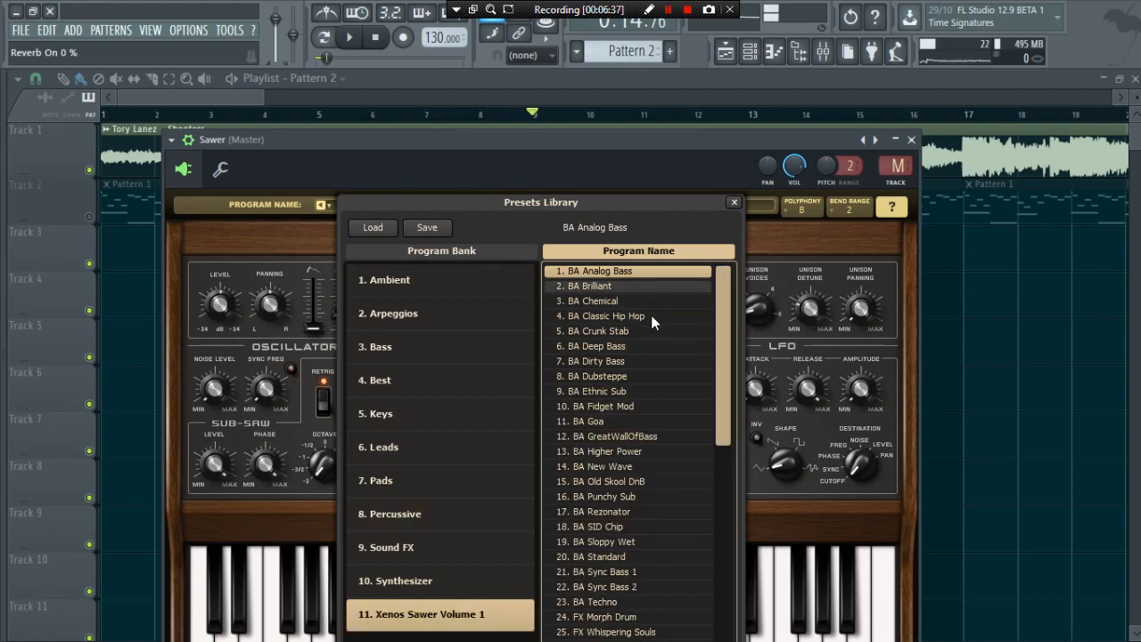
pyautogui.click(628, 316)
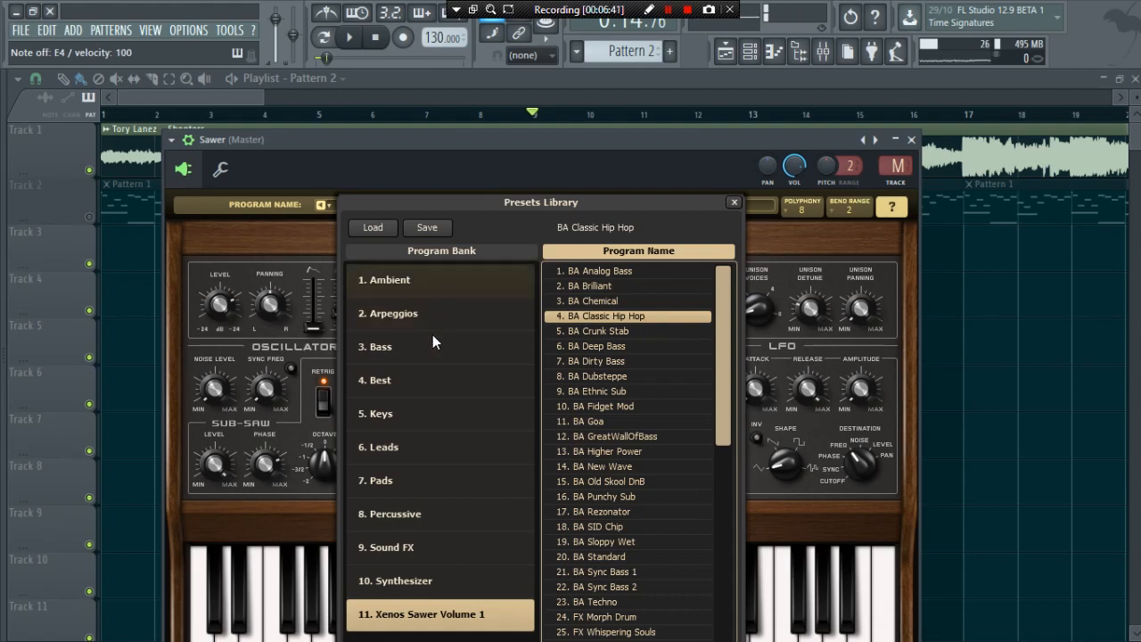
pyautogui.click(377, 347)
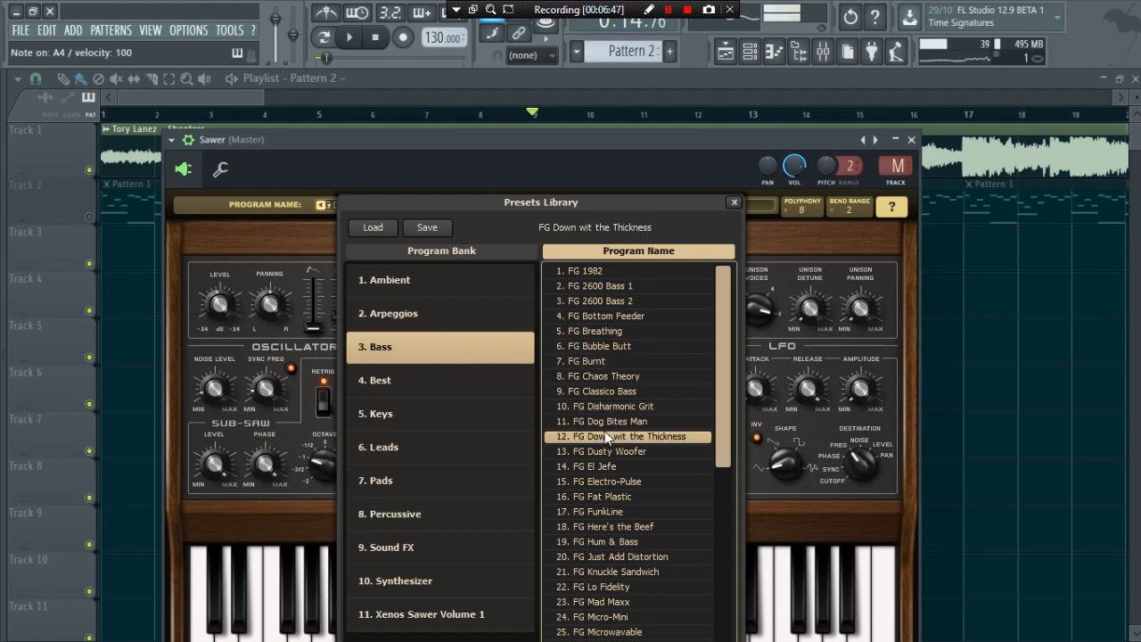
pyautogui.click(611, 482)
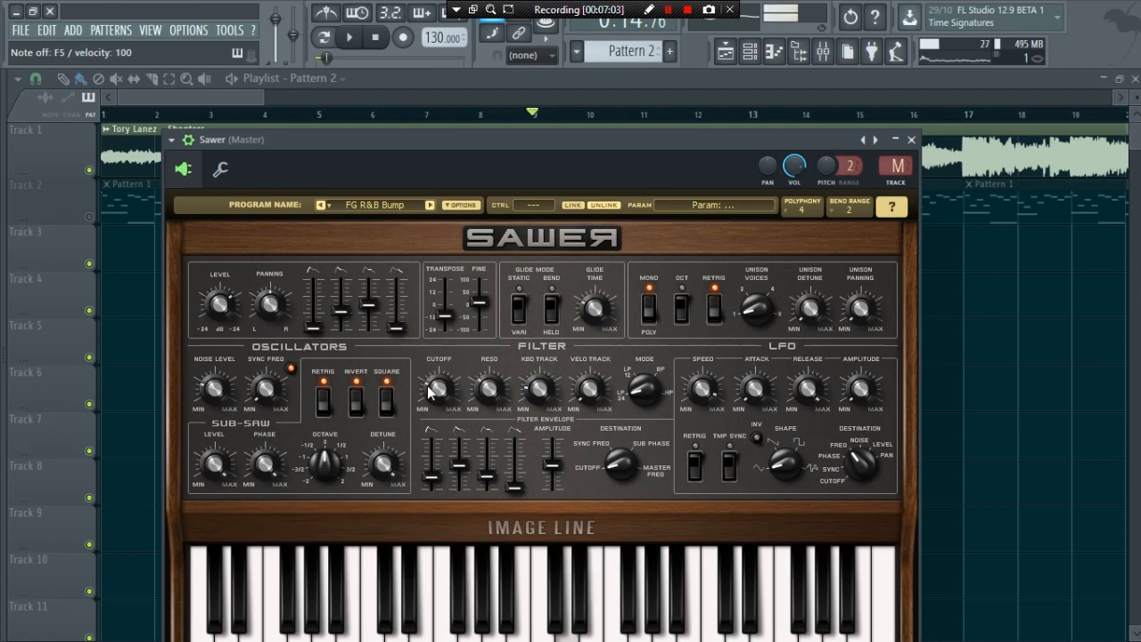
# Lower Sawer's filter cutoff to 8% and bring its effects section into view
pyautogui.moveTo(438, 388); pyautogui.dragTo(438, 401)
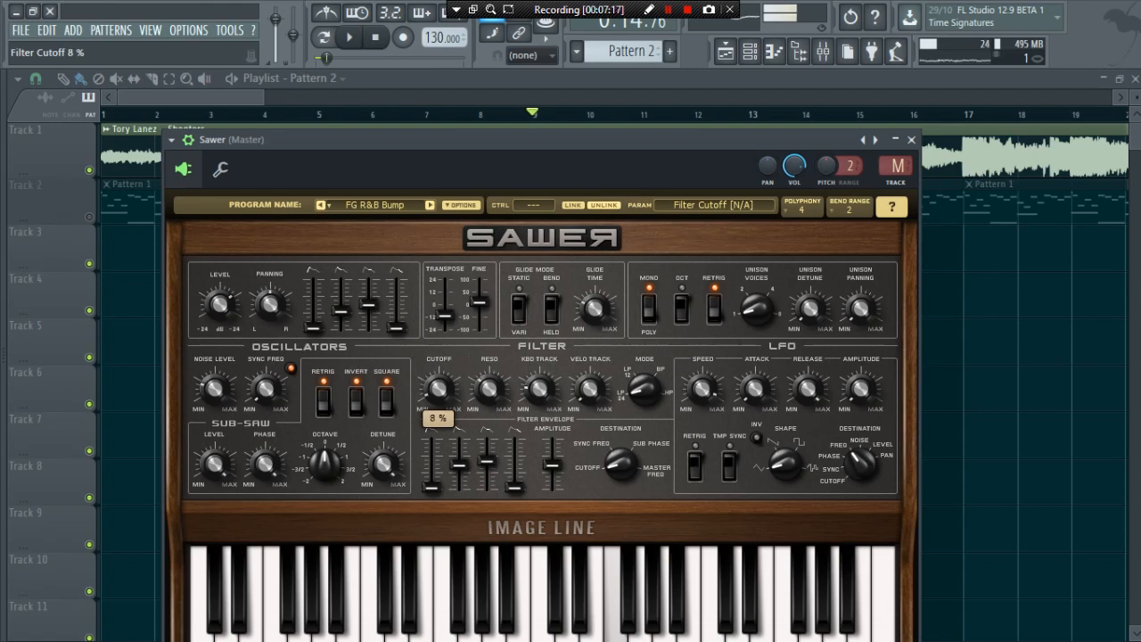
pyautogui.click(757, 308)
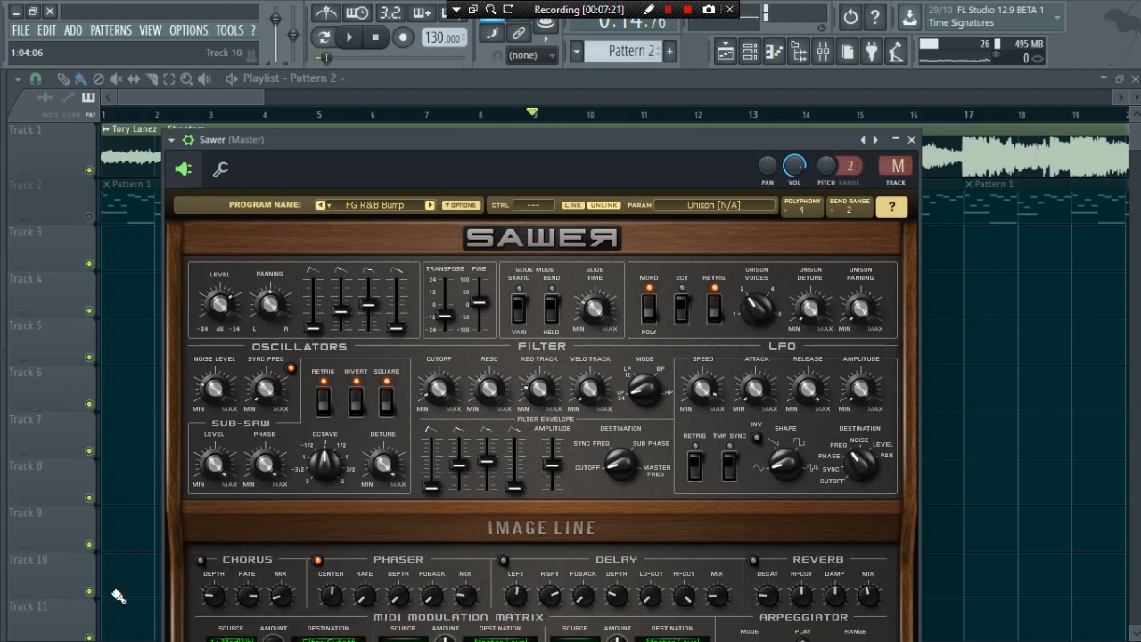
pyautogui.click(199, 560)
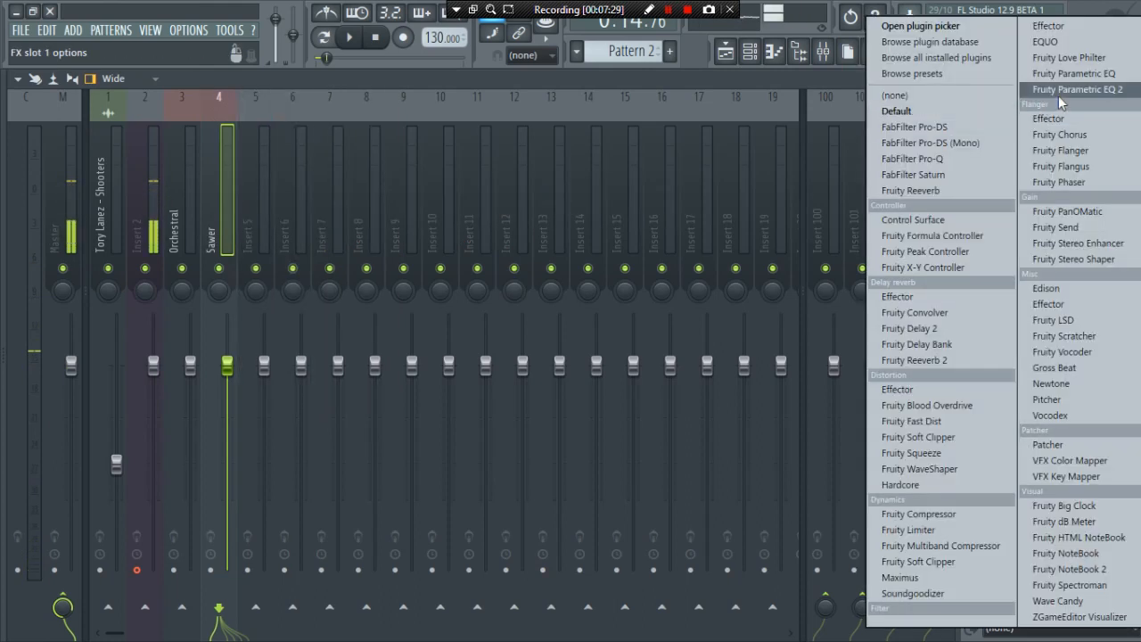
# Add Parametric EQ 2 to Sawer's insert, lower Fruity Filter cutoff, and adjust sub-saw detune
pyautogui.click(1081, 88)
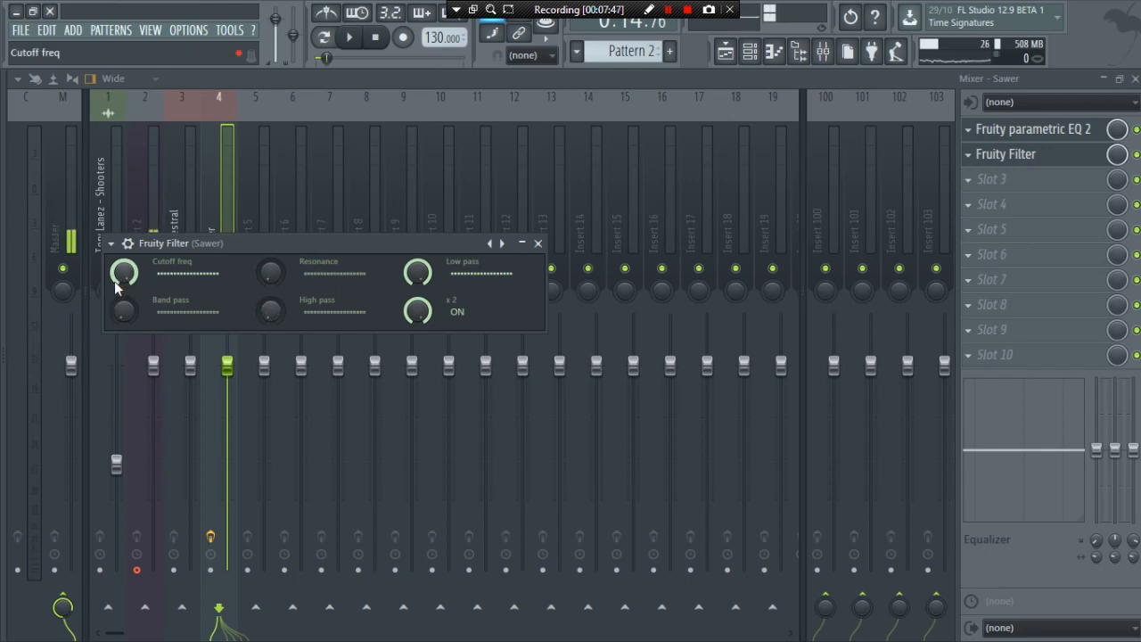
pyautogui.moveTo(123, 272); pyautogui.dragTo(123, 263)
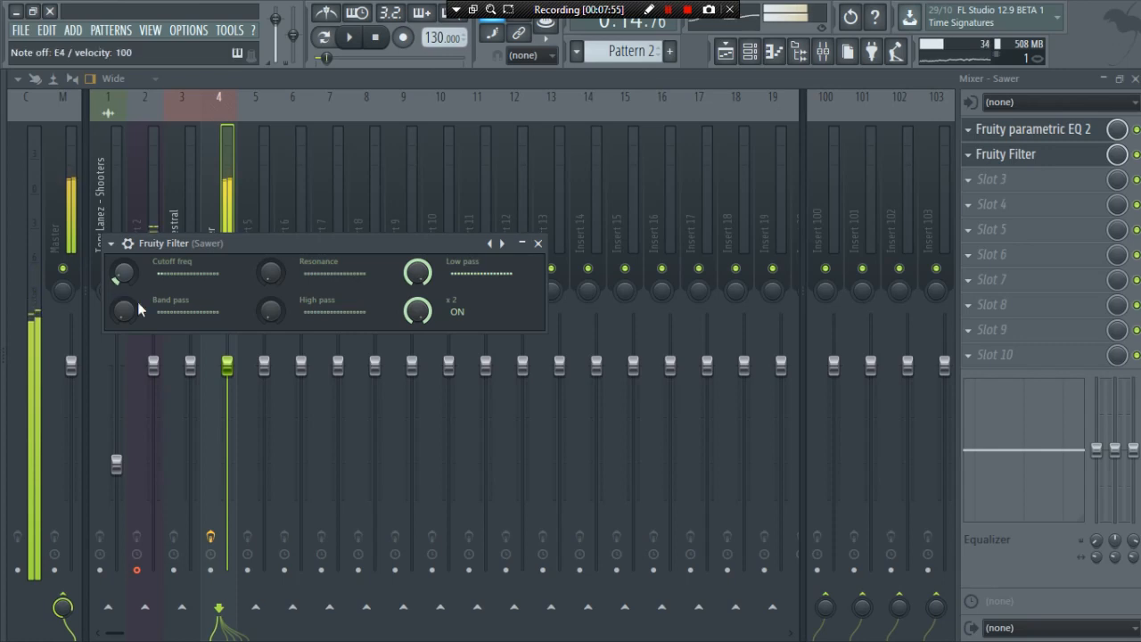
pyautogui.click(538, 242)
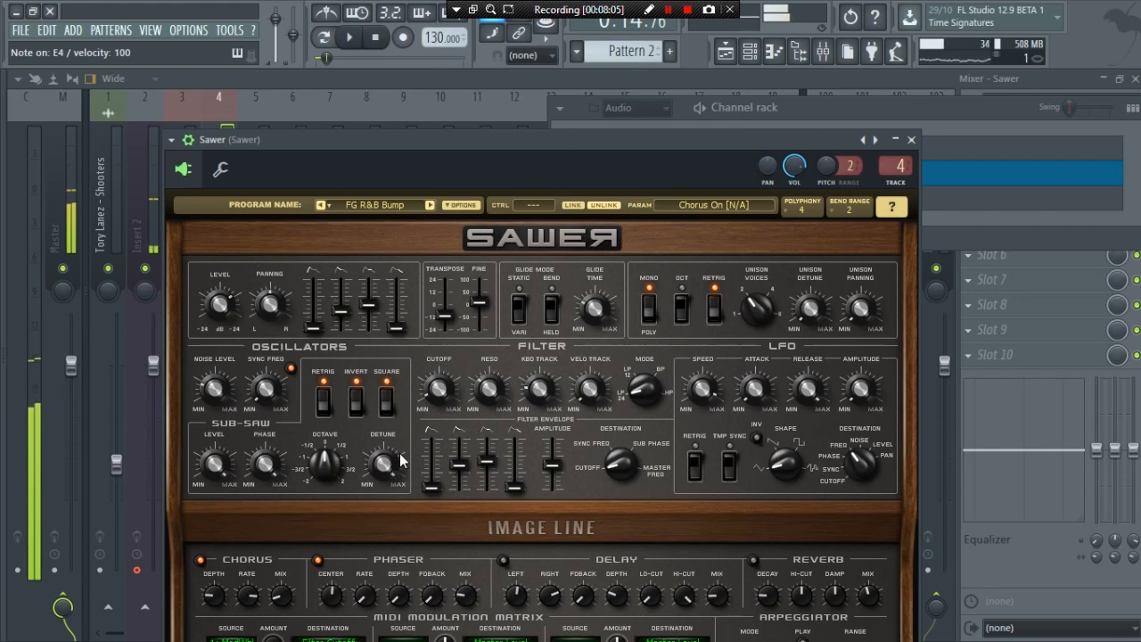
pyautogui.moveTo(437, 388); pyautogui.dragTo(437, 406)
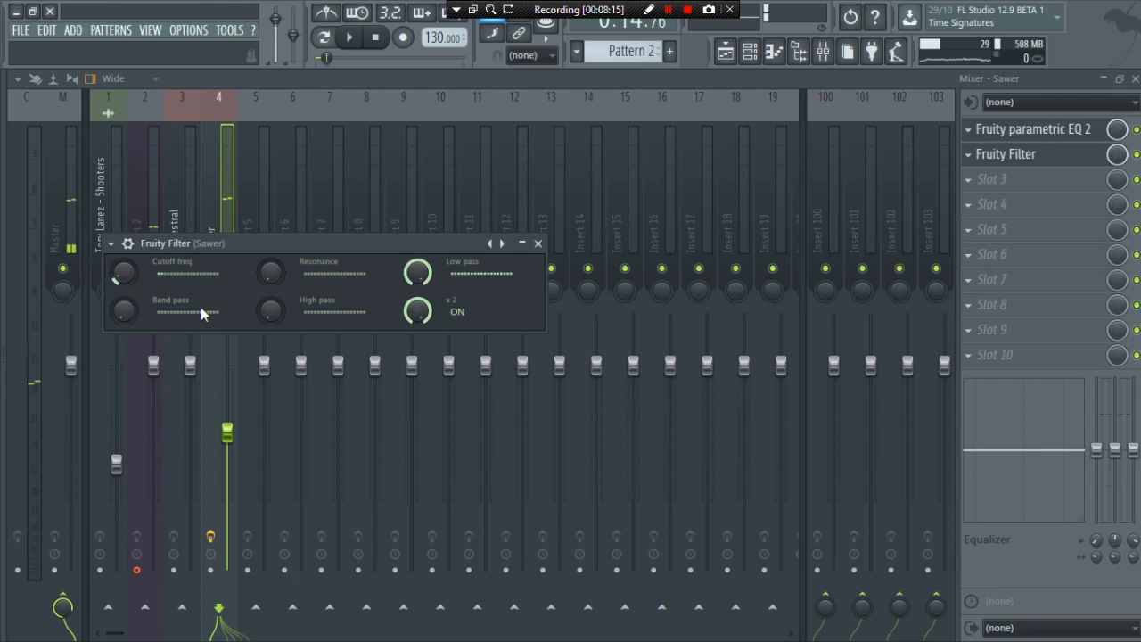
pyautogui.moveTo(123, 274); pyautogui.dragTo(124, 268)
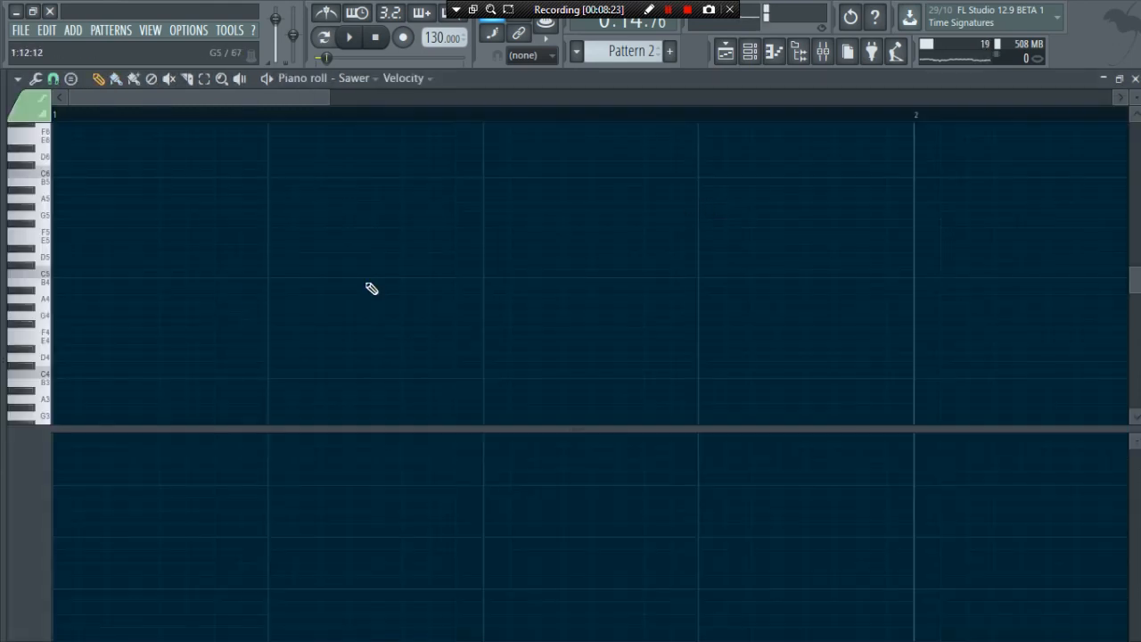
# Draw a long D6, a short B5 and a C#6 stretched to bar 3, then play it back
pyautogui.moveTo(54, 265); pyautogui.dragTo(483, 265)
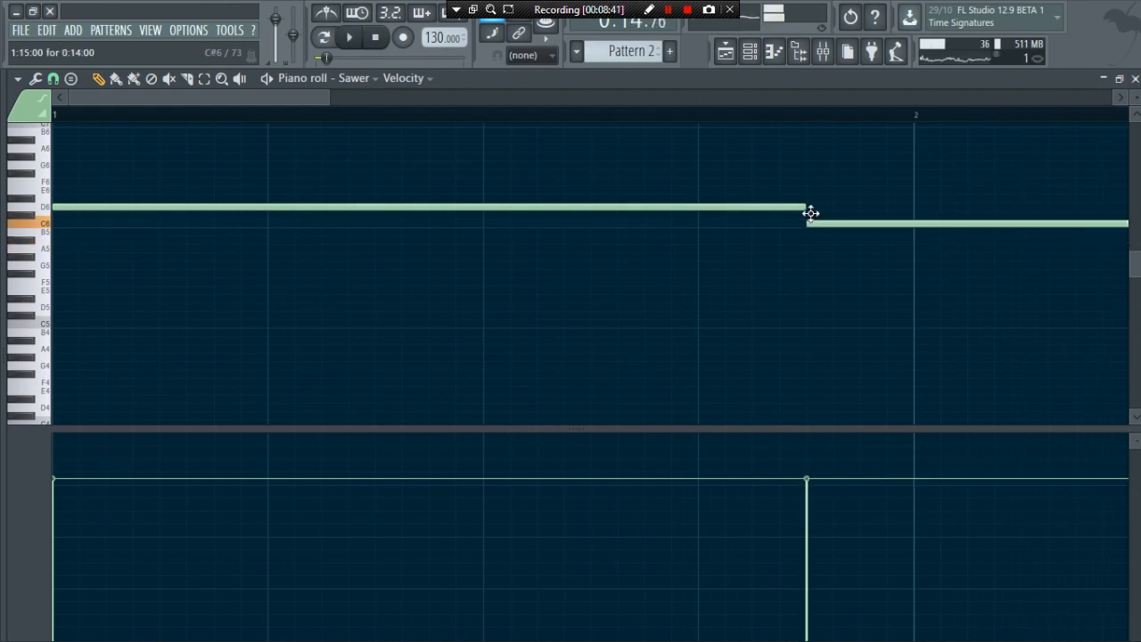
pyautogui.click(343, 39)
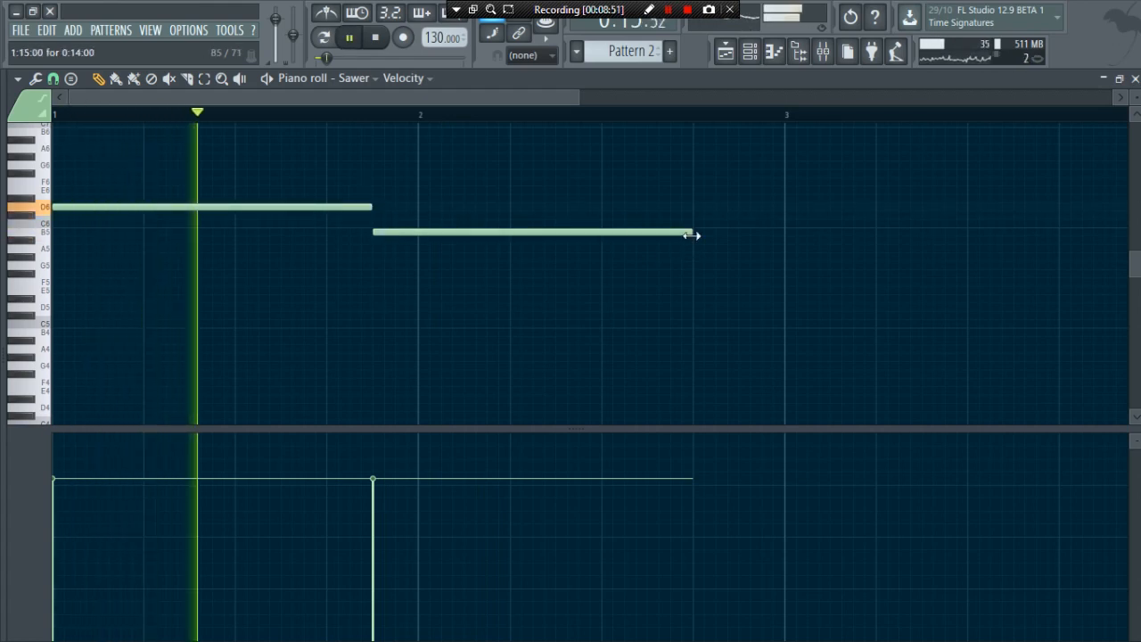
pyautogui.moveTo(687, 233); pyautogui.dragTo(397, 232)
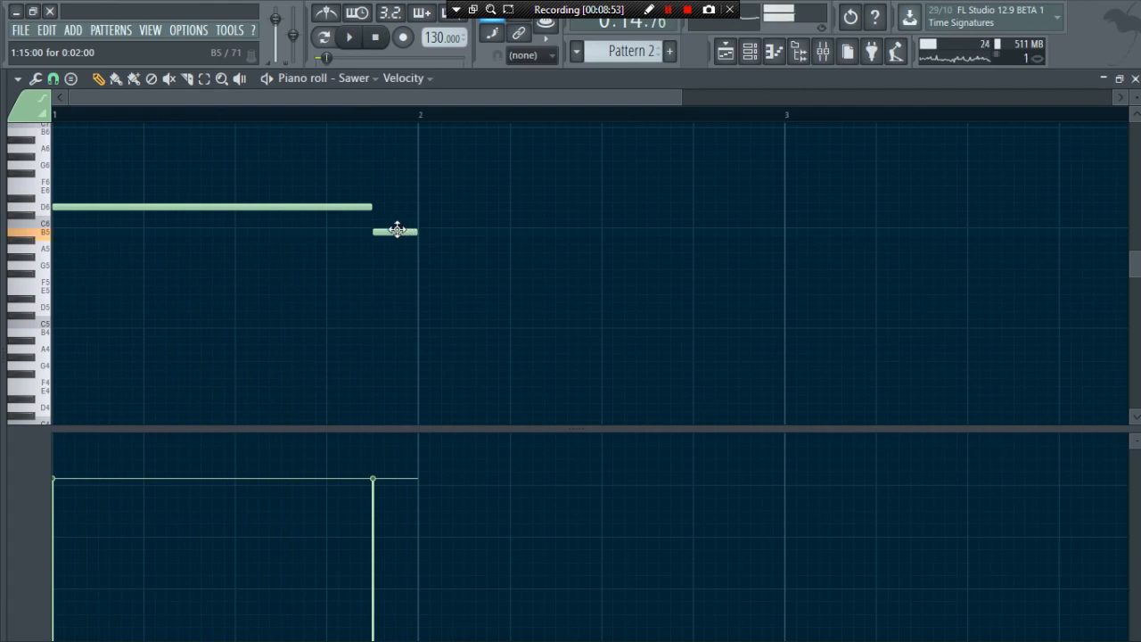
pyautogui.click(338, 39)
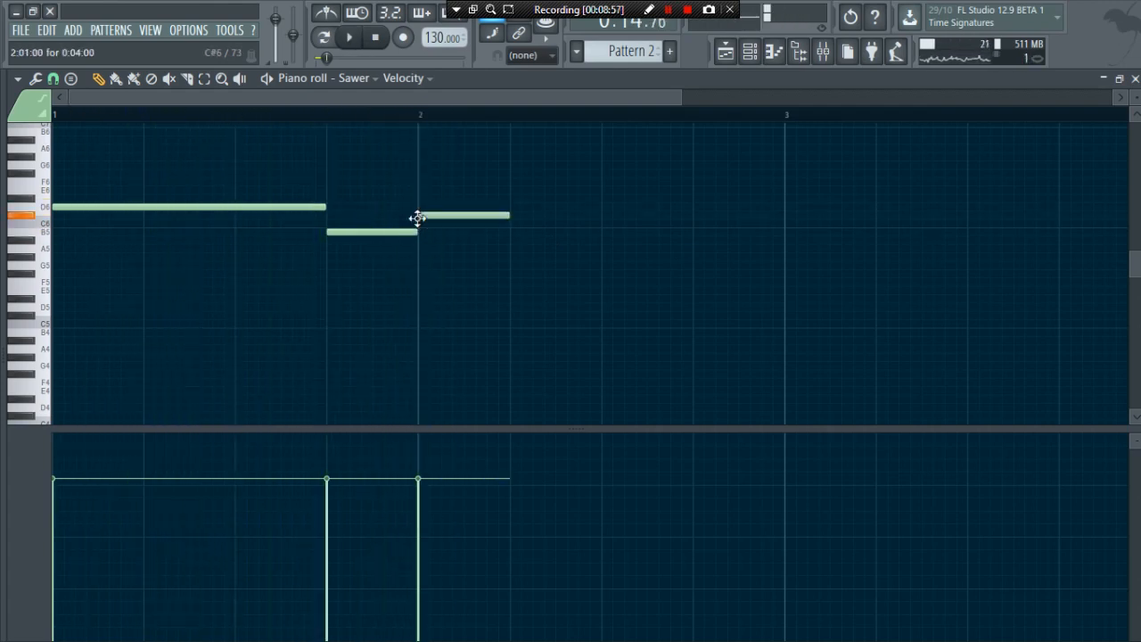
pyautogui.click(338, 39)
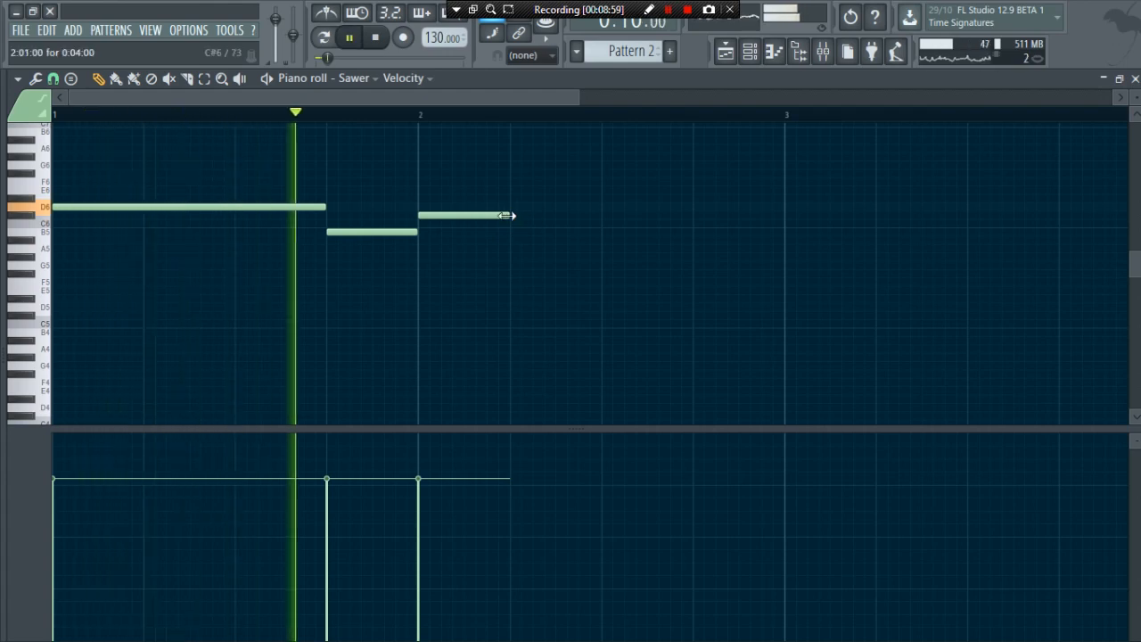
pyautogui.moveTo(508, 215); pyautogui.dragTo(785, 215)
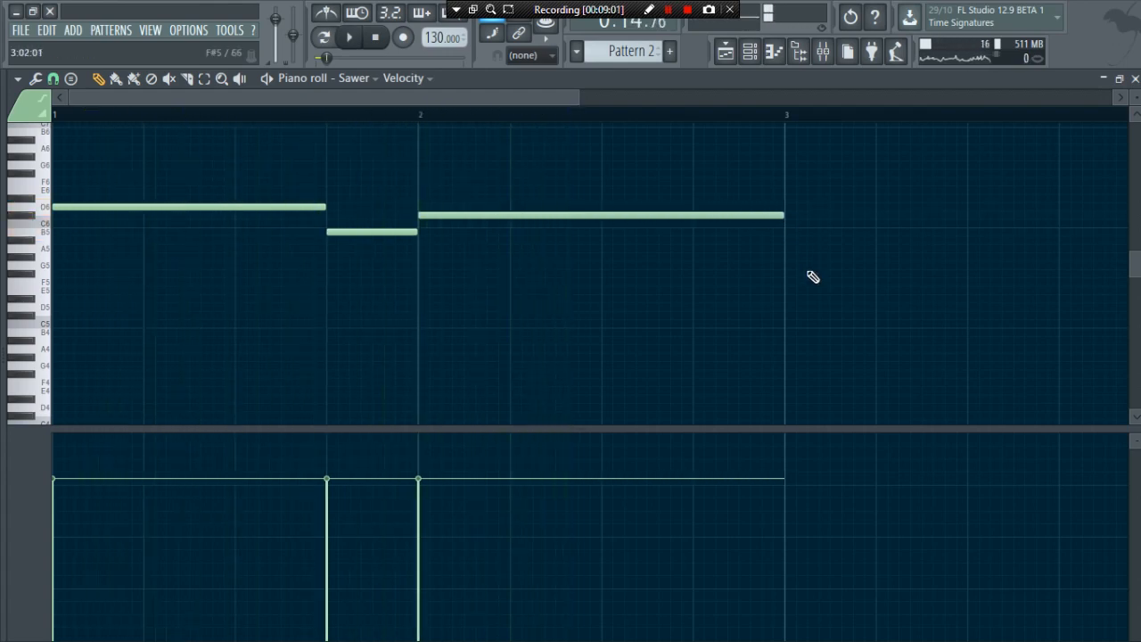
pyautogui.click(340, 41)
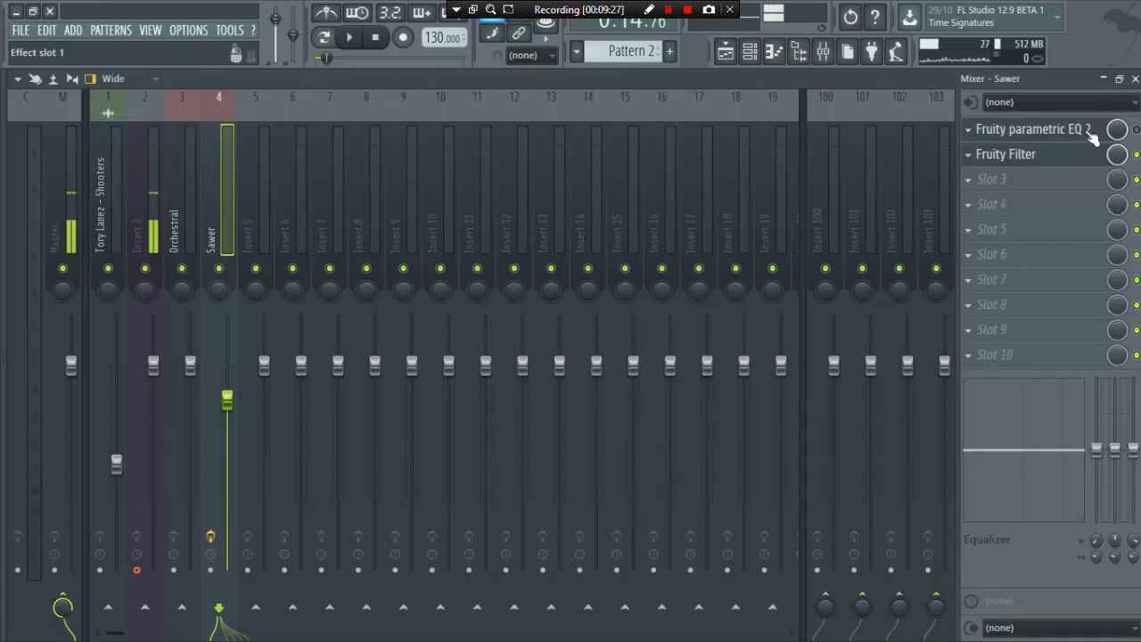
# Open Fruity Parametric EQ 2 on the Sawer mixer insert
pyautogui.click(1040, 127)
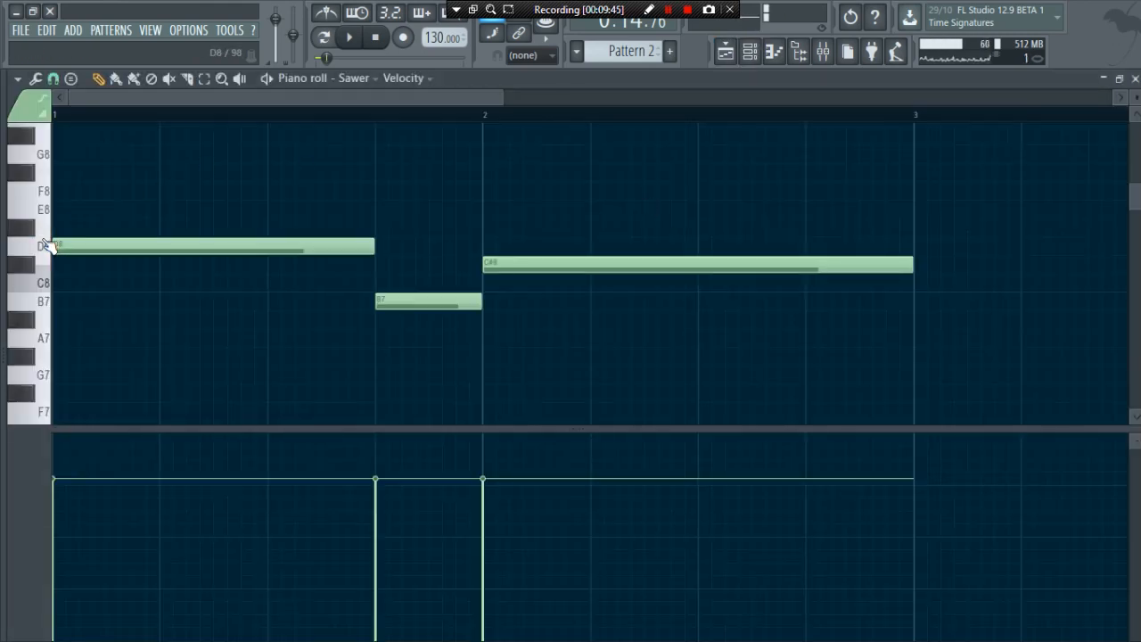
# Drop the Sawer notes to D#4, C4 and D4 and repeat the phrase through bars 3–4
pyautogui.click(344, 39)
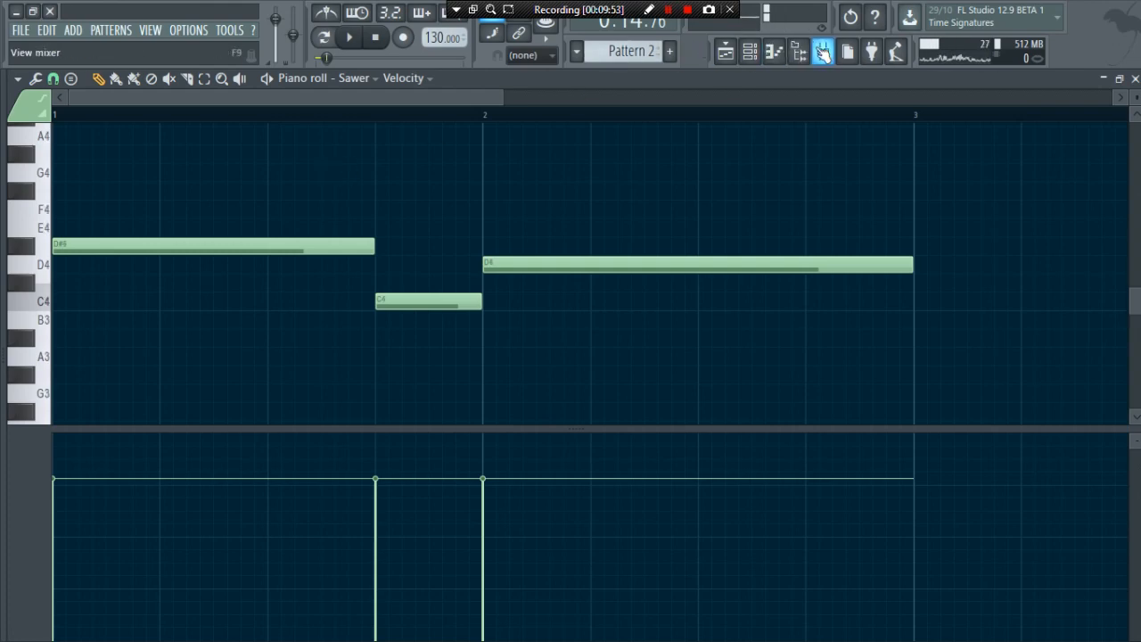
pyautogui.click(816, 50)
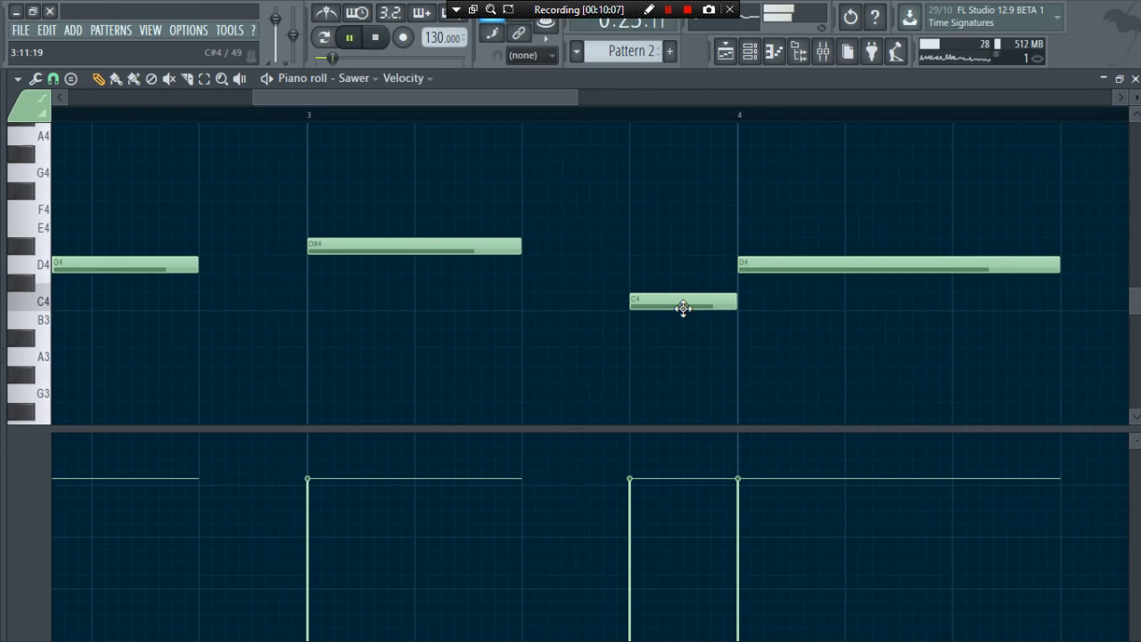
pyautogui.moveTo(682, 303); pyautogui.dragTo(575, 301)
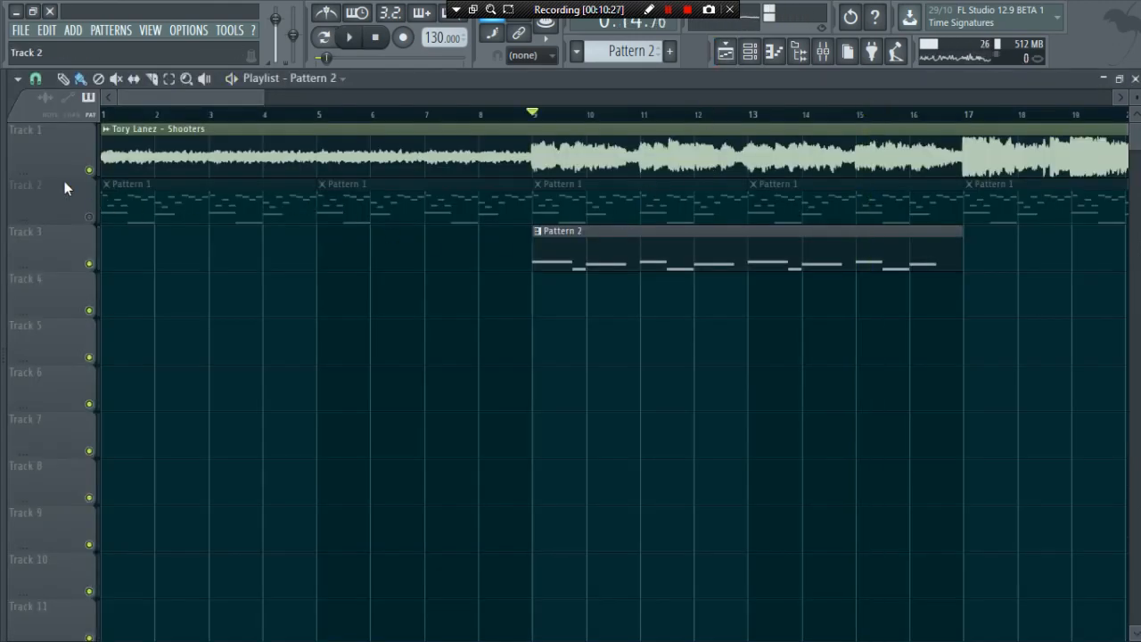
# Raise the Sawer fader and add Fruity Stereo Enhancer with 'For strings' to Orchestral
pyautogui.click(343, 38)
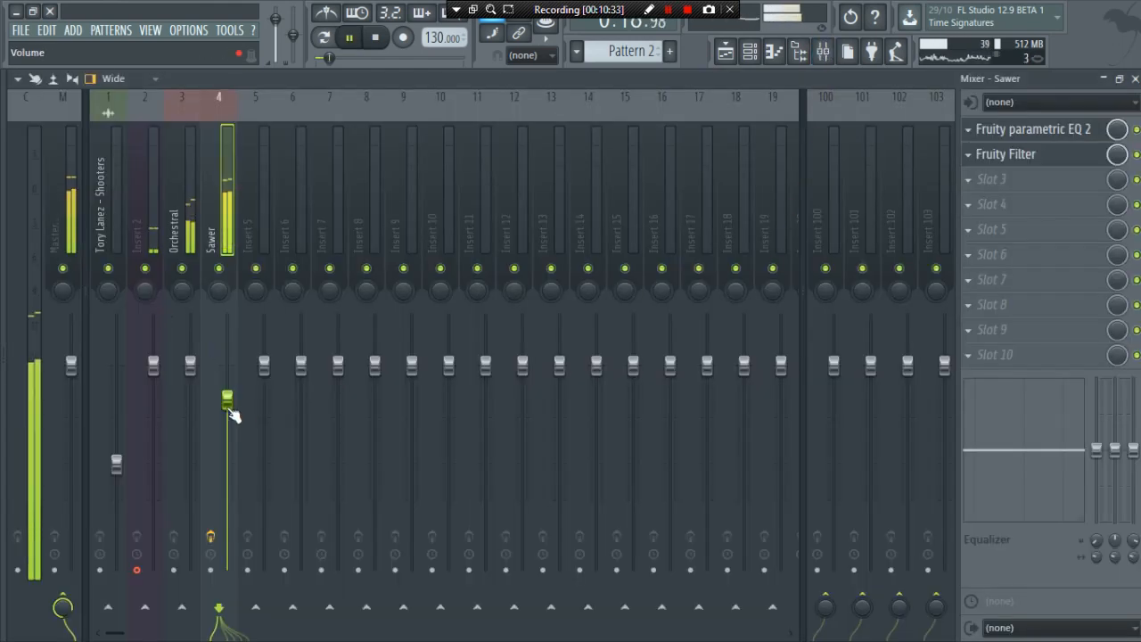
pyautogui.moveTo(227, 397); pyautogui.dragTo(228, 375)
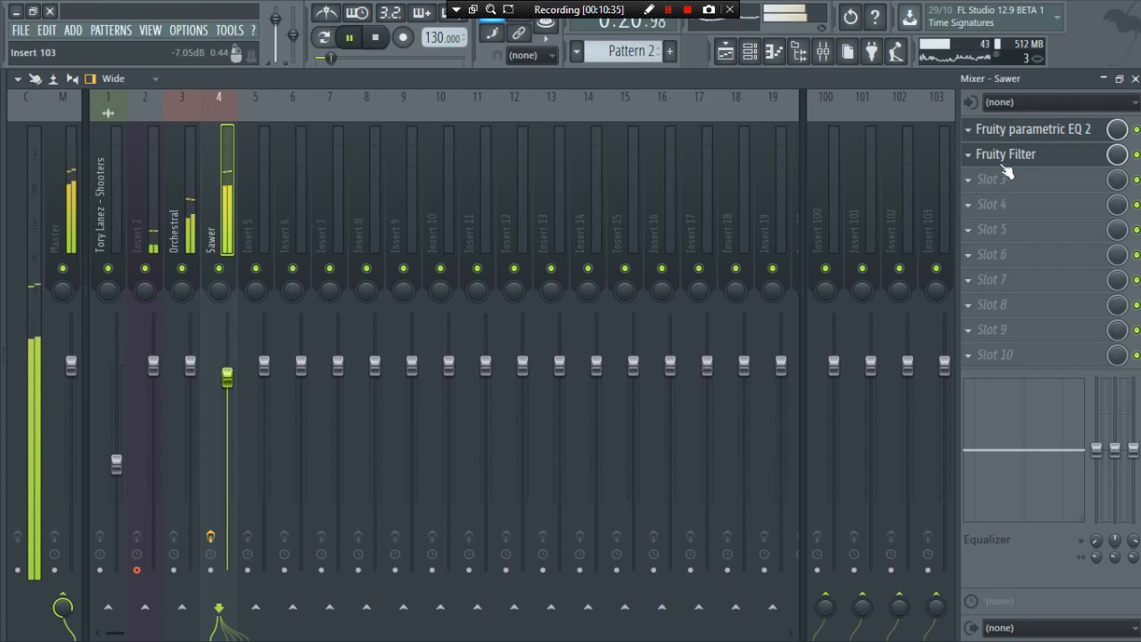
pyautogui.click(994, 179)
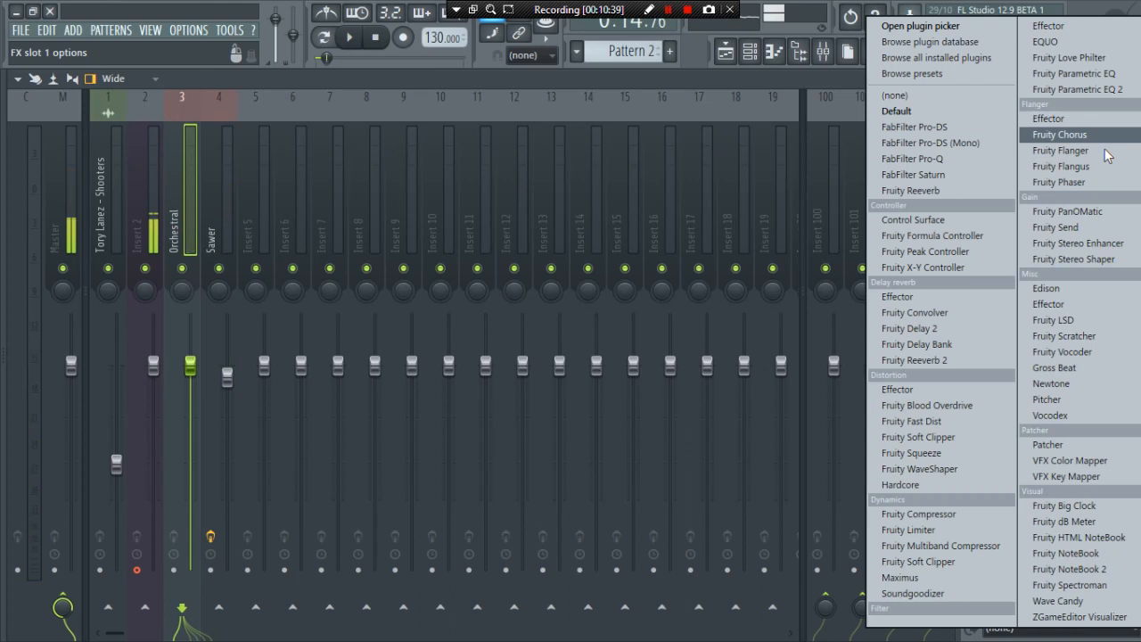
pyautogui.click(1078, 242)
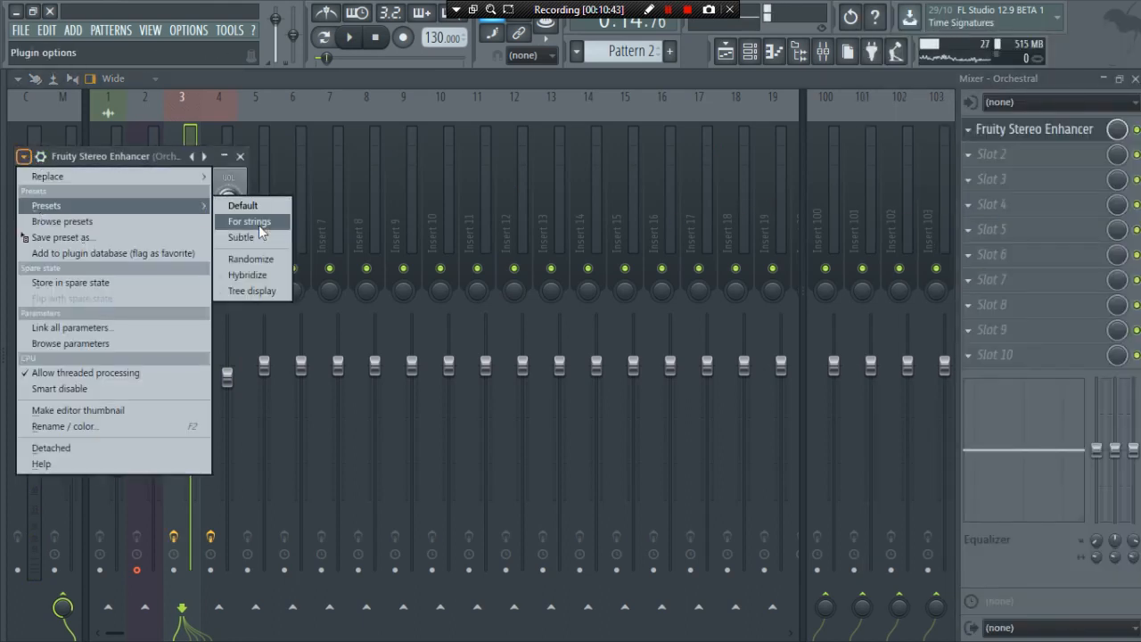
pyautogui.click(251, 222)
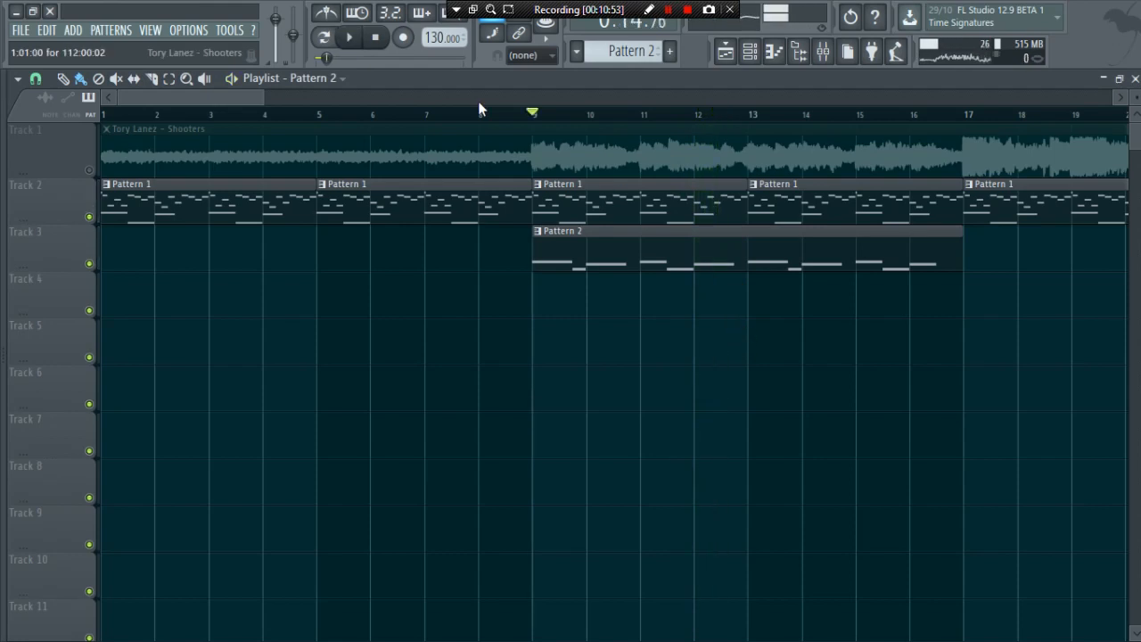
# Mute the Shooters sample track and place a new empty pattern on Track 4 at bar 17
pyautogui.hscroll(3)
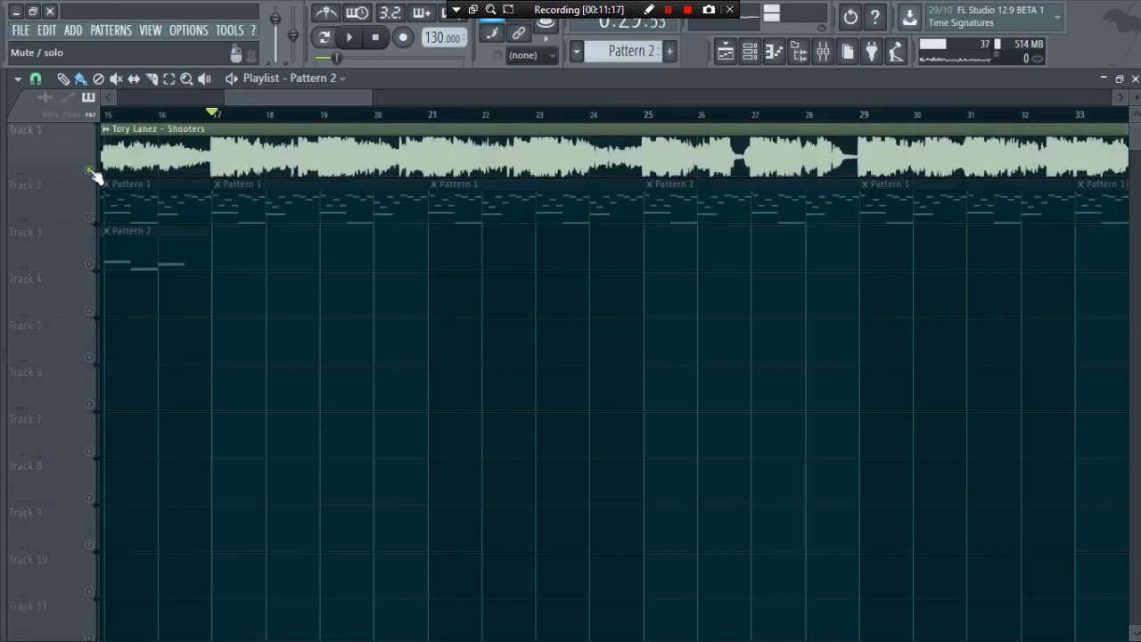
pyautogui.click(340, 37)
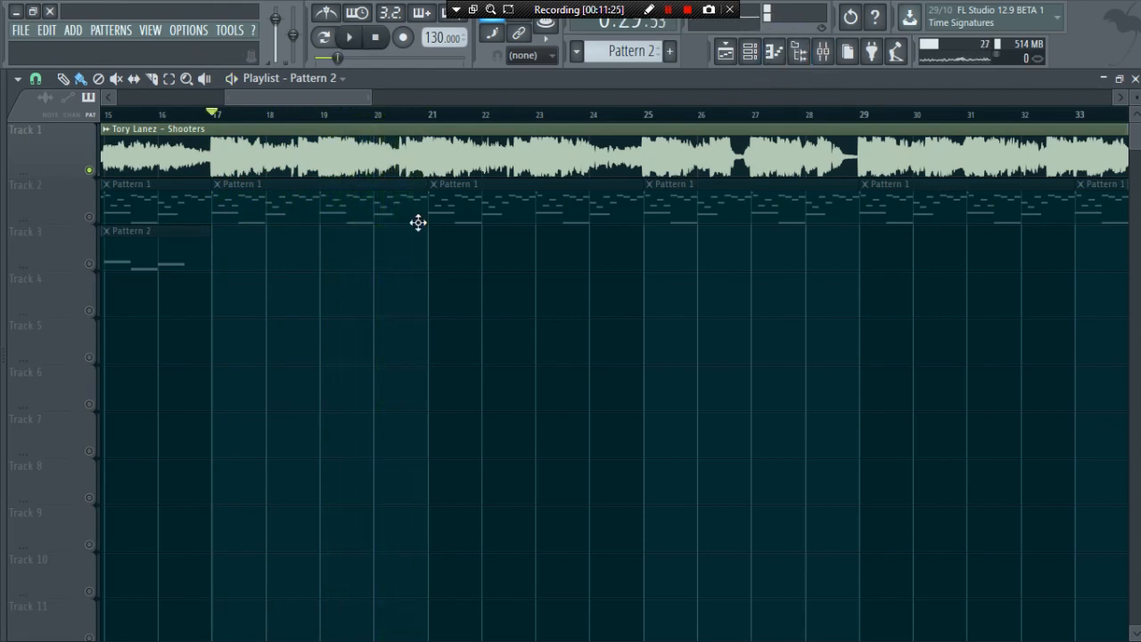
pyautogui.click(628, 51)
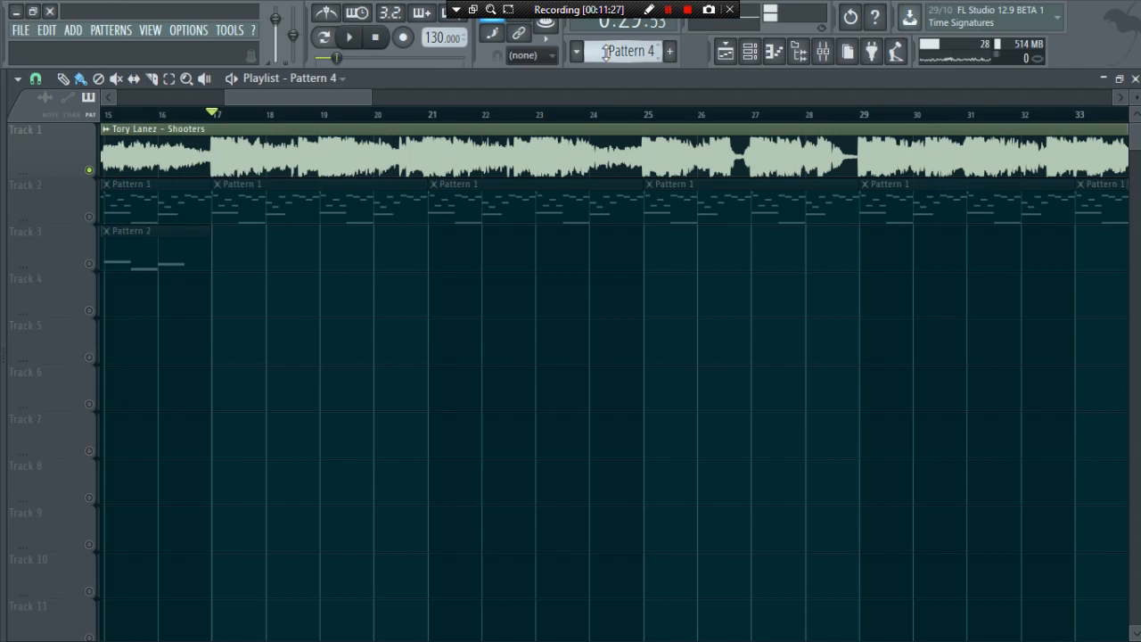
pyautogui.click(238, 277)
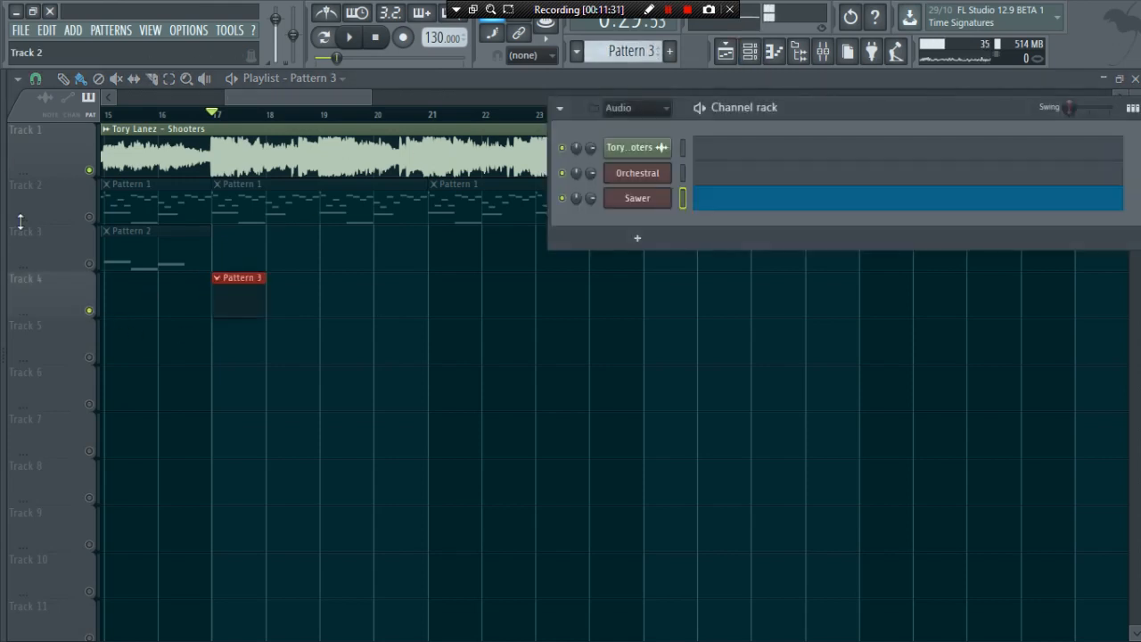
pyautogui.click(812, 50)
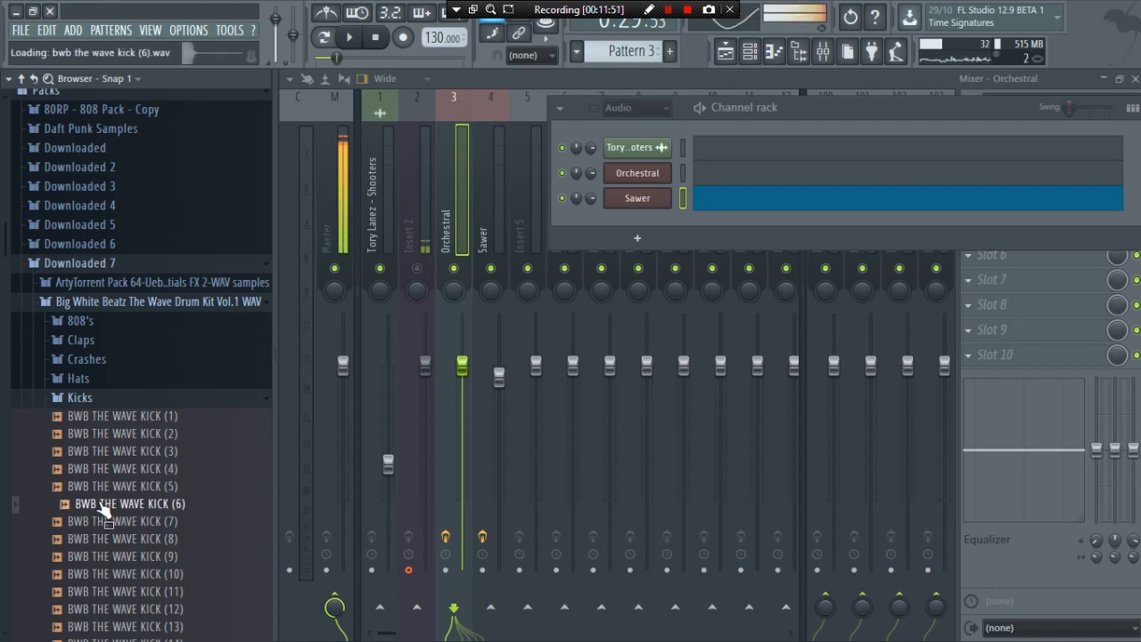
# Load BWB The Wave Kick (7) into a new channel and draw sparse kick hits, including bar 4
pyautogui.moveTo(123, 521); pyautogui.dragTo(664, 249)
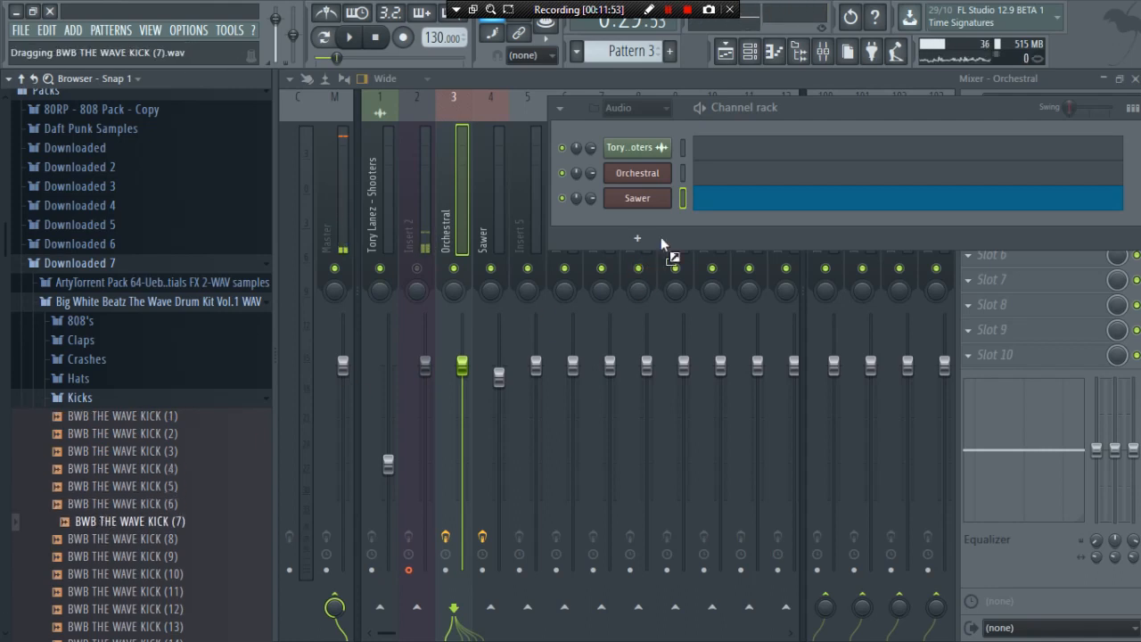
pyautogui.rightClick(129, 521)
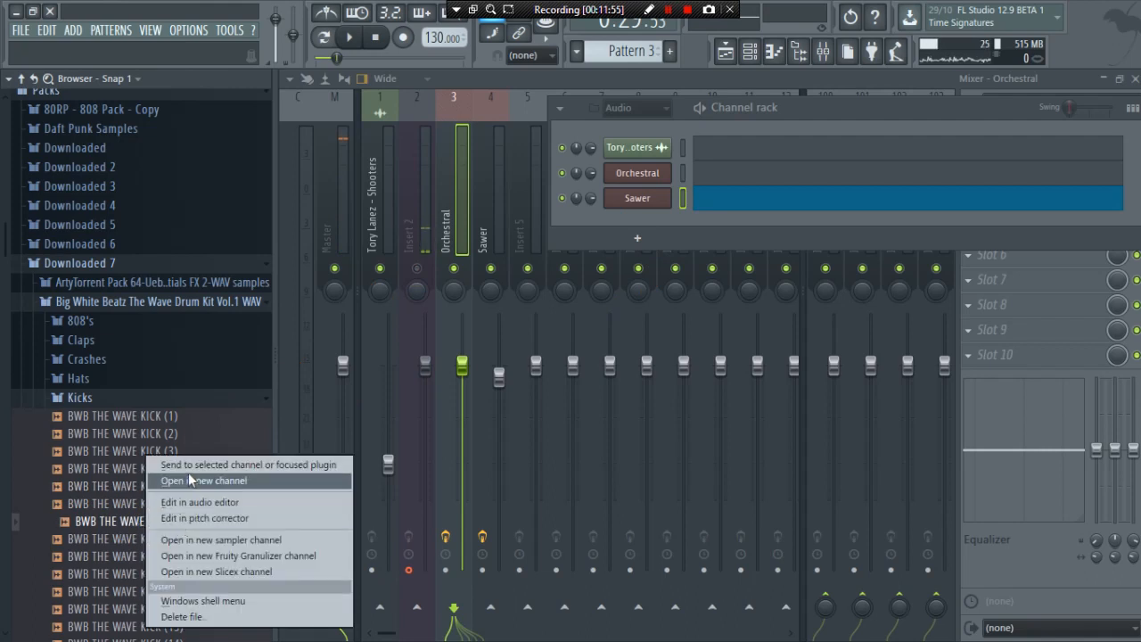
pyautogui.click(203, 481)
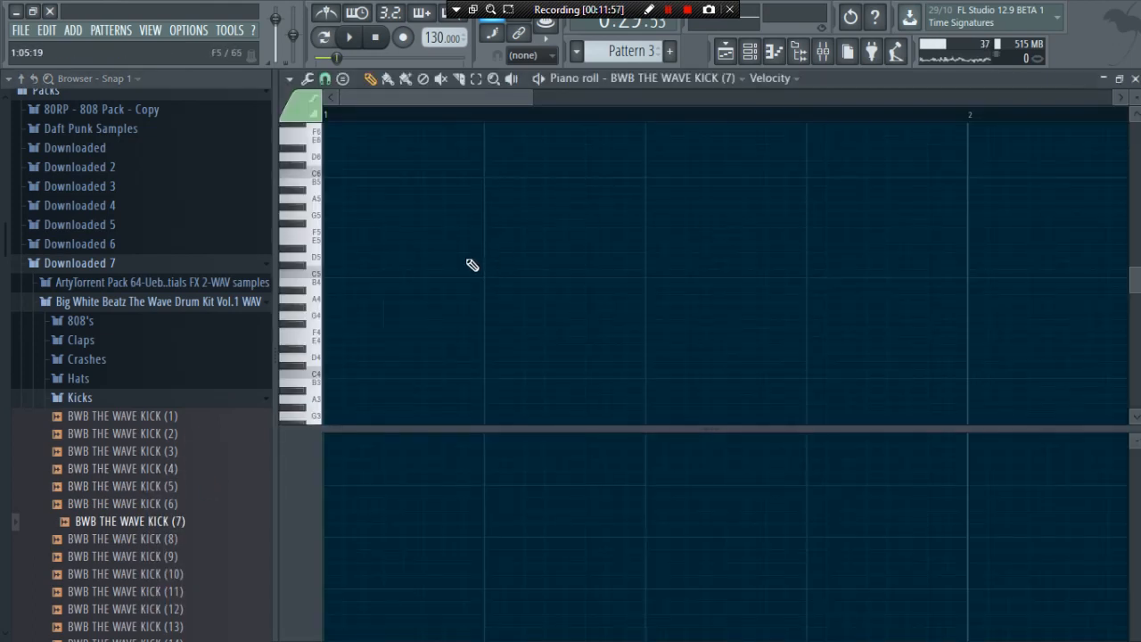
pyautogui.moveTo(343, 273); pyautogui.dragTo(664, 274)
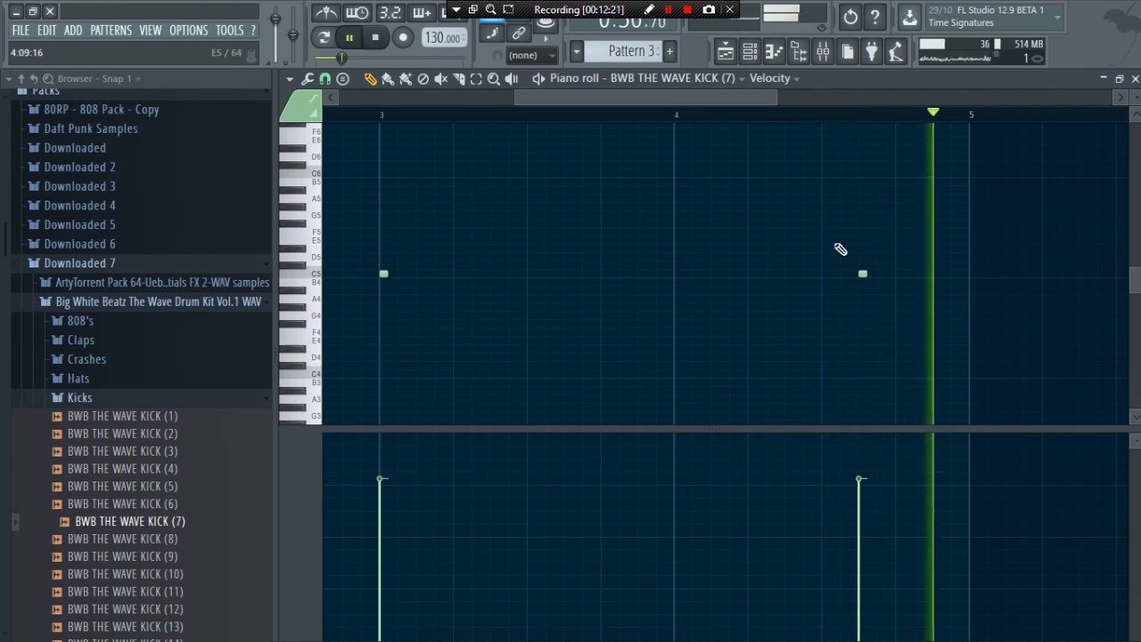
pyautogui.click(722, 51)
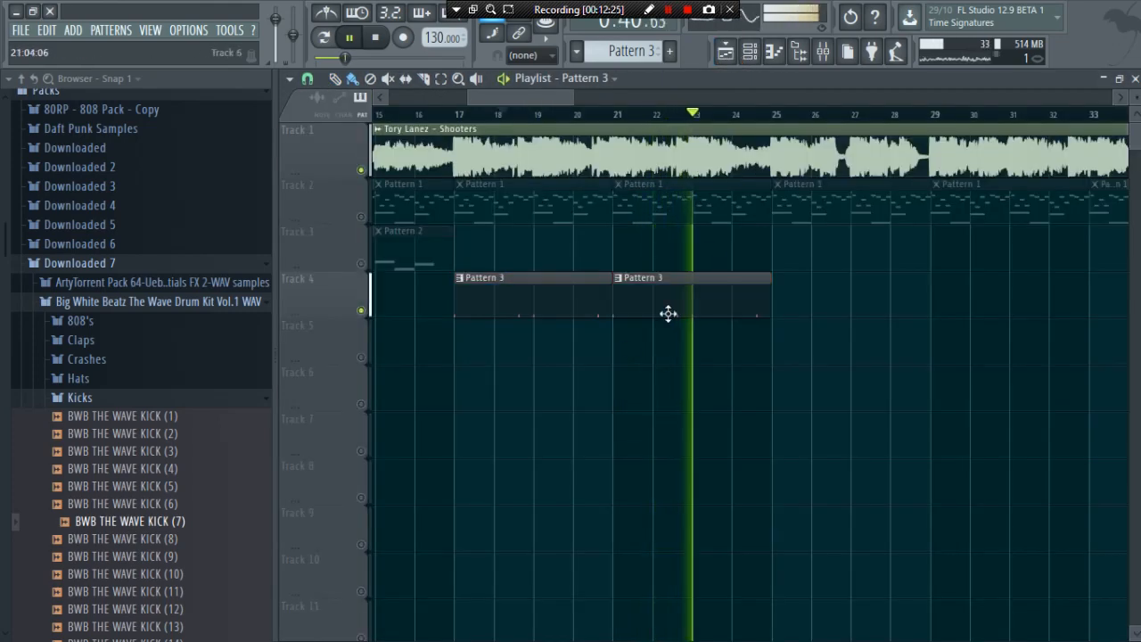
pyautogui.click(821, 51)
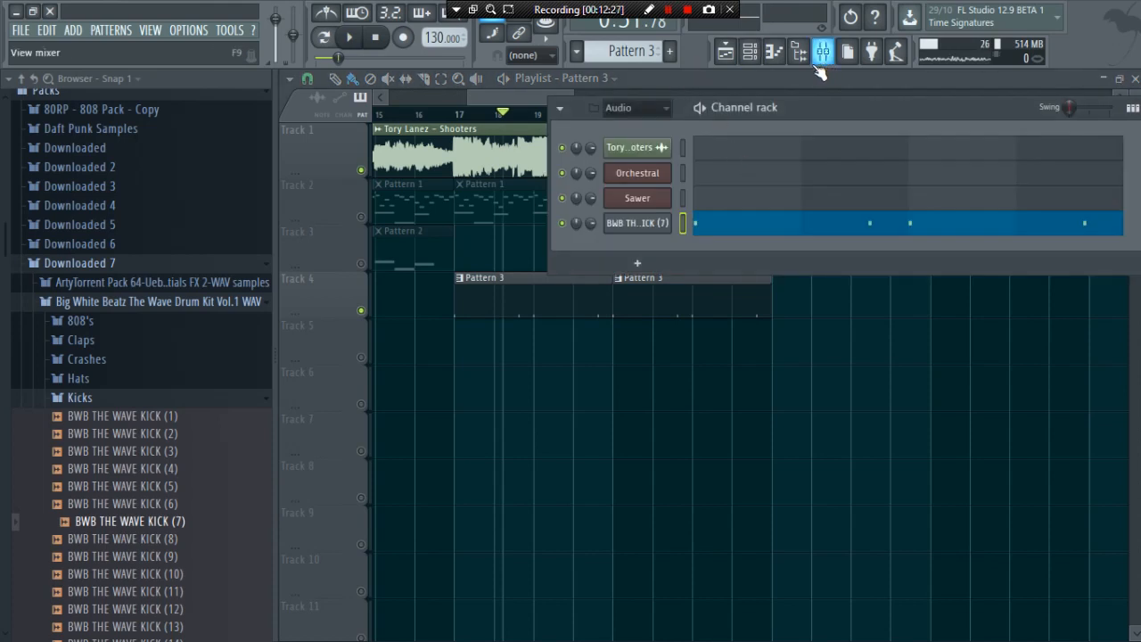
pyautogui.click(822, 50)
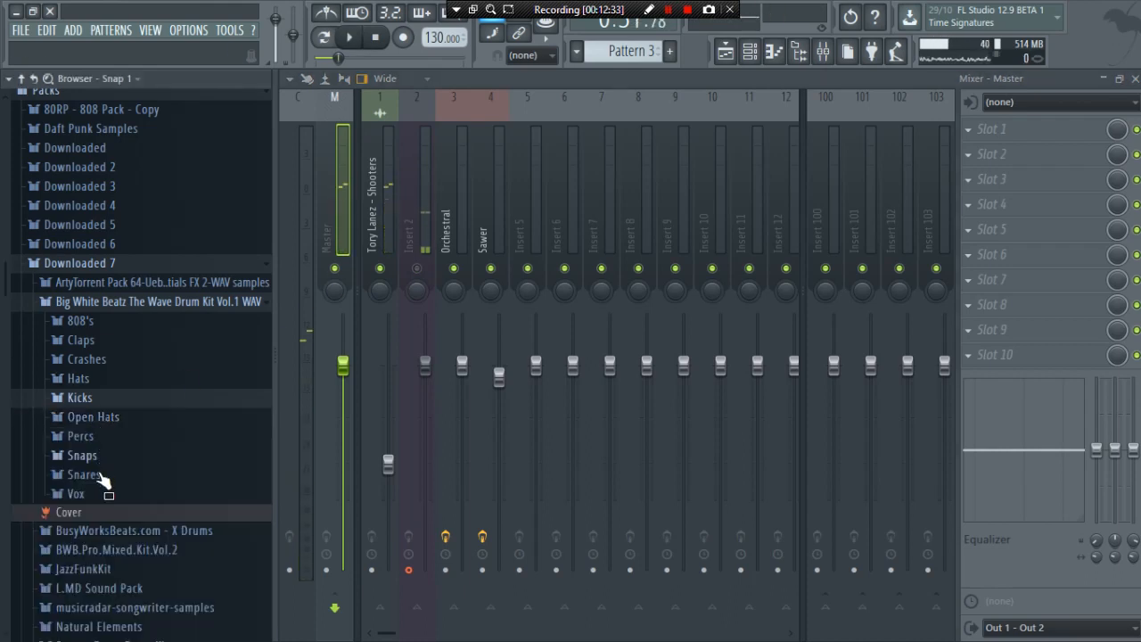
# Load YoungChop Snr7 from the drum kit folder and draw five snare hits in its piano roll
pyautogui.click(82, 474)
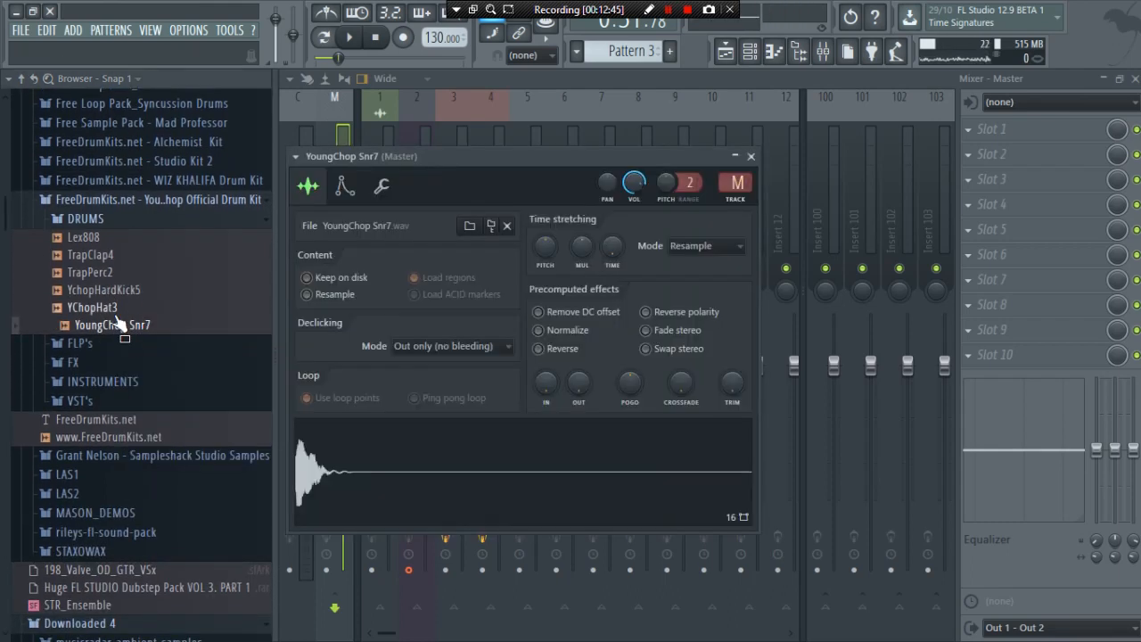
pyautogui.click(91, 307)
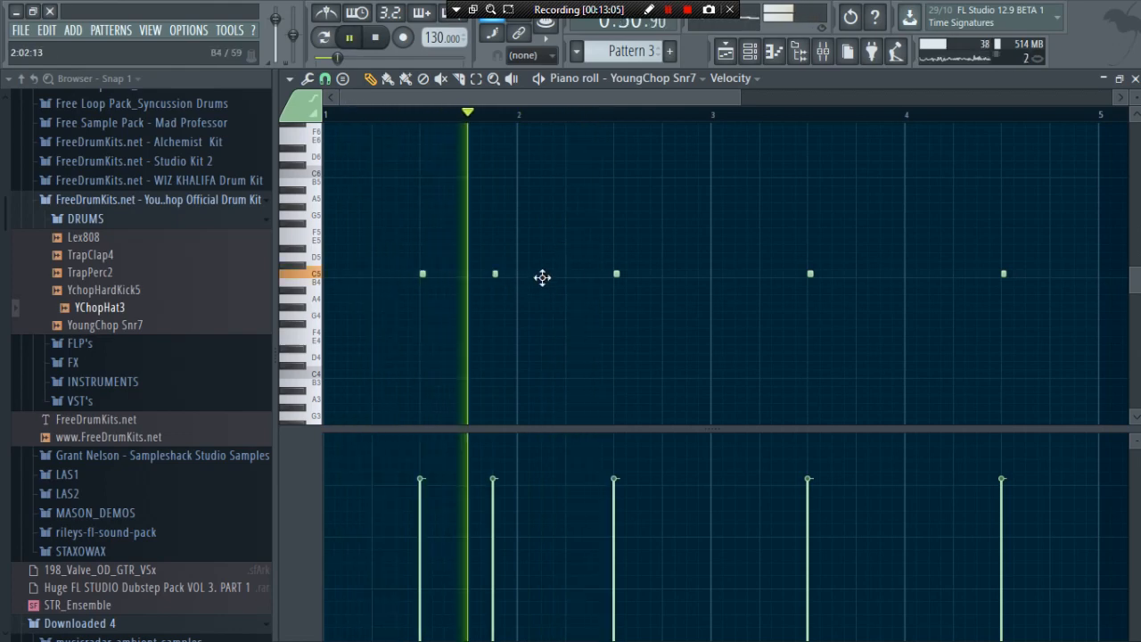
pyautogui.click(544, 273)
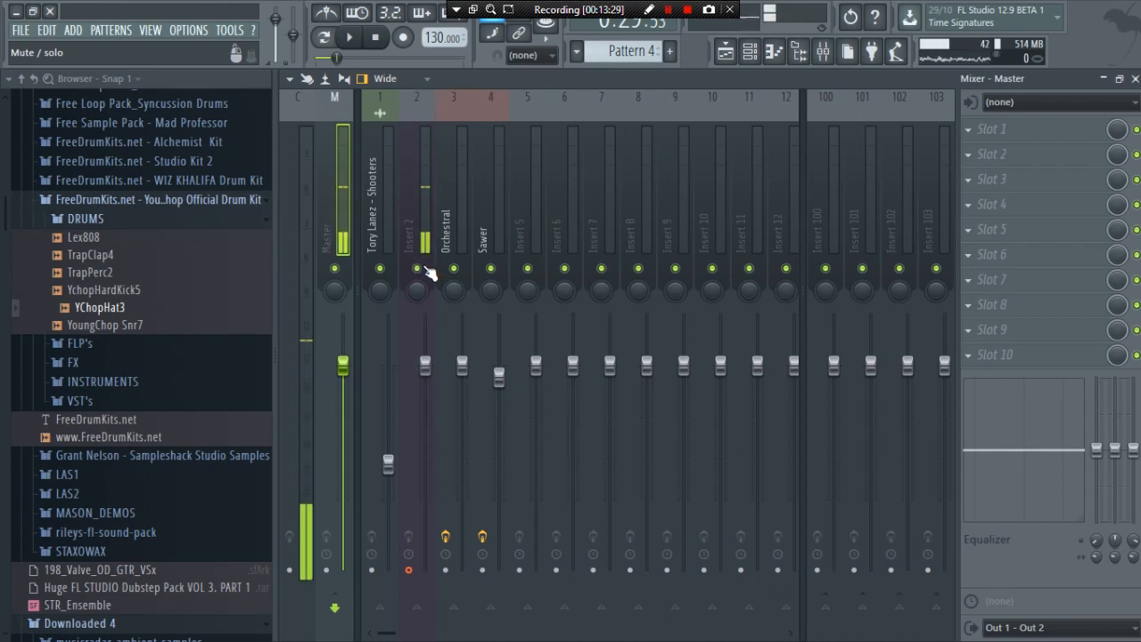
# Draw about fifteen YChopHat3 hits over two bars with rolls and varied velocities
pyautogui.click(749, 51)
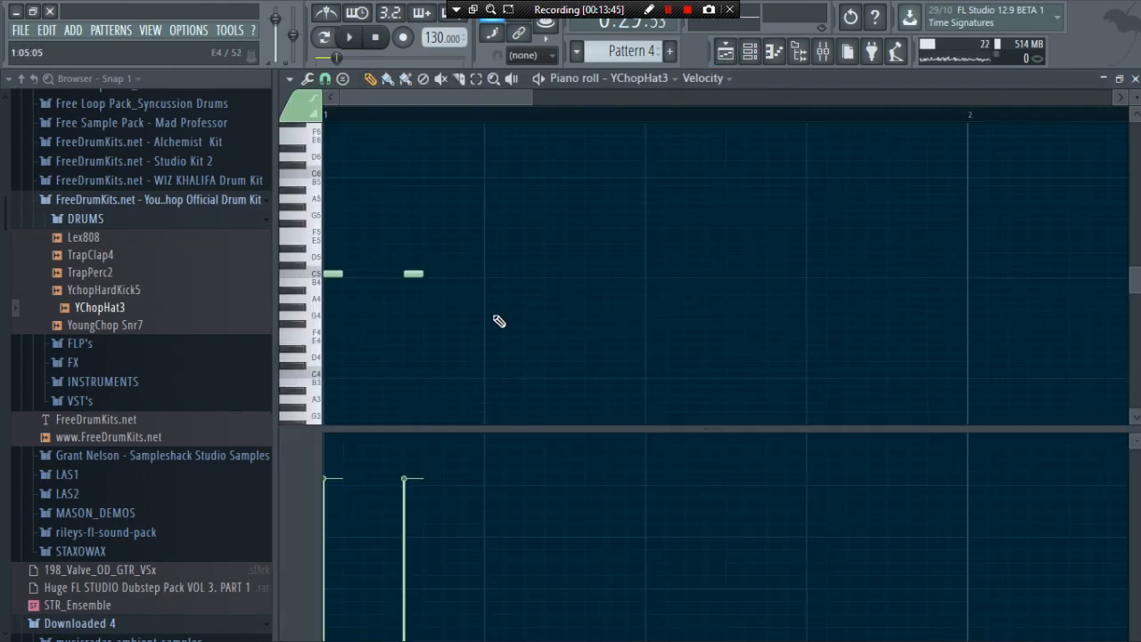
pyautogui.click(653, 273)
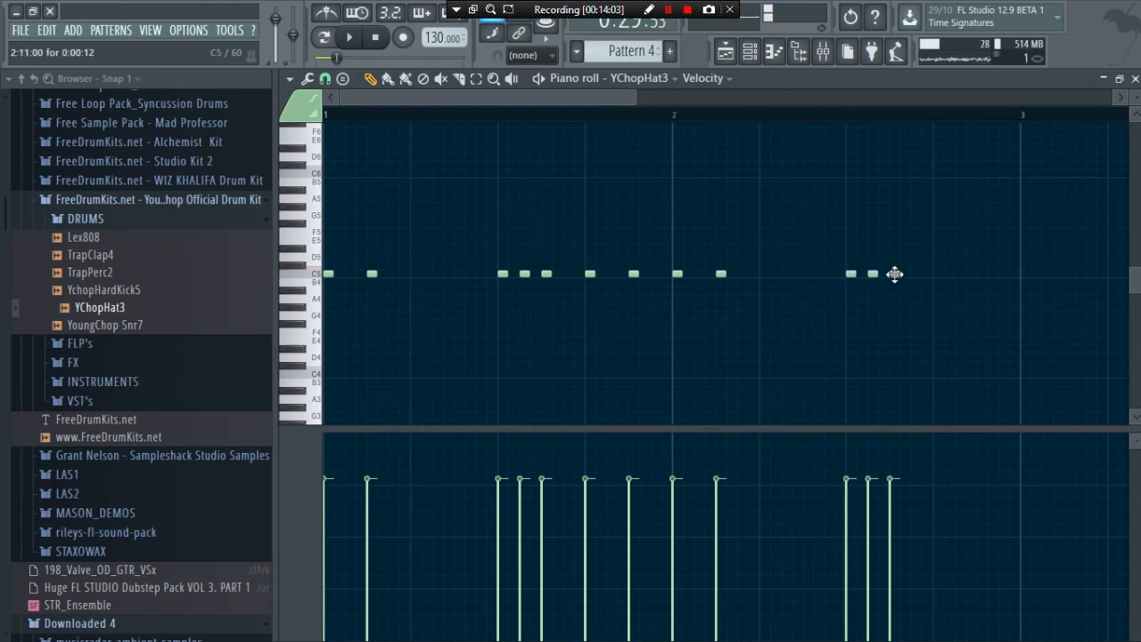
pyautogui.click(338, 37)
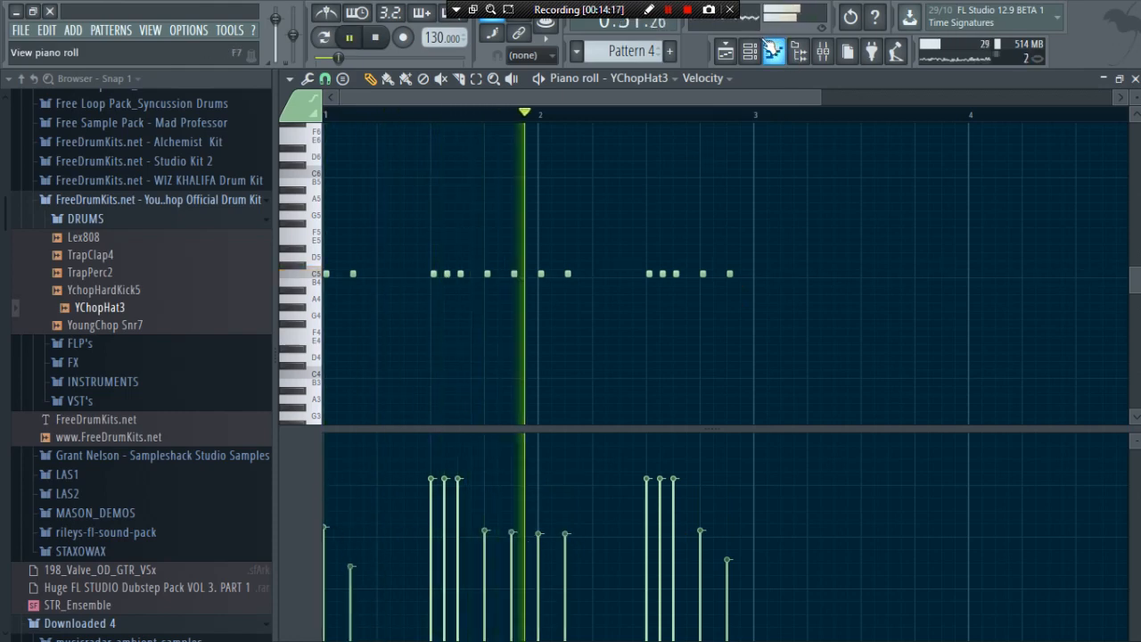
pyautogui.click(821, 51)
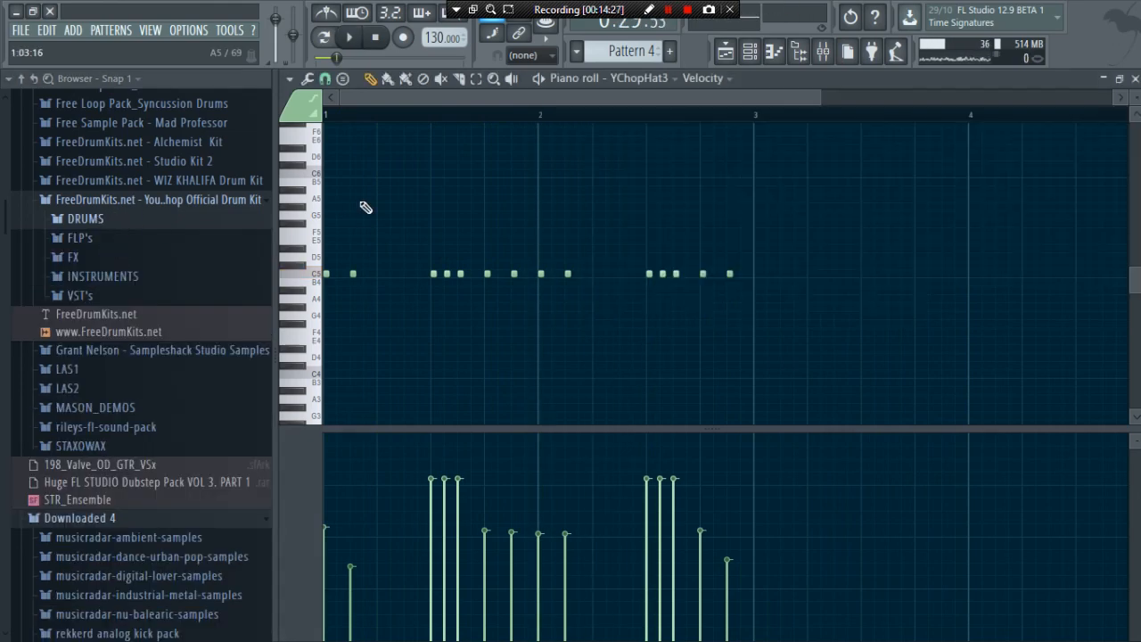
# Save the project with the file name 'Shooter', giving Shooters.flp
pyautogui.press('ctrl+s')
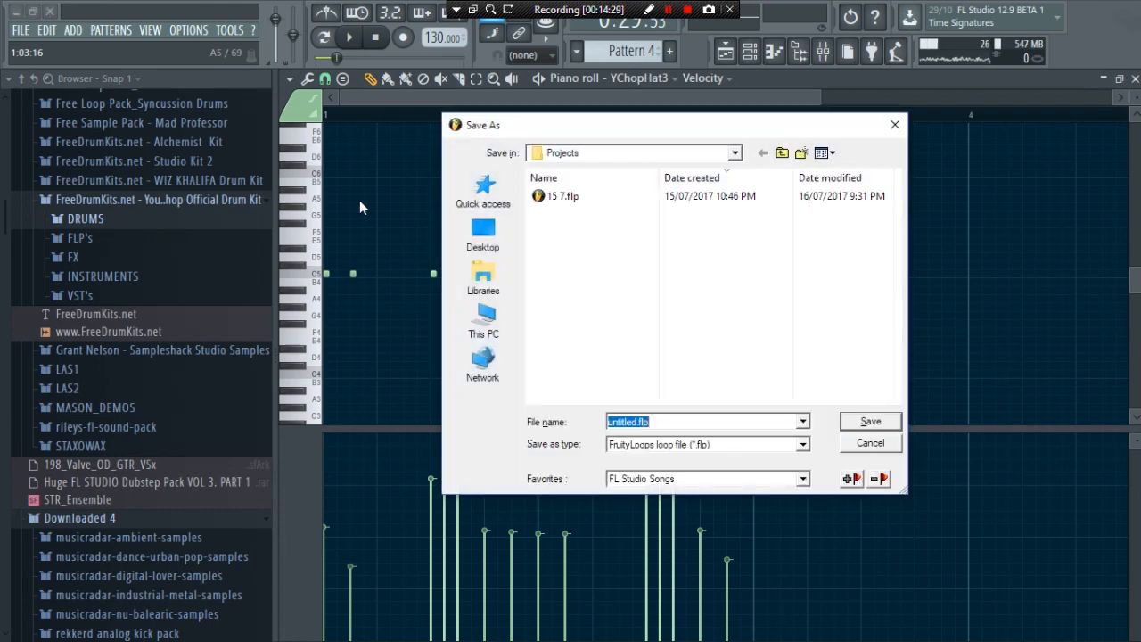
pyautogui.write('Shooter')
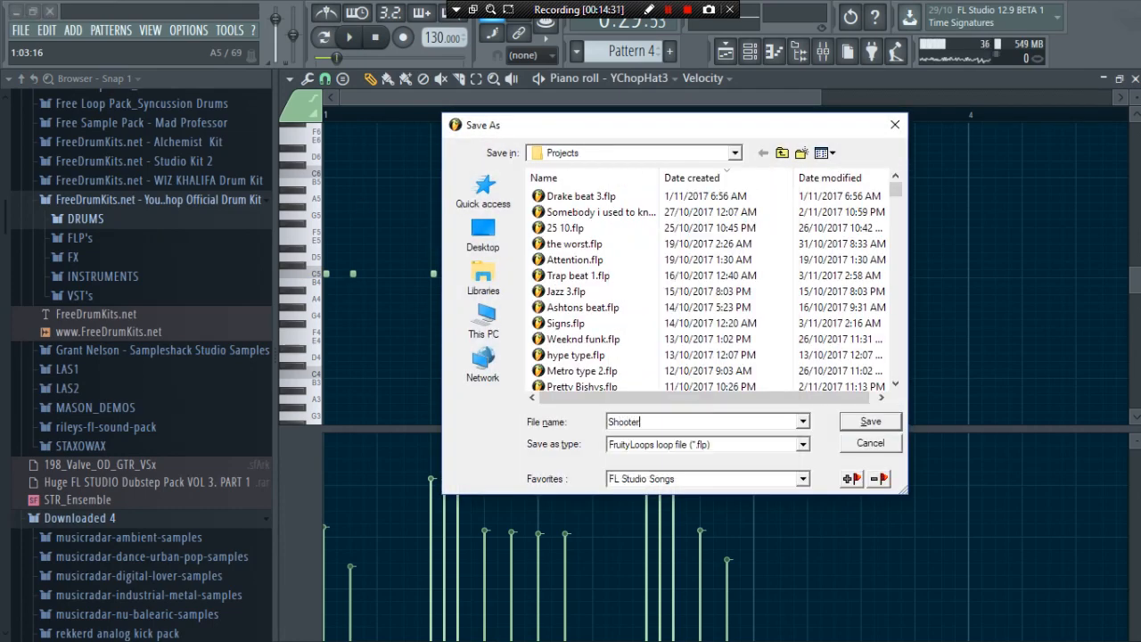
pyautogui.click(870, 421)
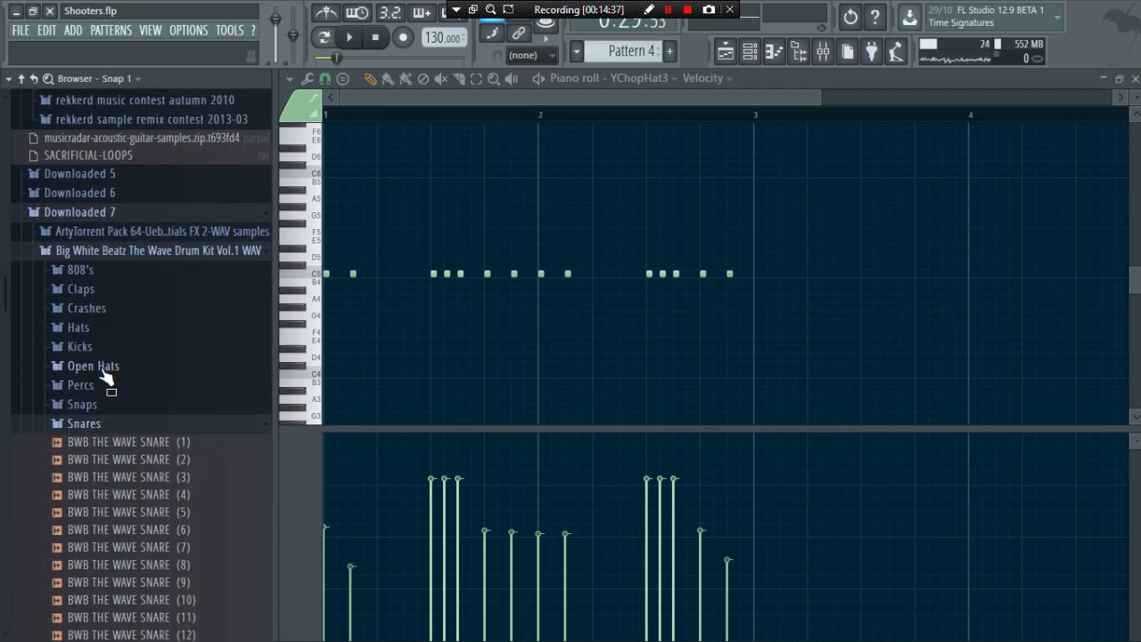
# Load BWB THE WAVE OPEN HAT (4) into a channel and draw an open hat note
pyautogui.rightClick(98, 436)
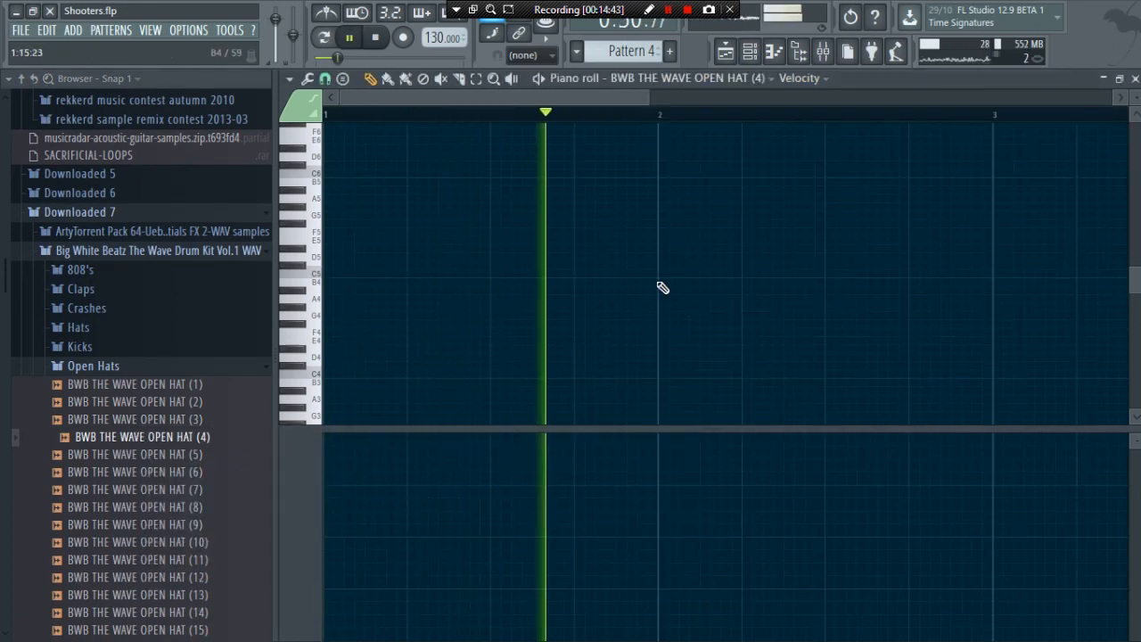
pyautogui.click(744, 274)
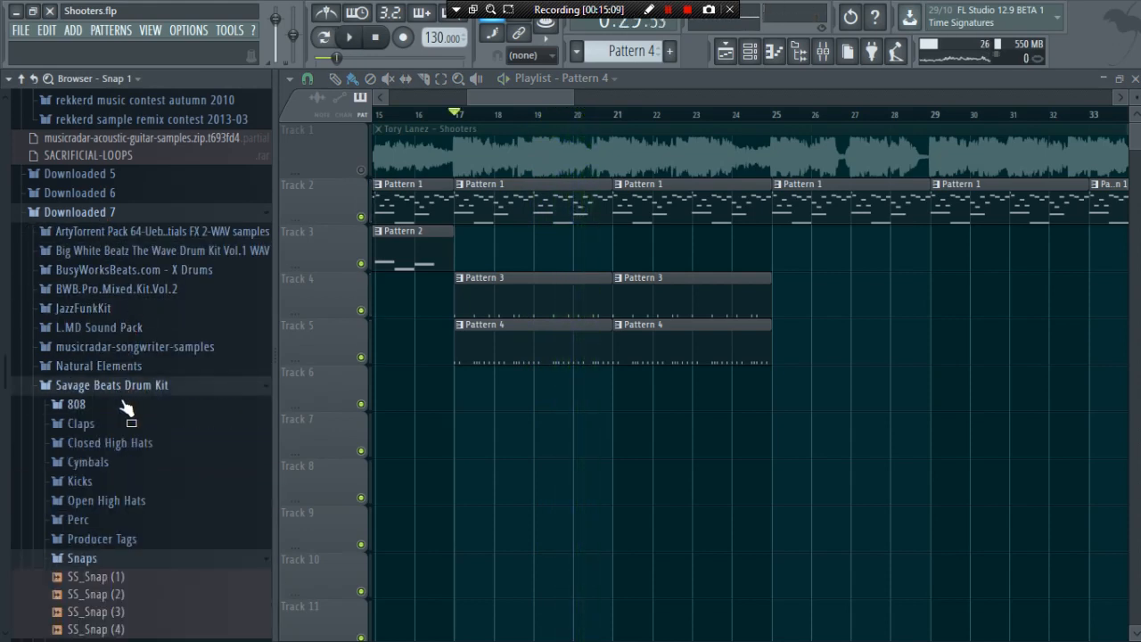
# Load L.MD 808 (2) and draw two long 808 notes, A7 then G#7, stretched toward bar 4
pyautogui.click(76, 404)
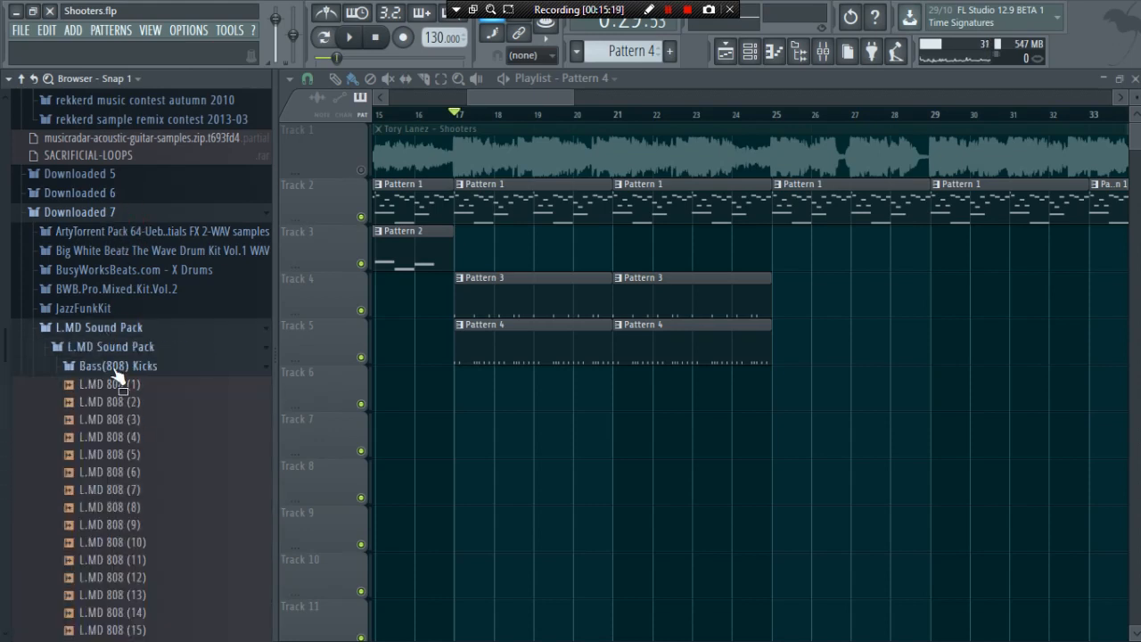
pyautogui.rightClick(107, 401)
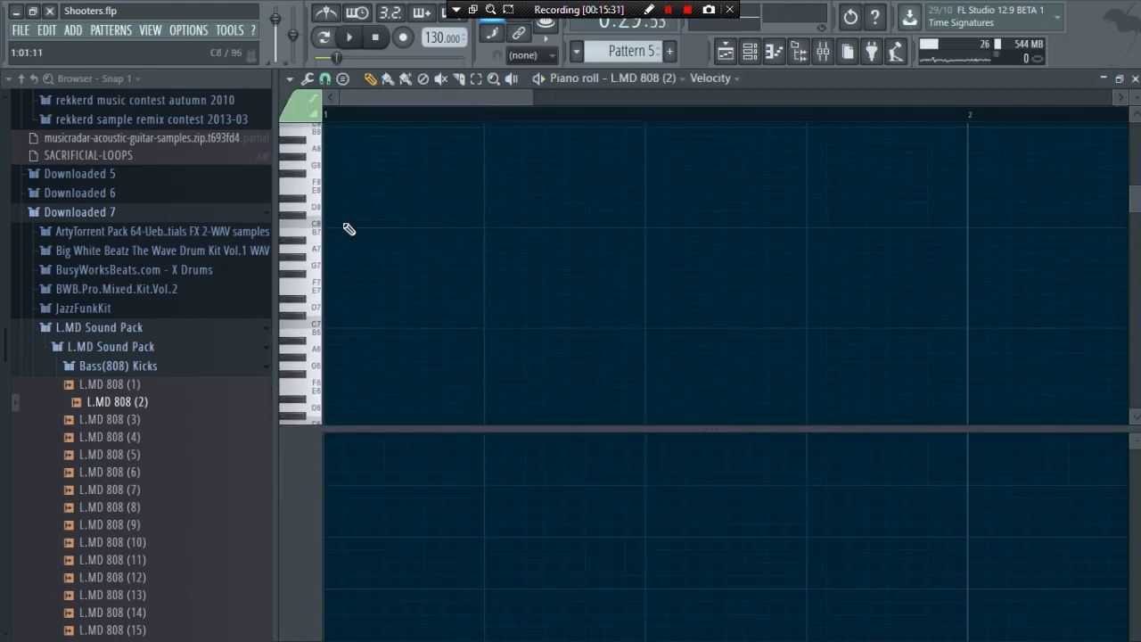
pyautogui.click(330, 243)
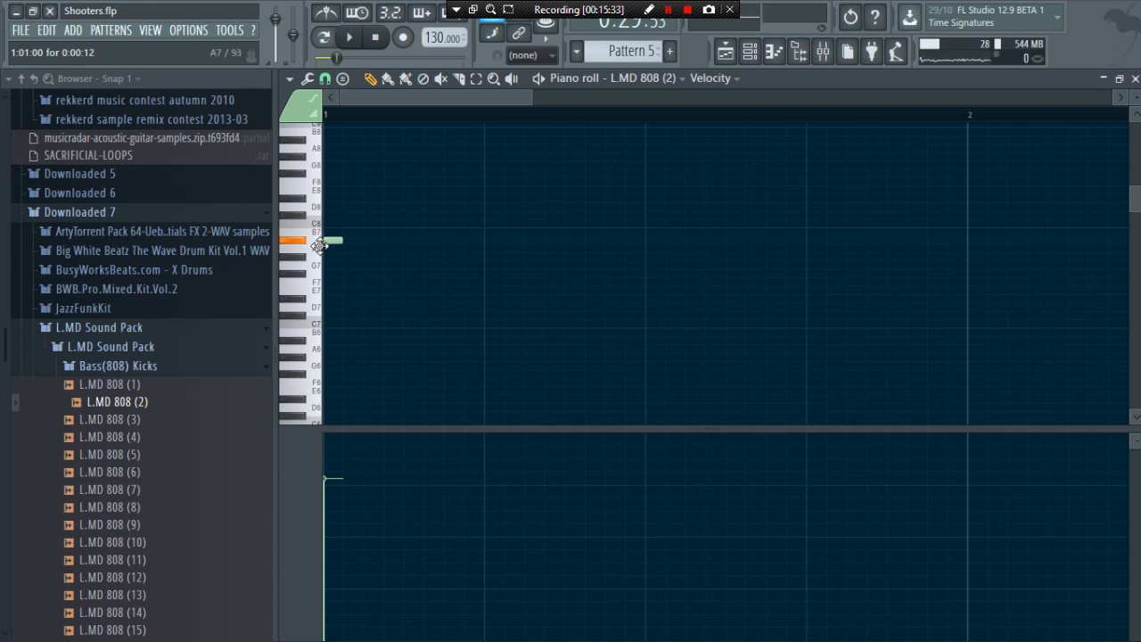
pyautogui.click(339, 36)
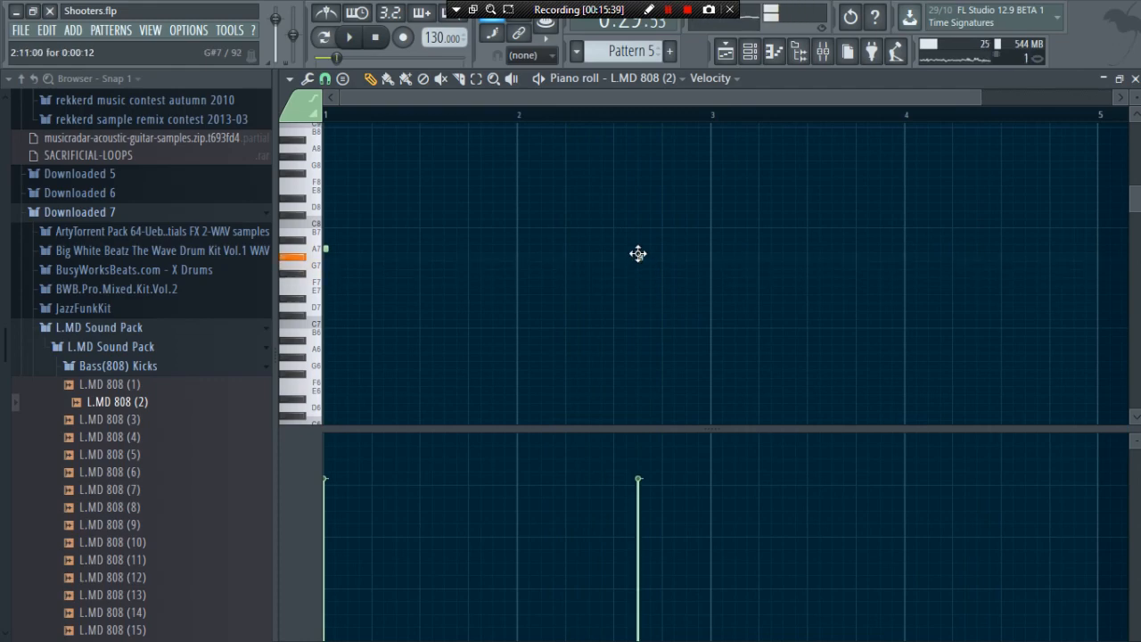
pyautogui.click(640, 256)
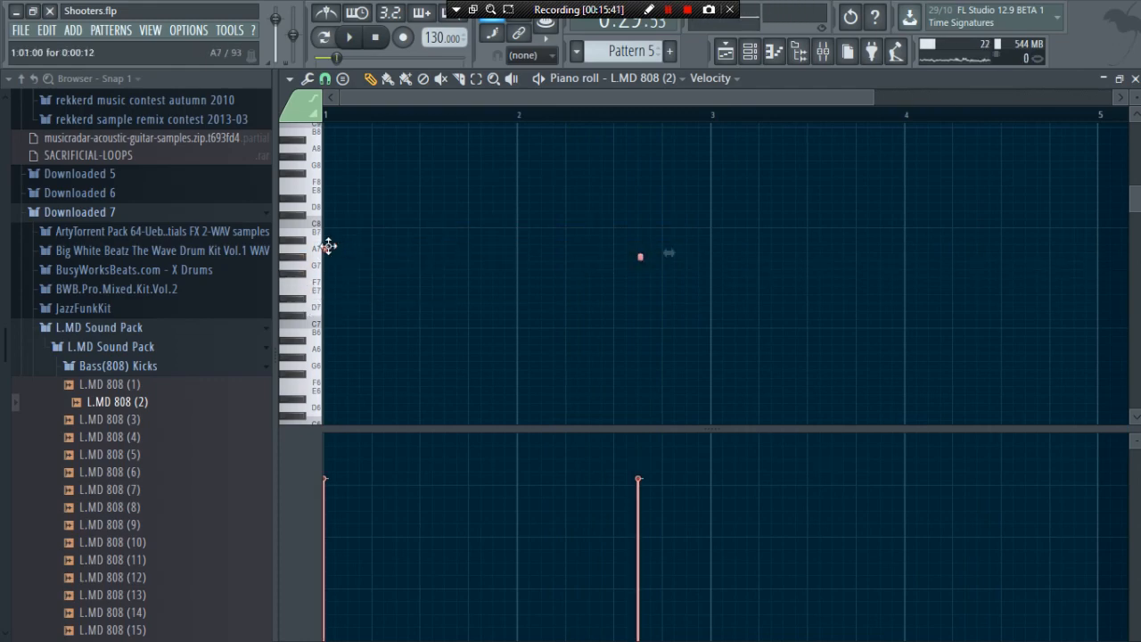
pyautogui.moveTo(326, 252); pyautogui.dragTo(950, 252)
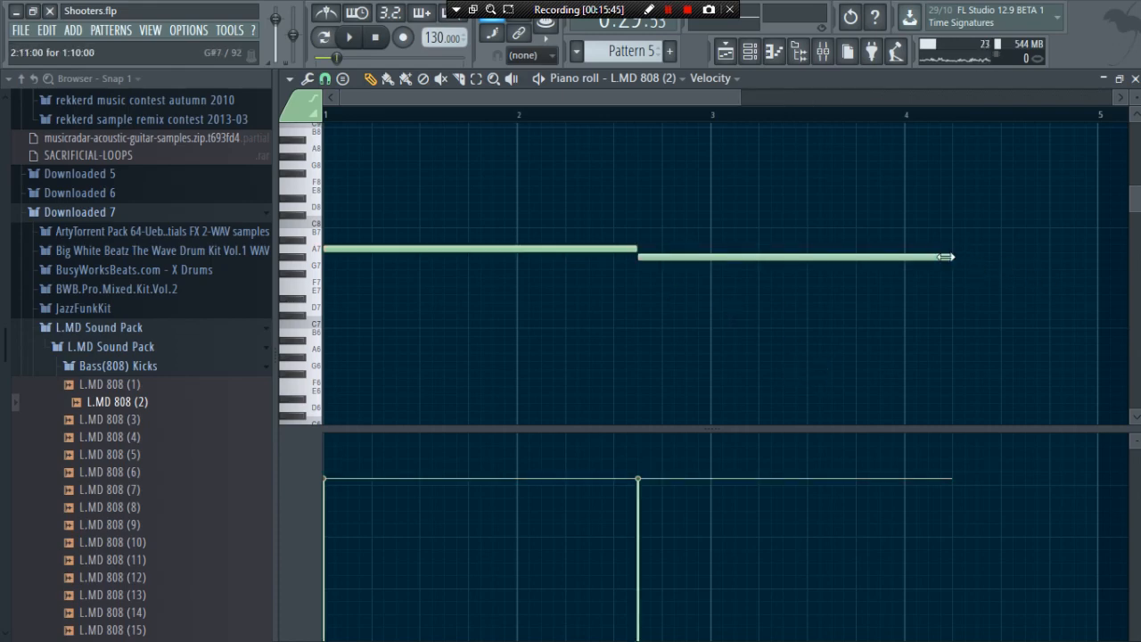
pyautogui.moveTo(945, 256); pyautogui.dragTo(711, 257)
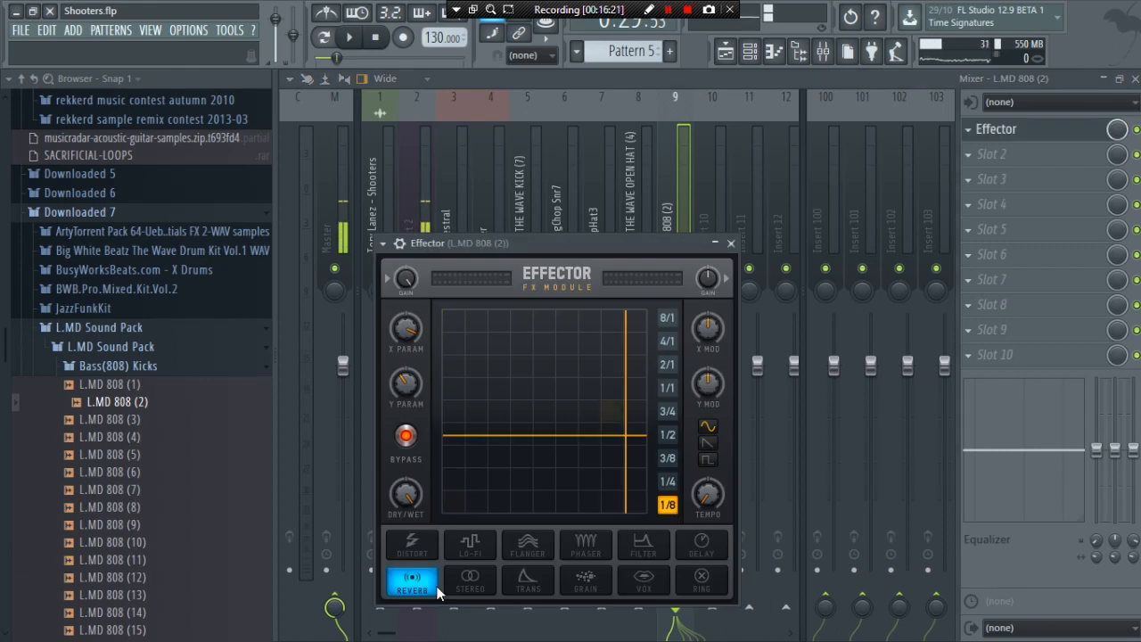
# Set Effector to Reverb and reshape the Parametric EQ 2 low-shelf band on the 808 insert
pyautogui.click(411, 545)
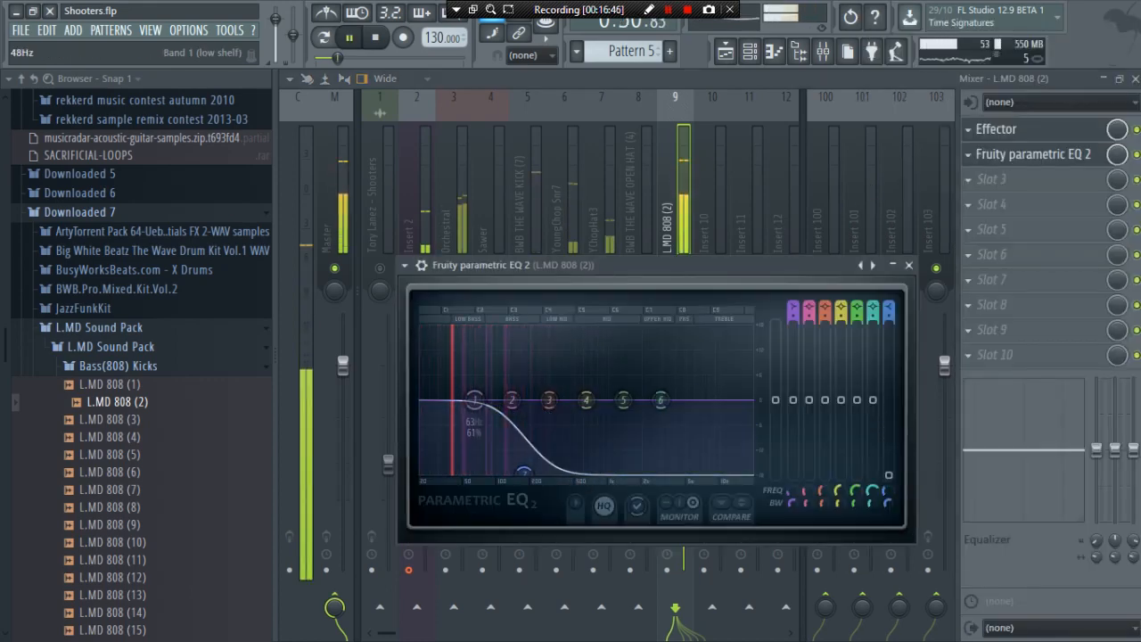
pyautogui.moveTo(472, 401); pyautogui.dragTo(460, 388)
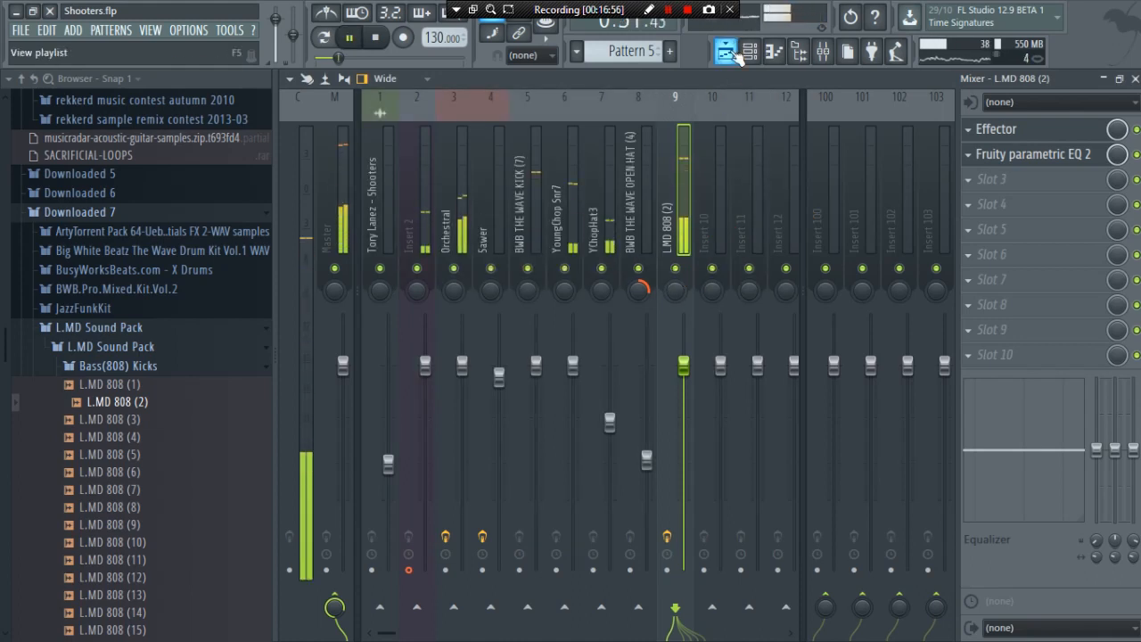
# Paint the 808 Pattern 5 clips onto Track 6 at bars 17 and 21 in the Playlist
pyautogui.click(728, 51)
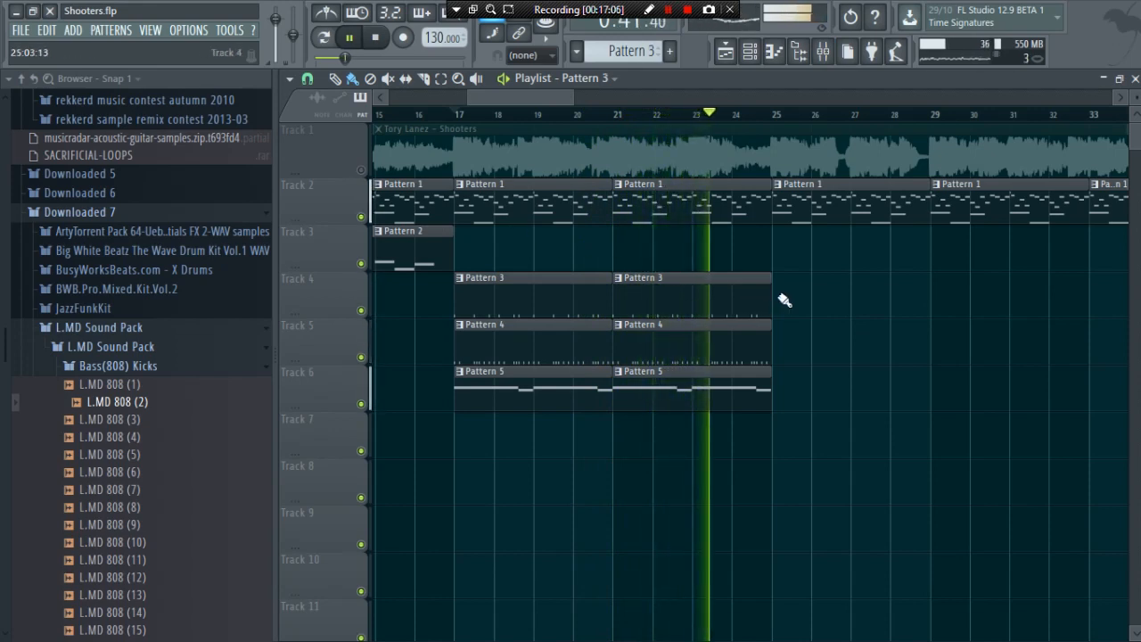
pyautogui.click(821, 50)
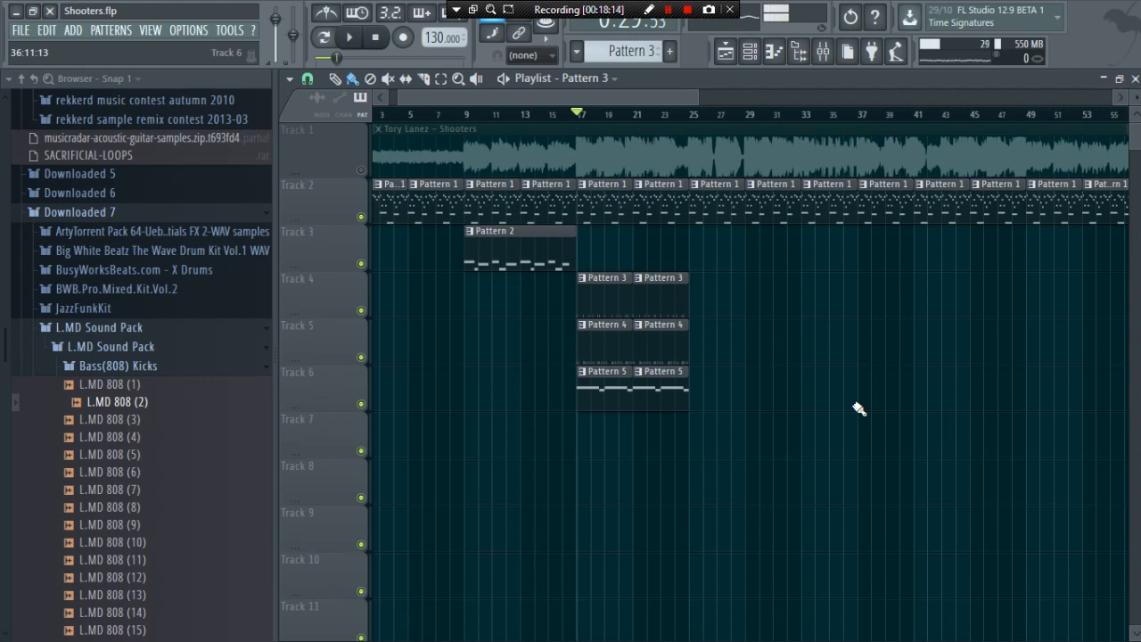
pyautogui.moveTo(850, 371)
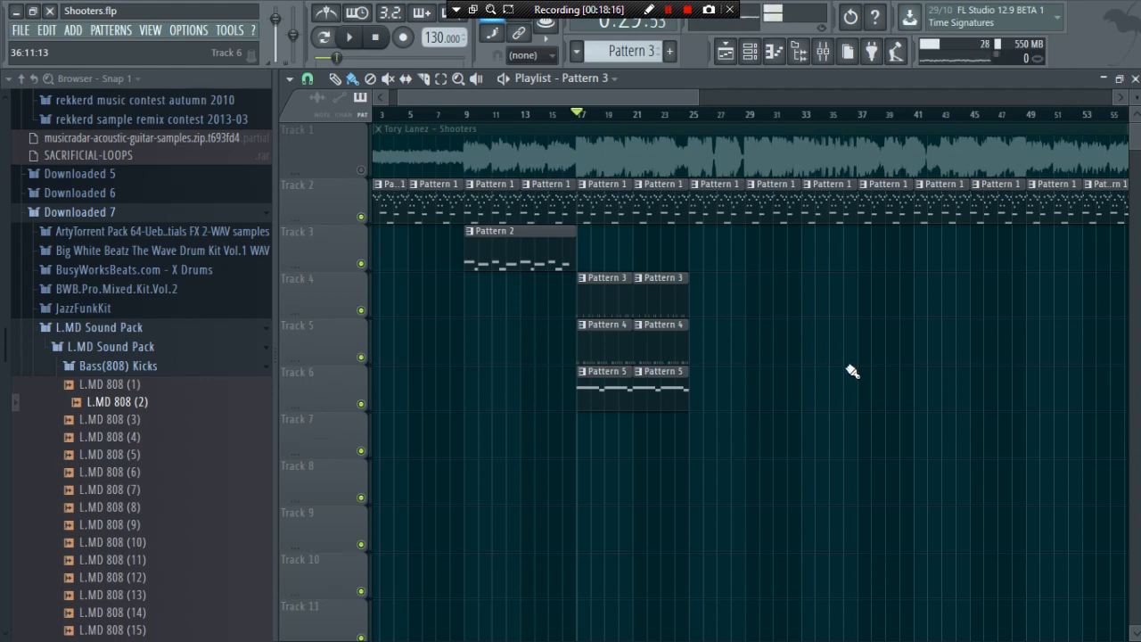